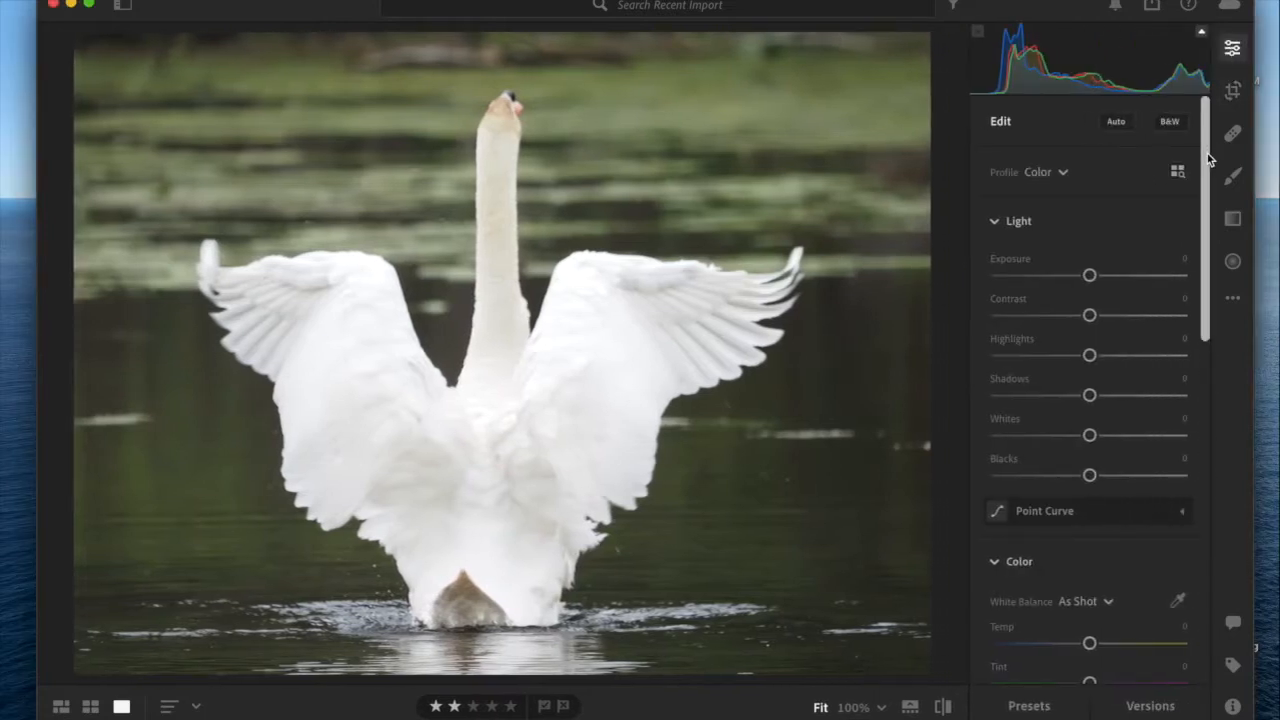
Step: Scroll the Edit panel down to the Color Grading section's three wheels
scroll("down", 3)
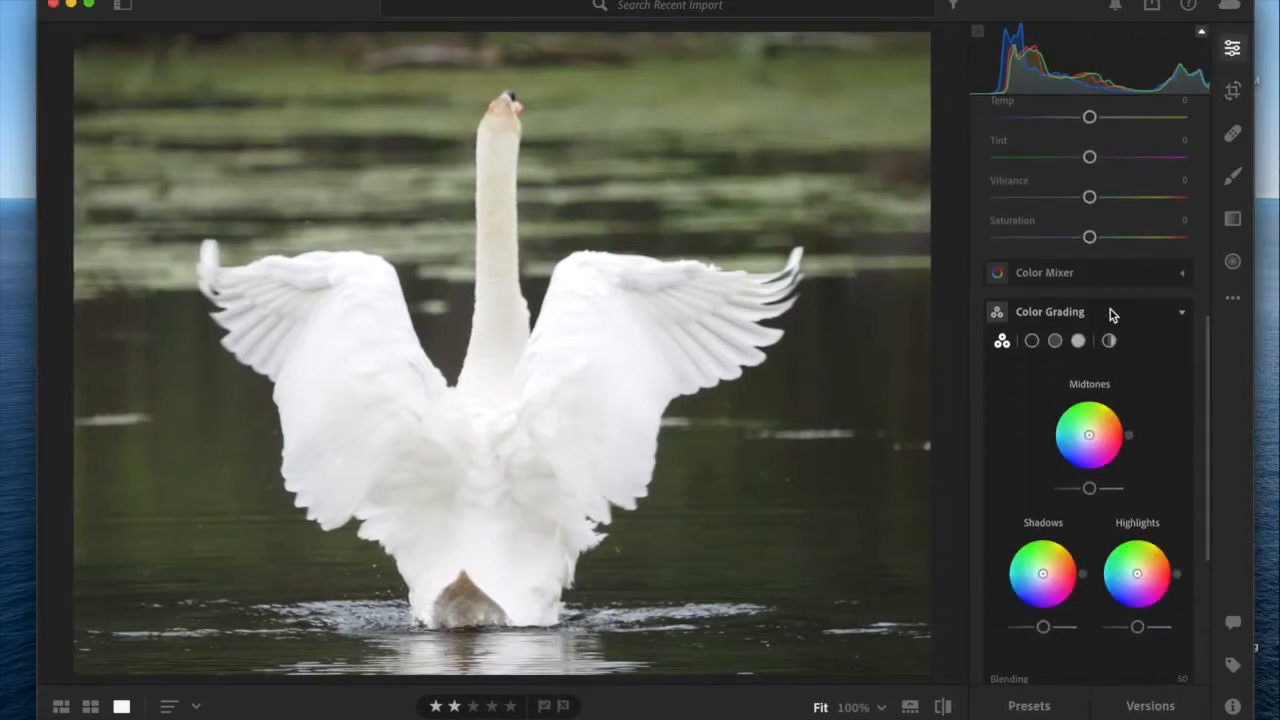
scroll("down", 3)
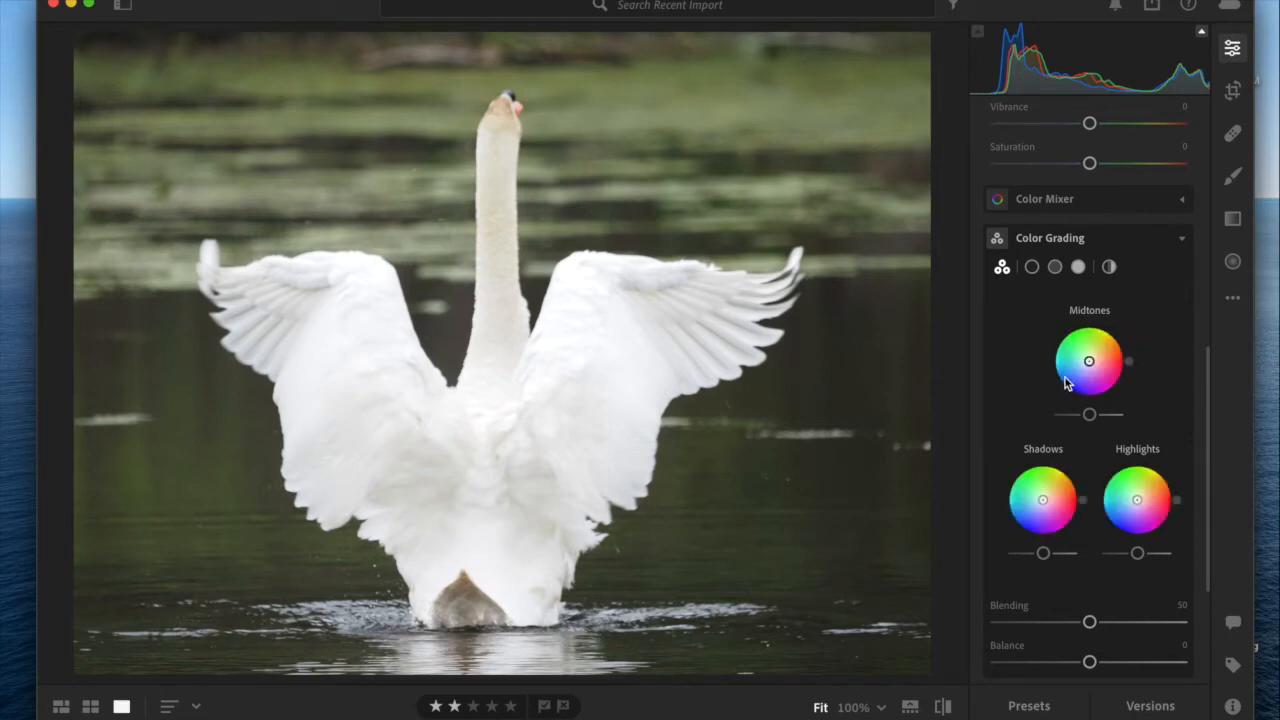
mouse_move(1160, 519)
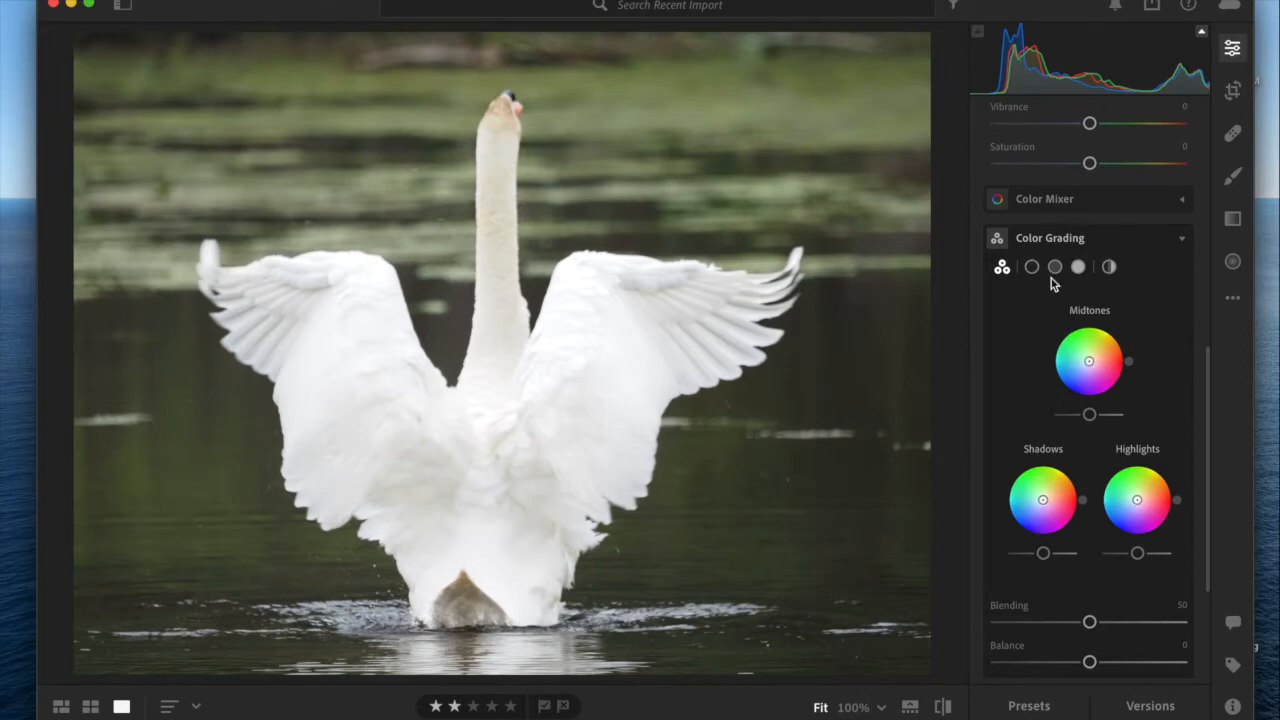
mouse_move(1032, 267)
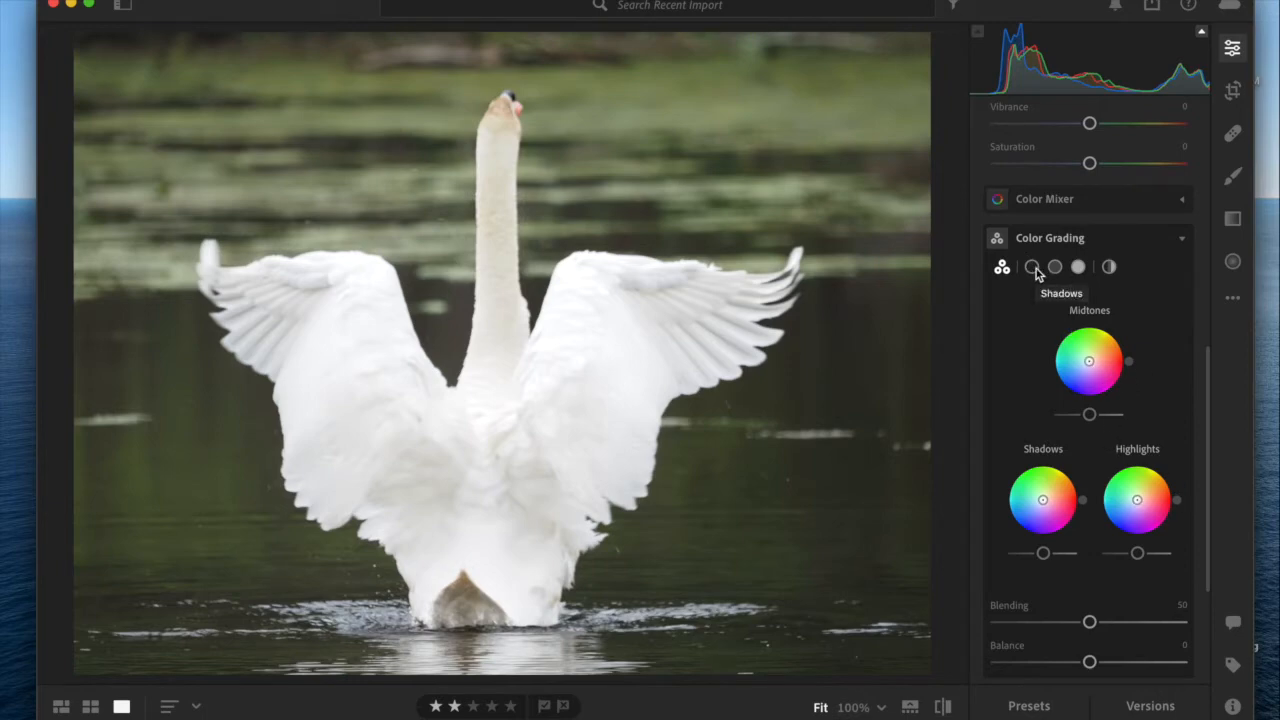
mouse_move(1078, 267)
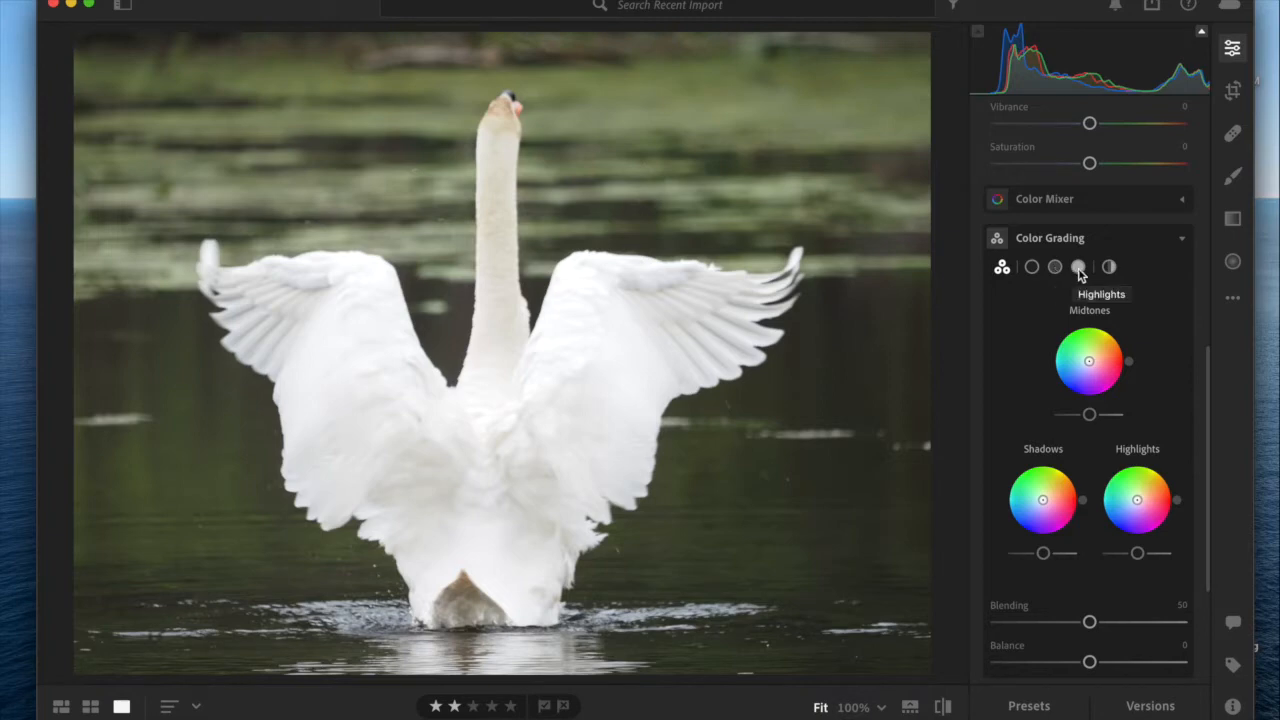
Step: Give the Highlights wheel a warm orange tint (hue 34, saturation 5) and luminance +27
left_click(1078, 267)
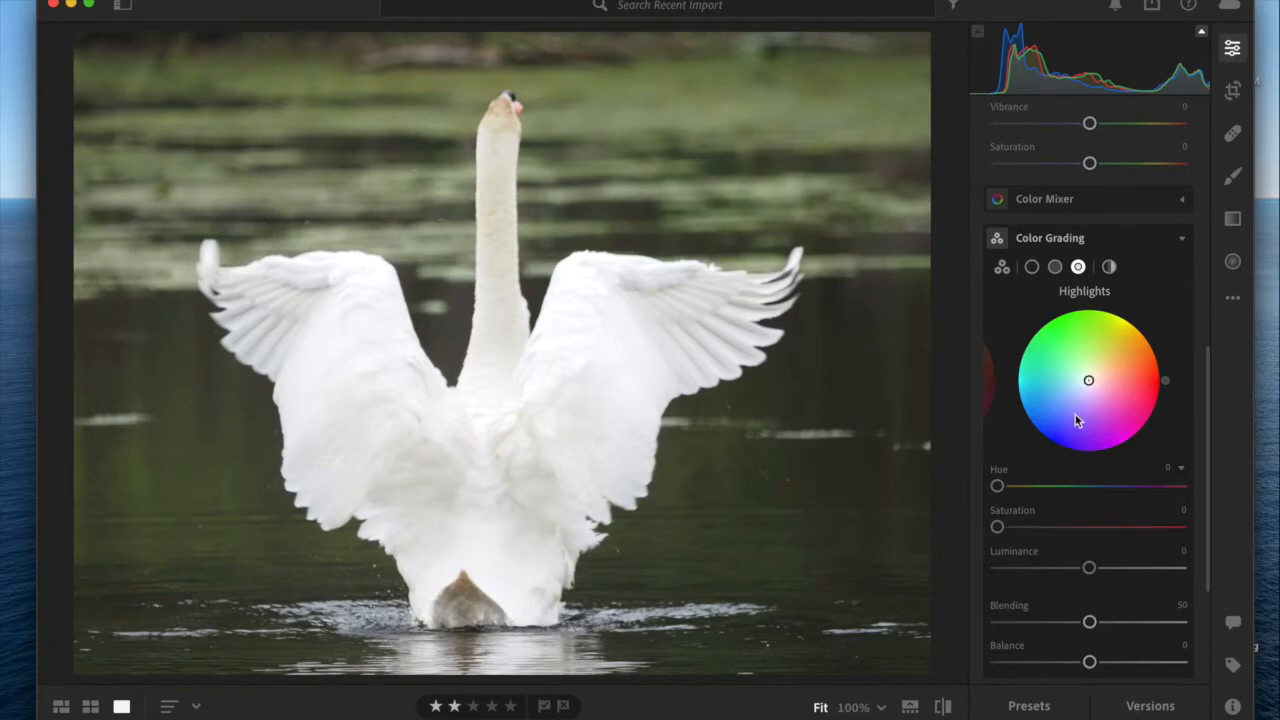
mouse_move(1085, 410)
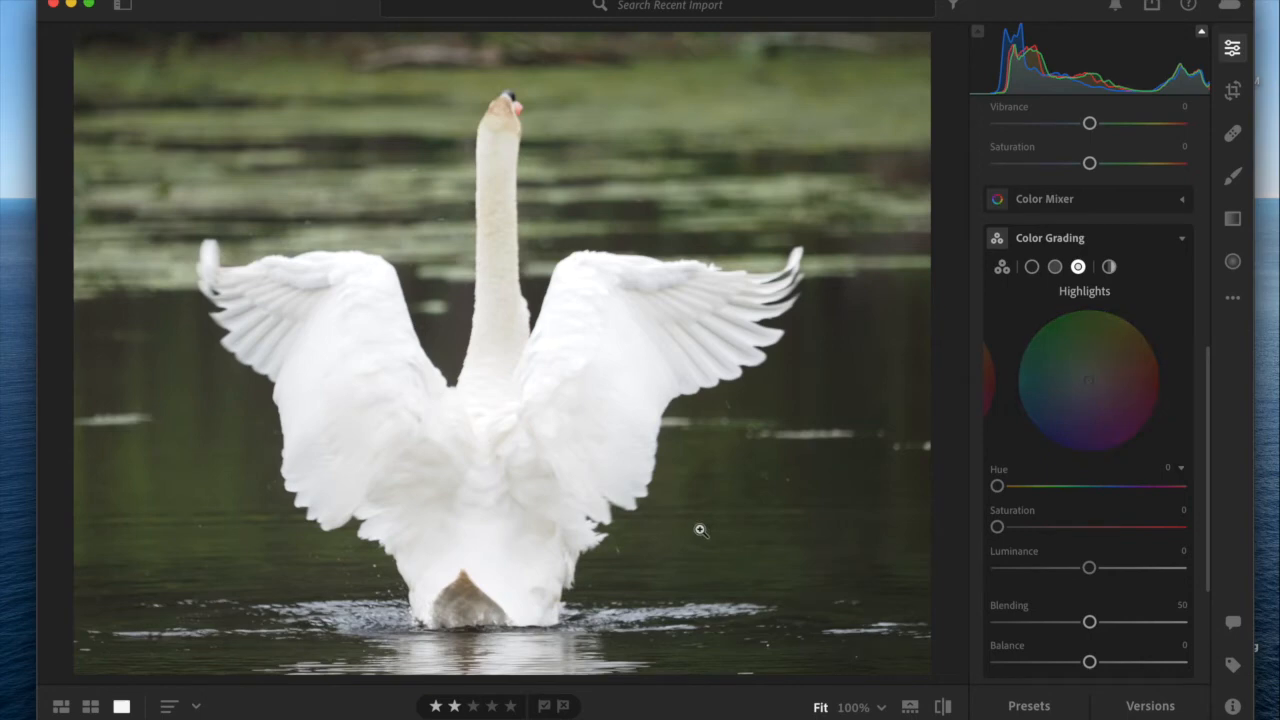
mouse_move(593, 488)
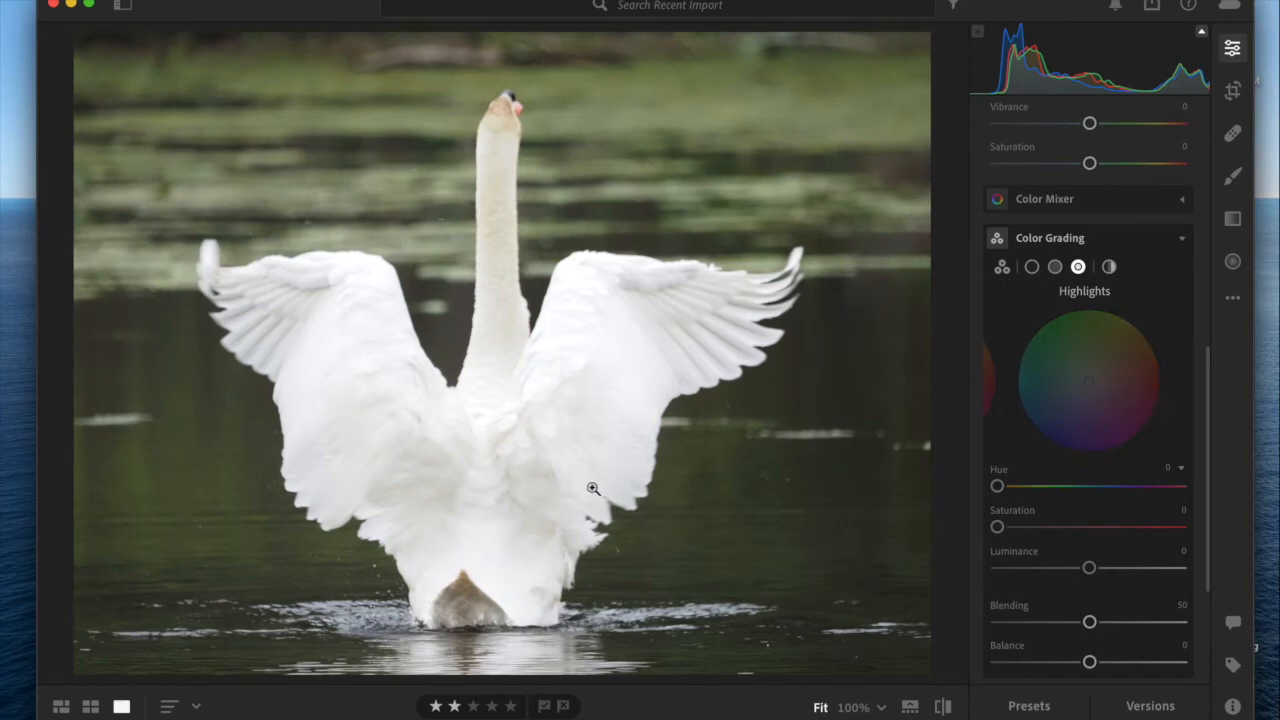
mouse_move(490, 485)
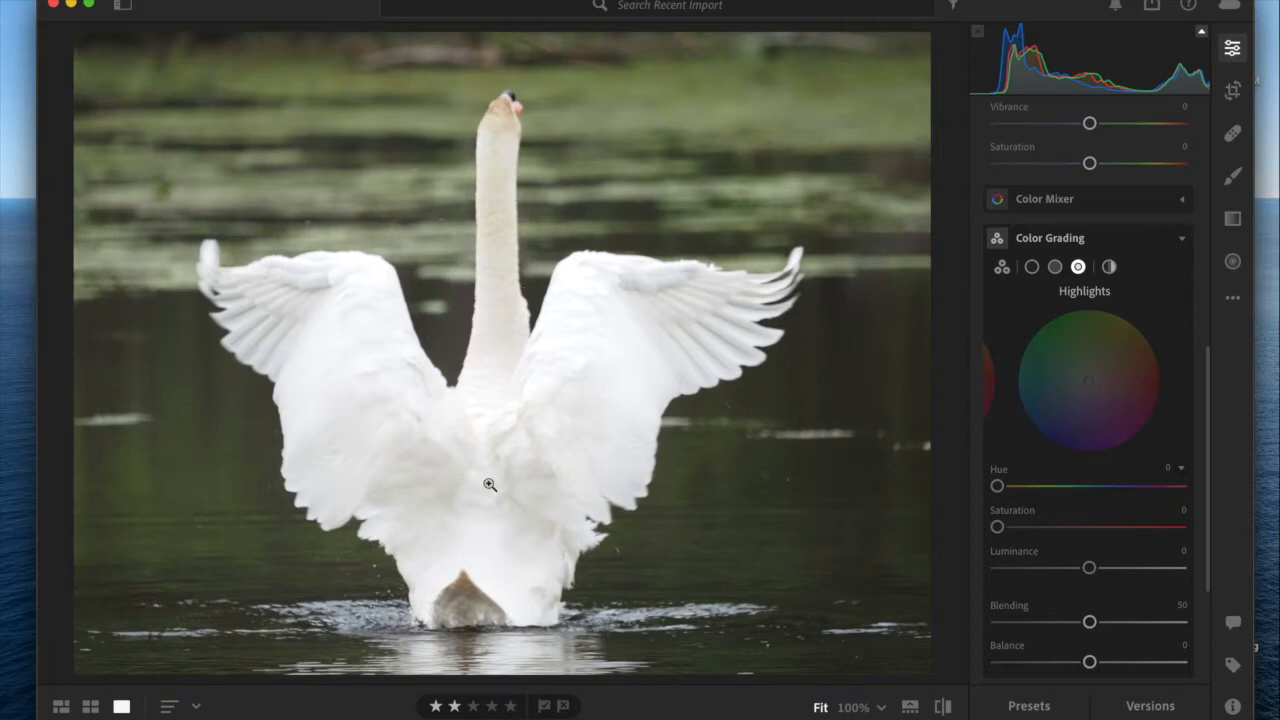
mouse_move(507, 475)
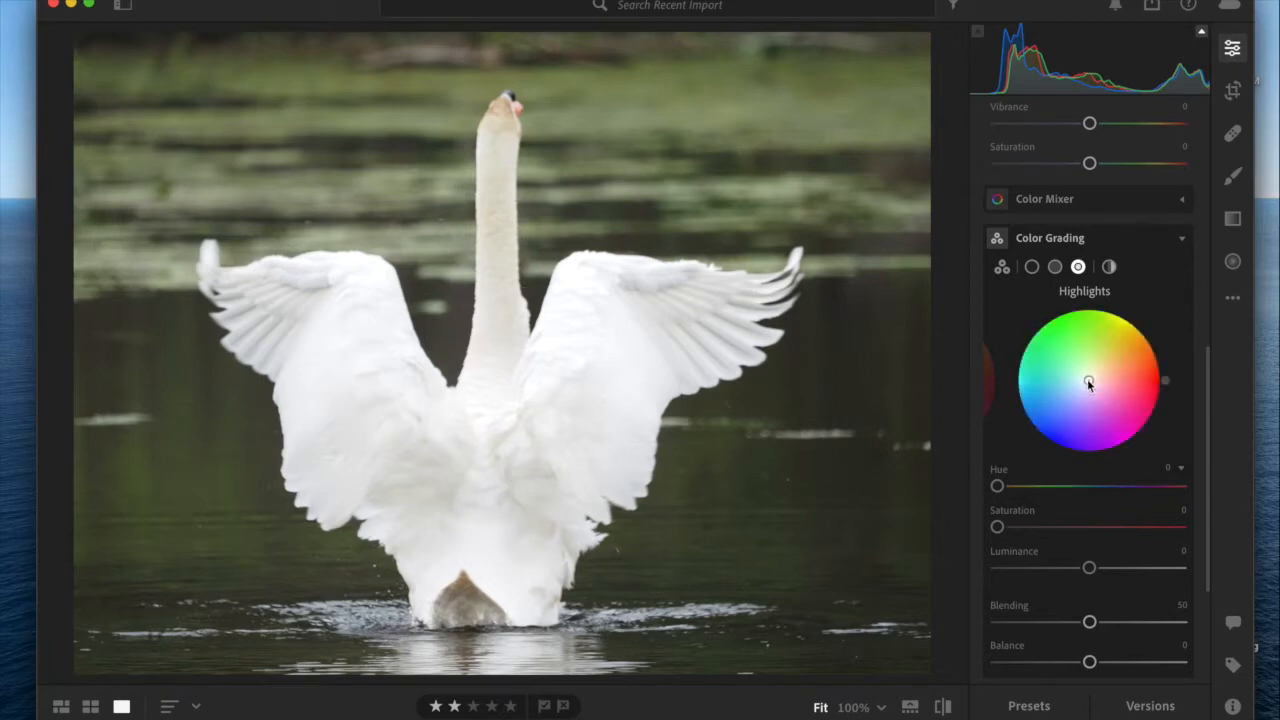
left_click_drag(1090, 380, 1143, 328)
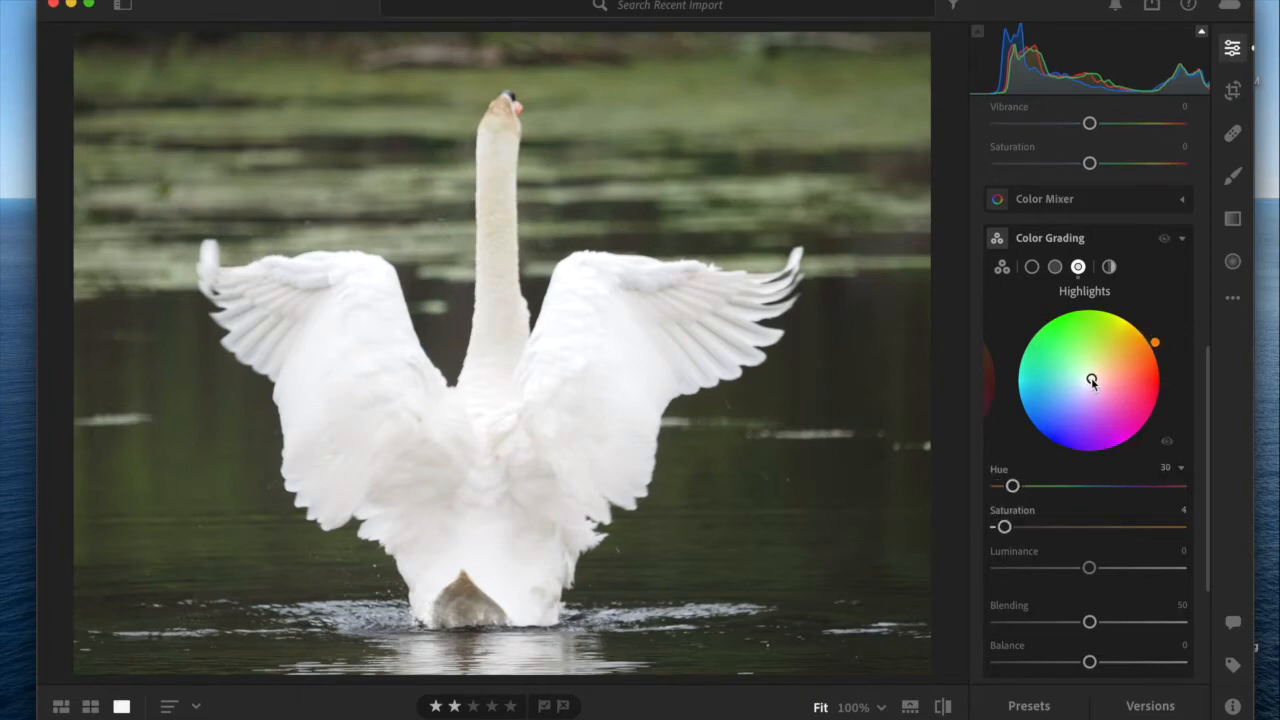
left_click_drag(1155, 342, 1152, 340)
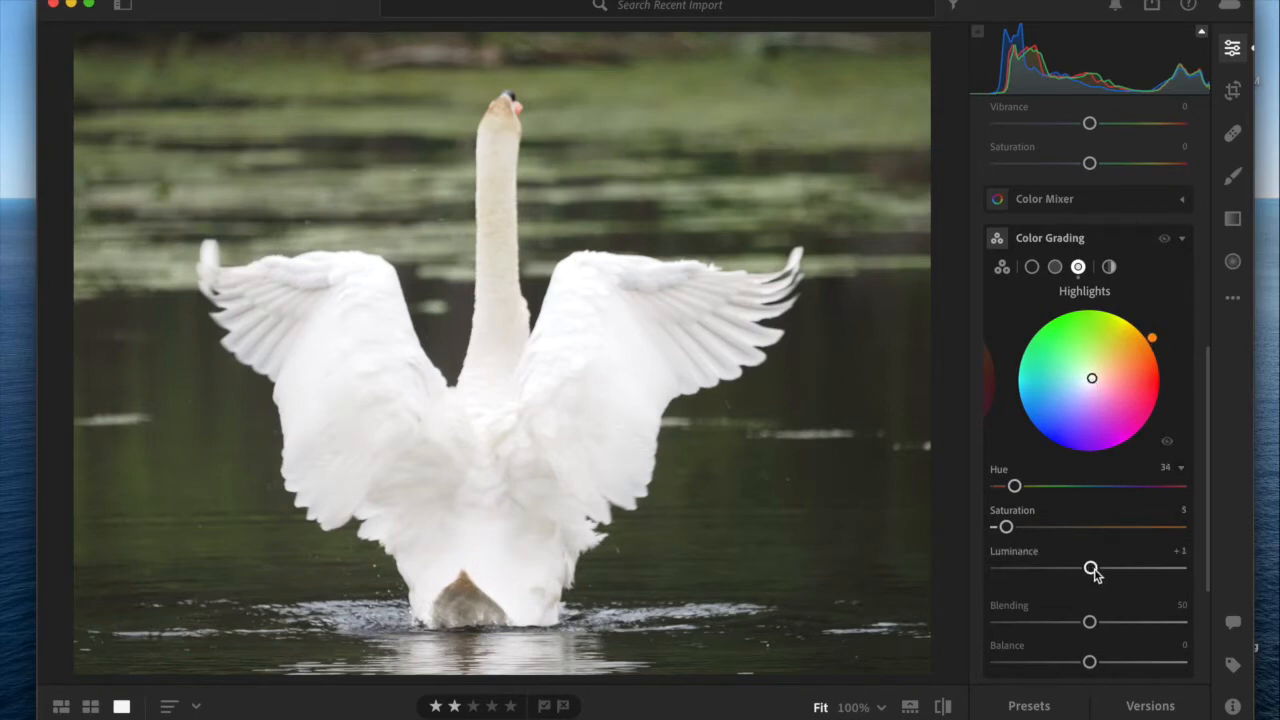
left_click_drag(1091, 567, 1113, 567)
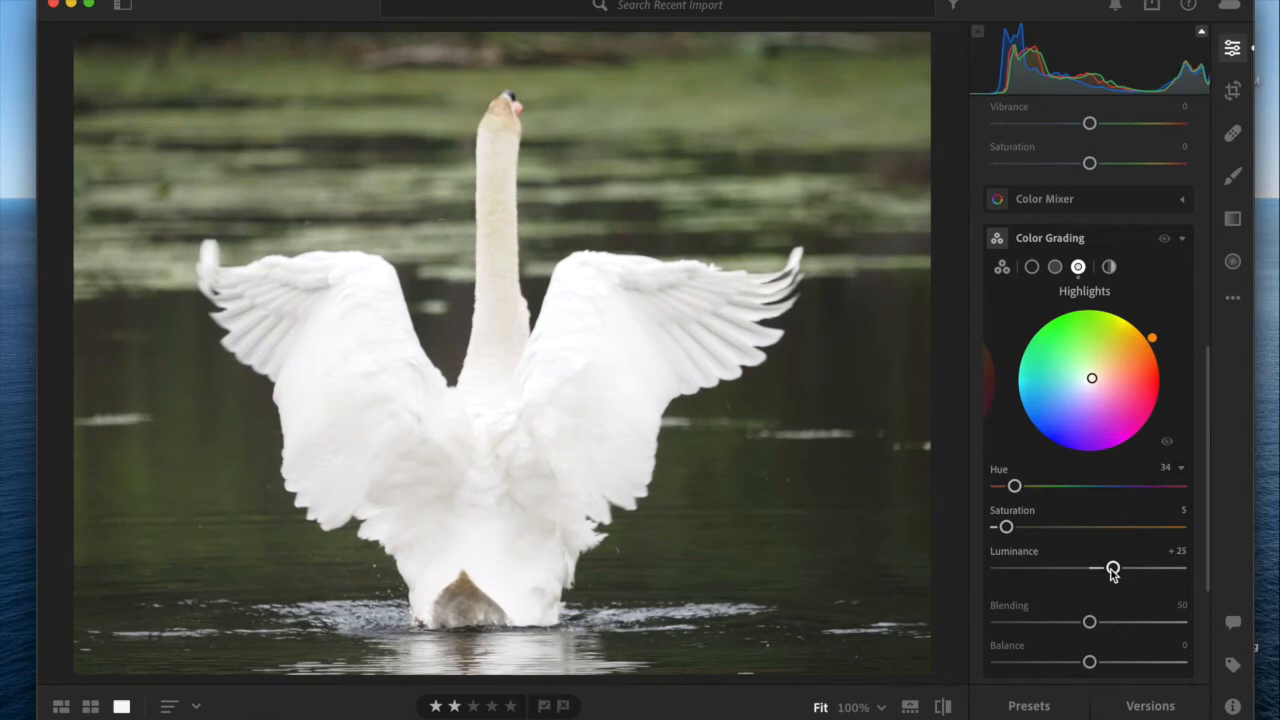
left_click_drag(1113, 567, 1115, 567)
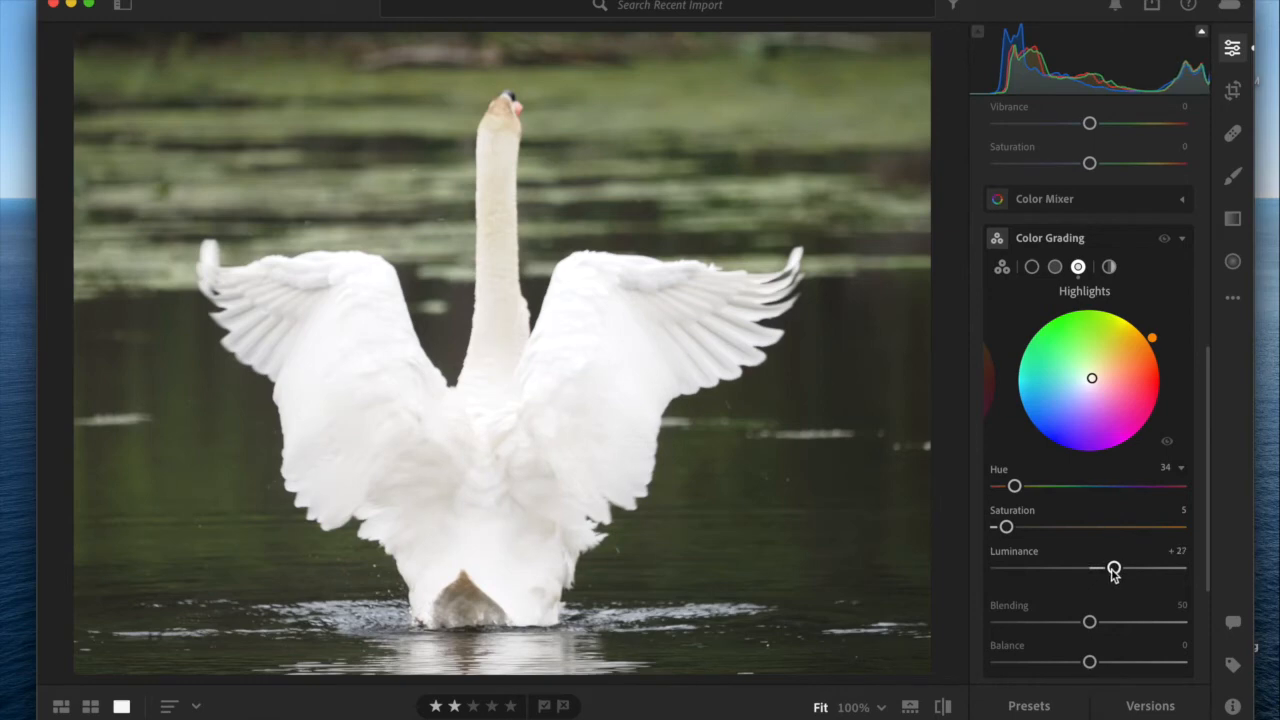
mouse_move(1055, 270)
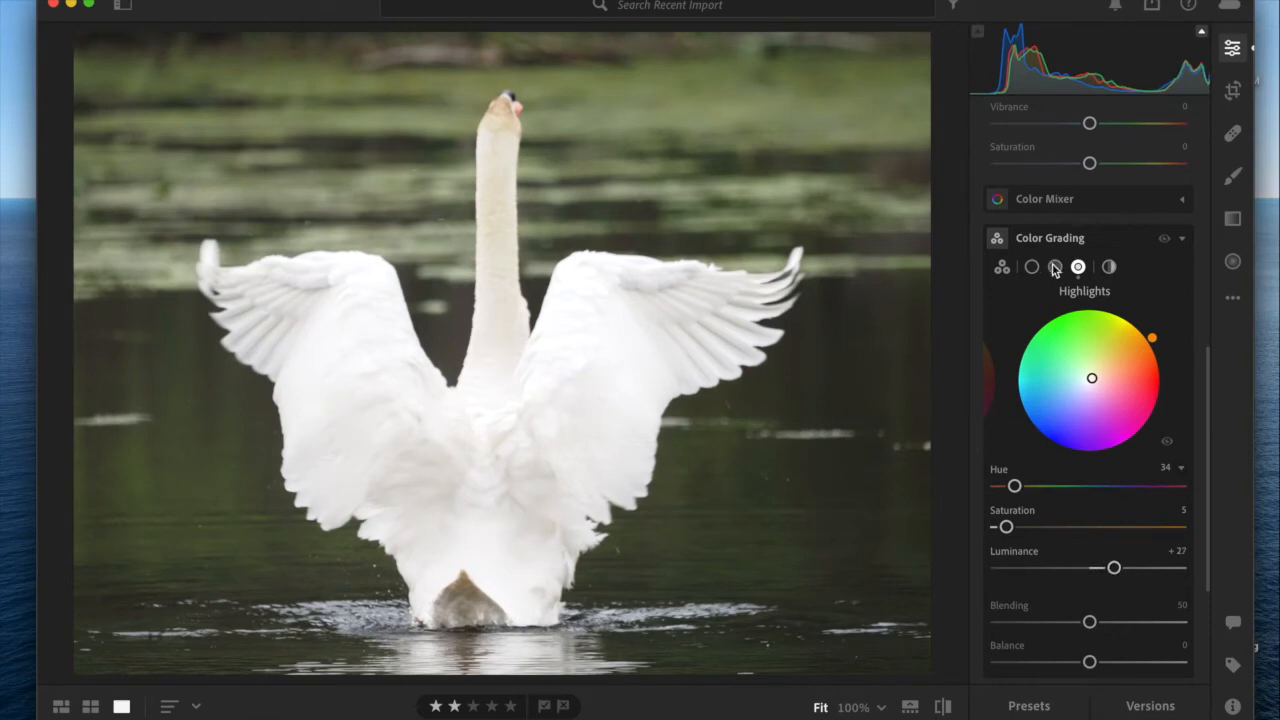
Step: Tint the Midtones wheel blue (hue 237, saturation 38) and compare with and without it
left_click(1055, 267)
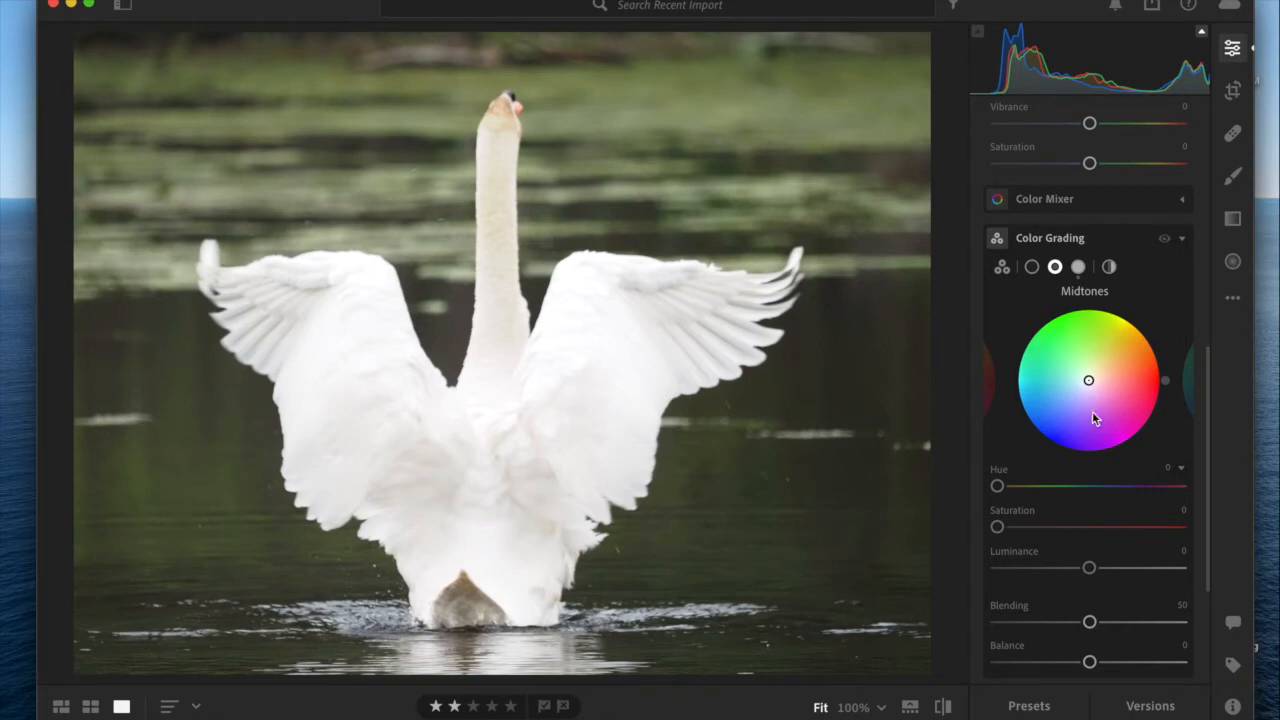
mouse_move(1090, 388)
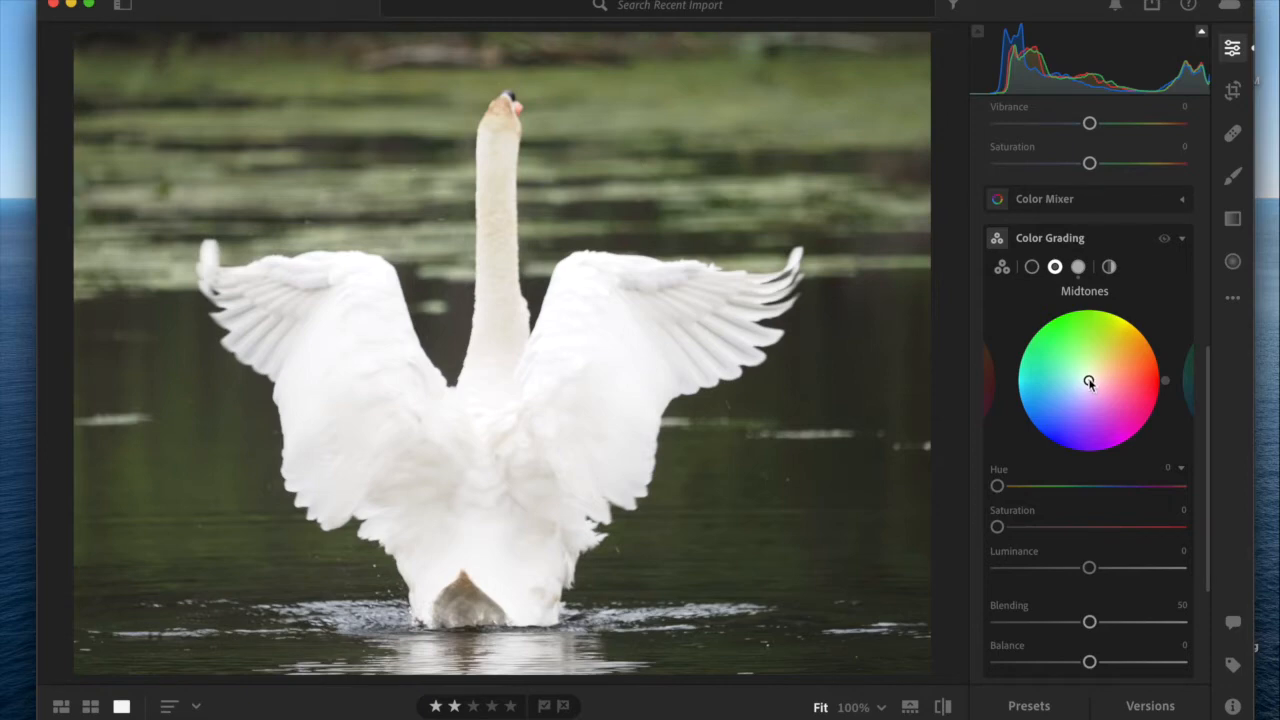
left_click_drag(1090, 382, 1078, 404)
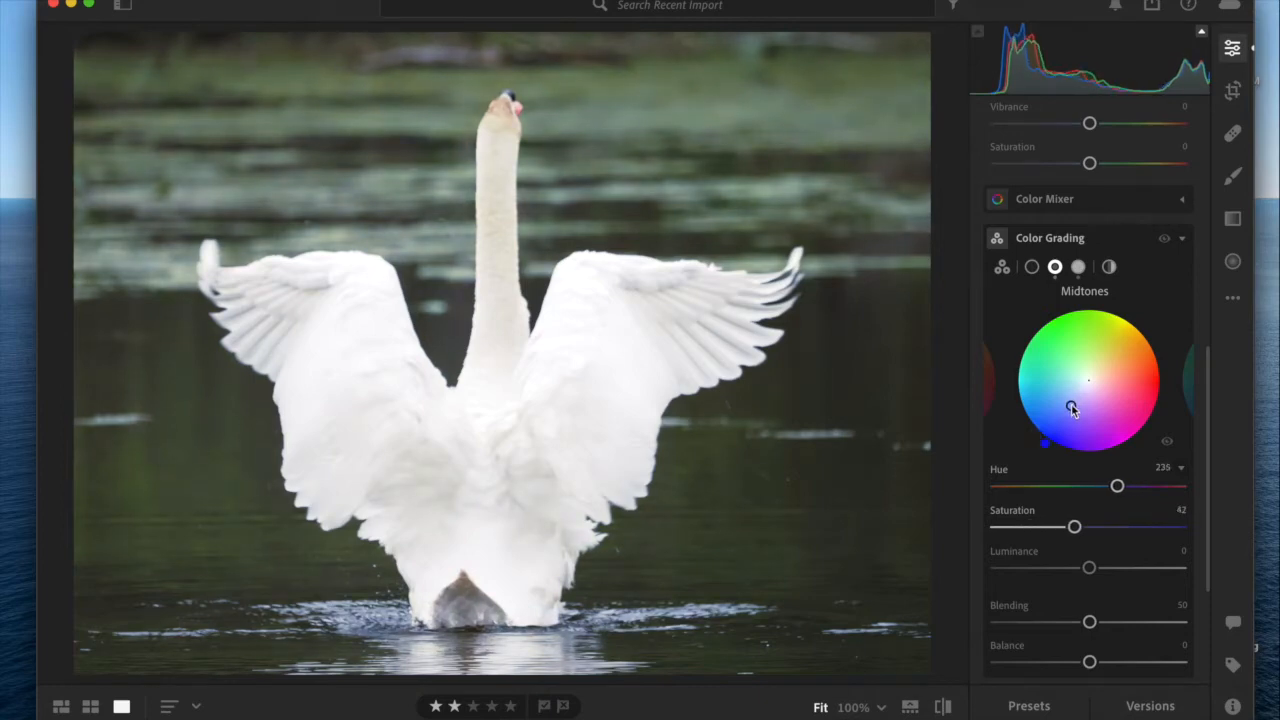
left_click_drag(1089, 378, 1072, 406)
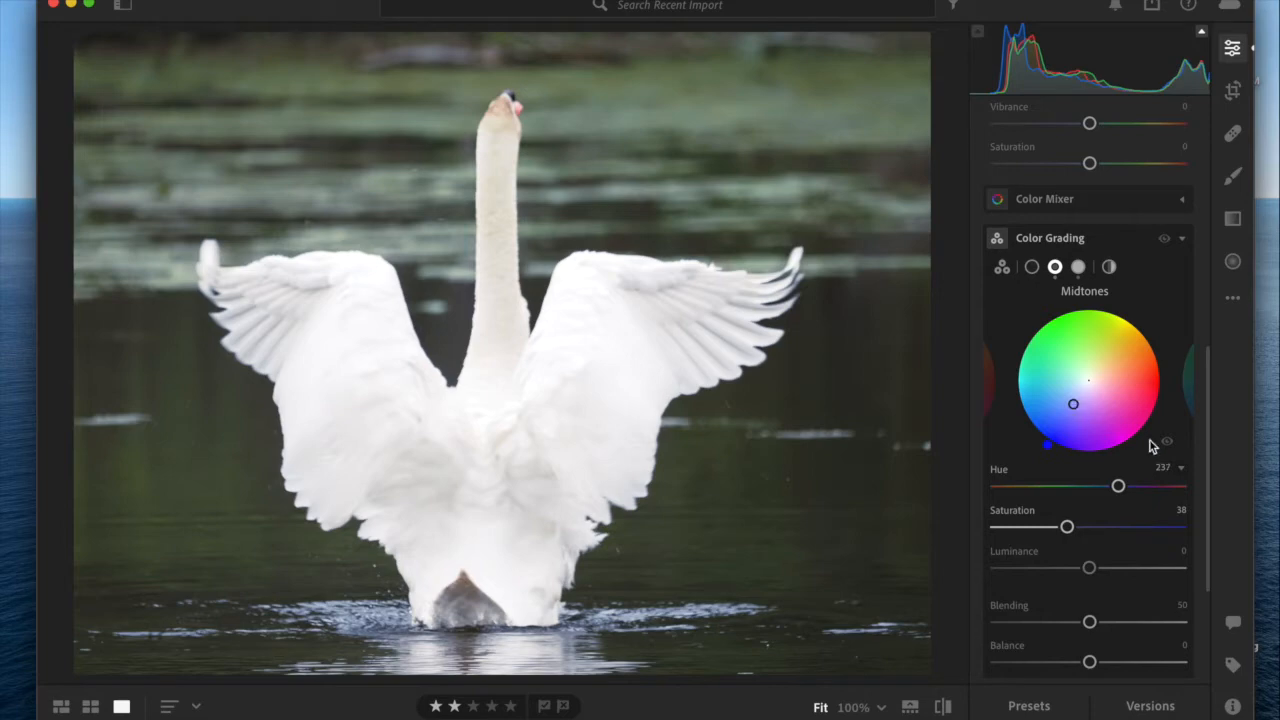
mouse_move(1168, 448)
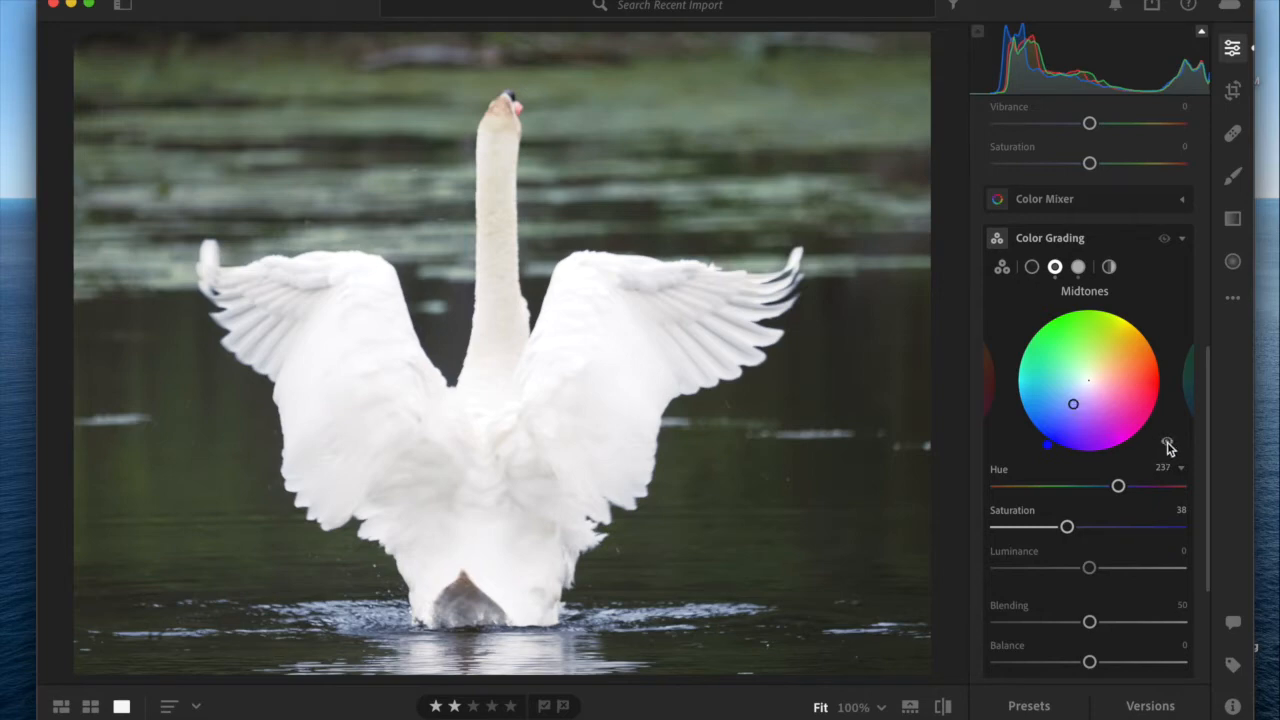
mouse_move(1168, 449)
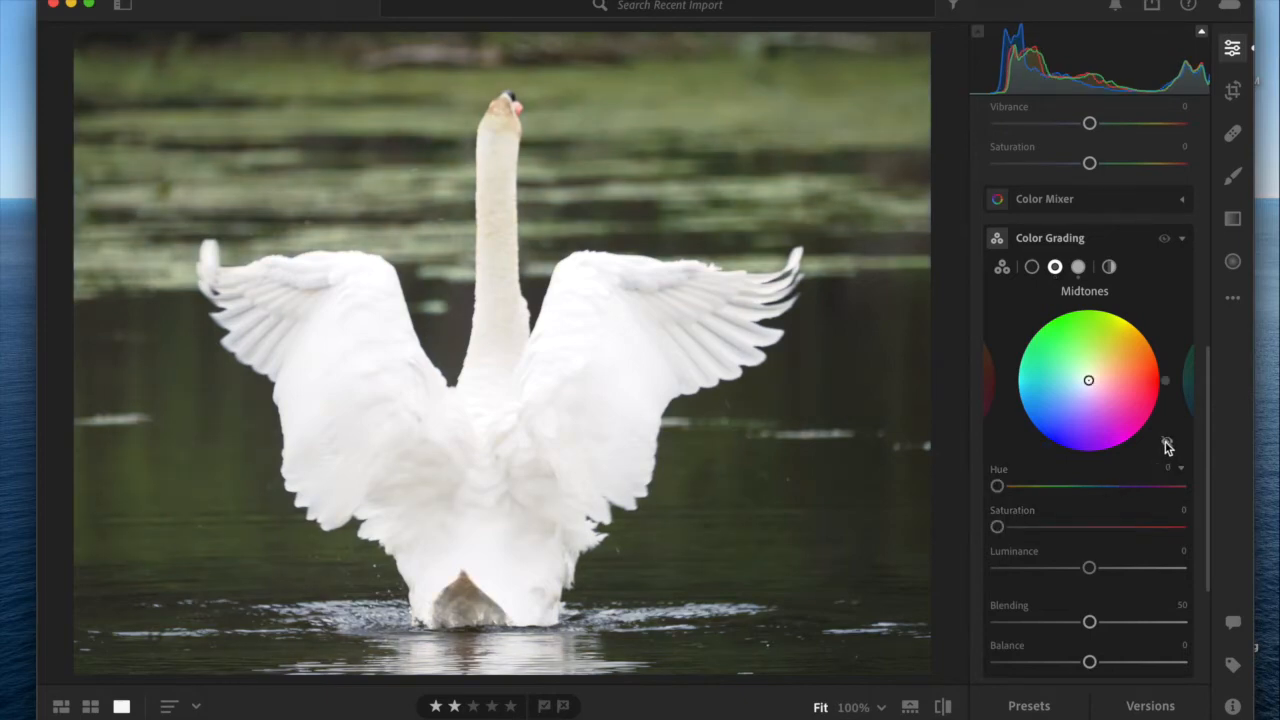
left_click_drag(1089, 380, 1073, 404)
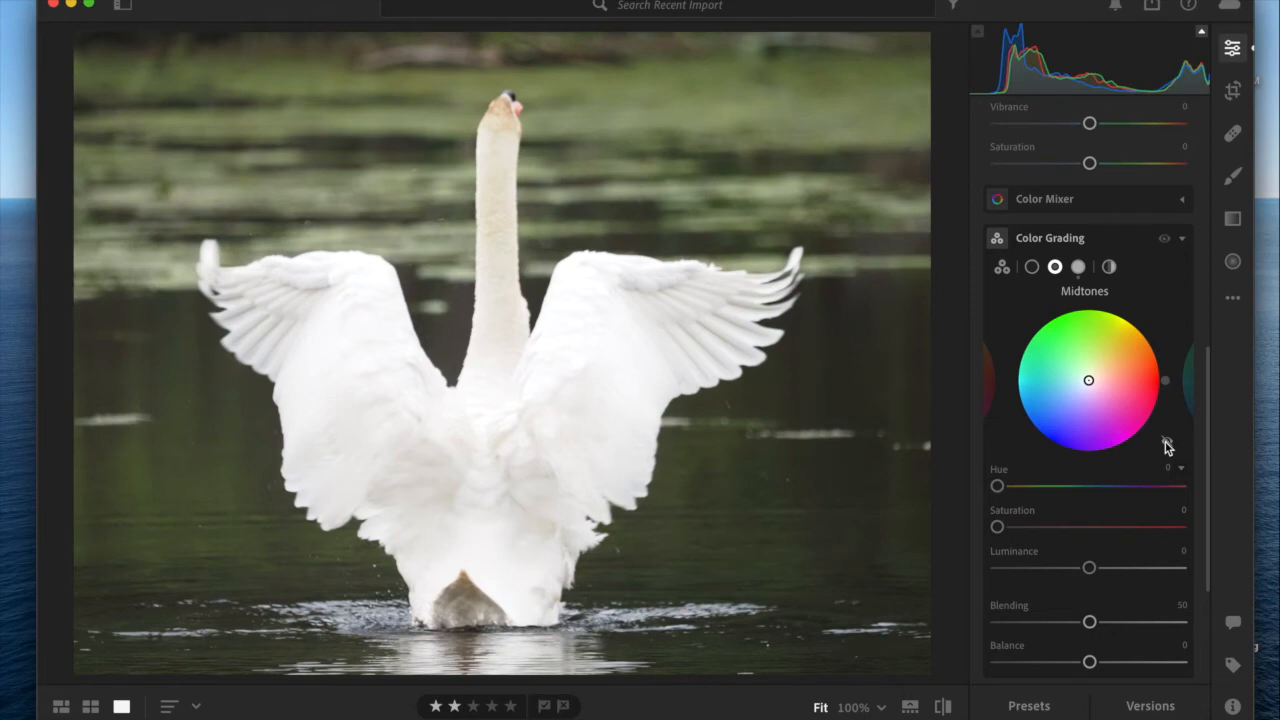
left_click_drag(1089, 380, 1073, 403)
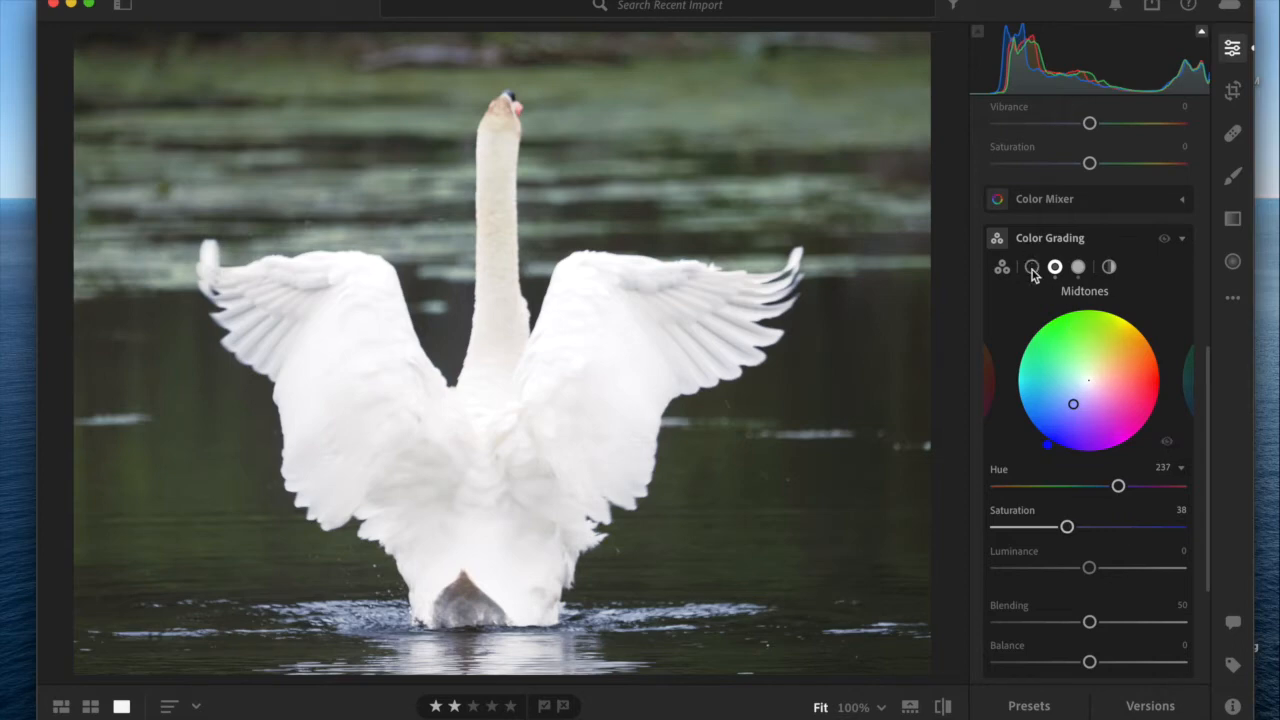
Step: Select the Shadows wheel and tint it blue at hue 240, saturation 29
left_click(1032, 267)
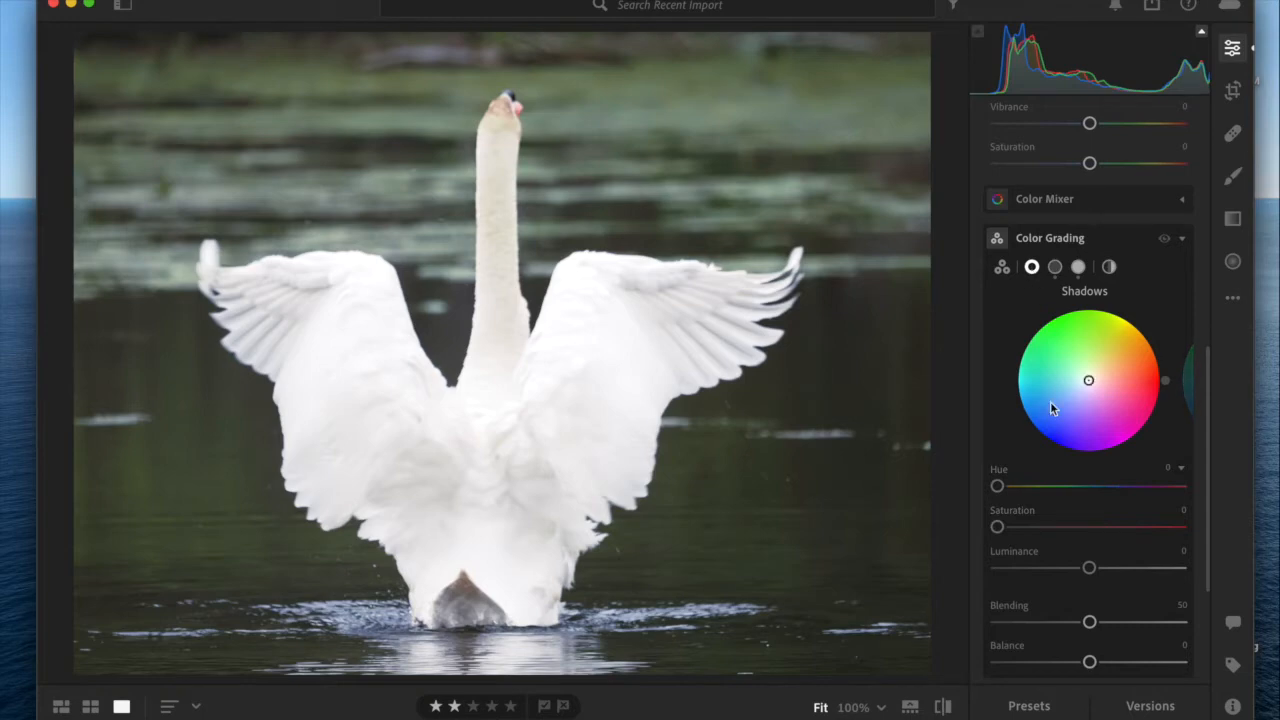
mouse_move(1090, 385)
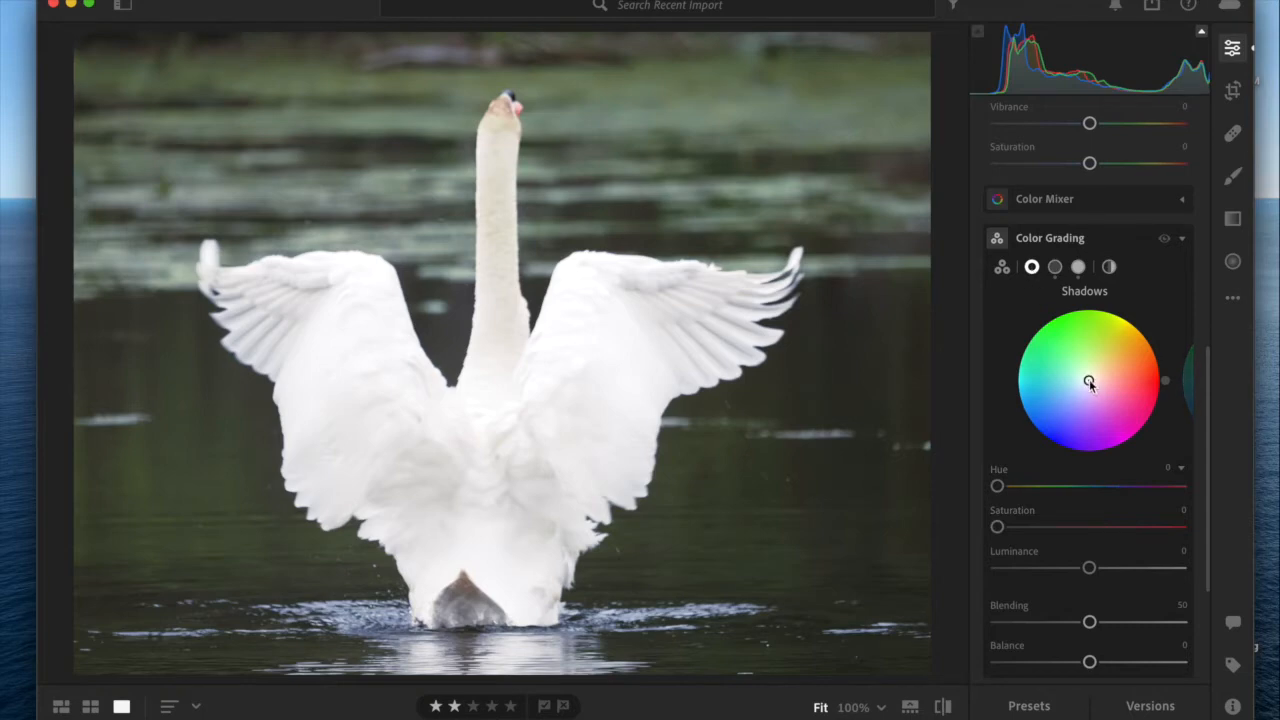
left_click_drag(1090, 383, 1082, 390)
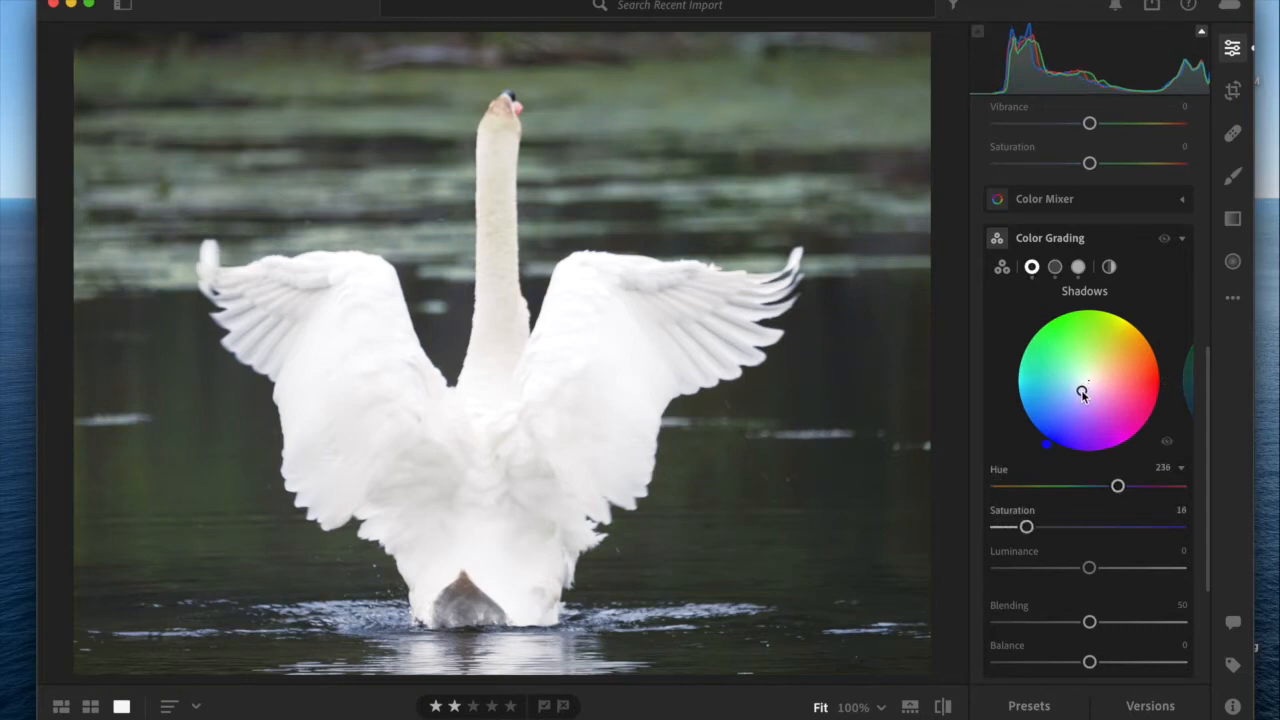
left_click_drag(1083, 390, 1080, 400)
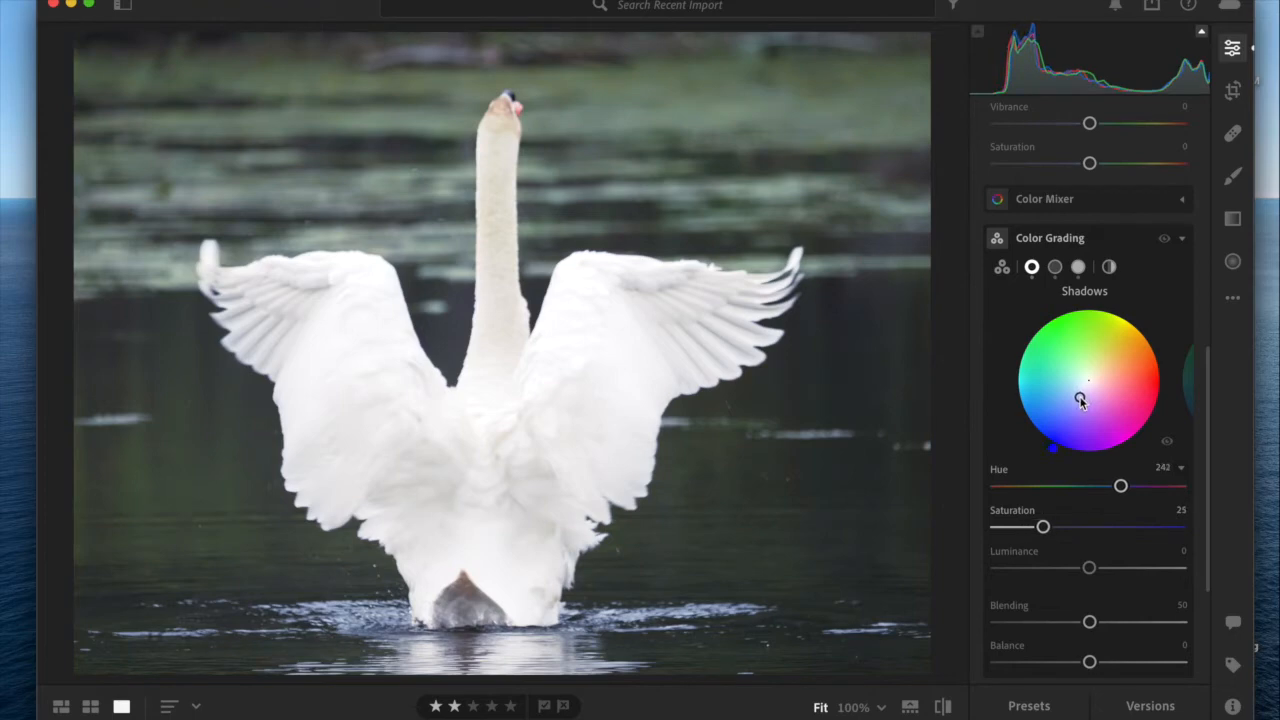
left_click_drag(1081, 402, 1079, 405)
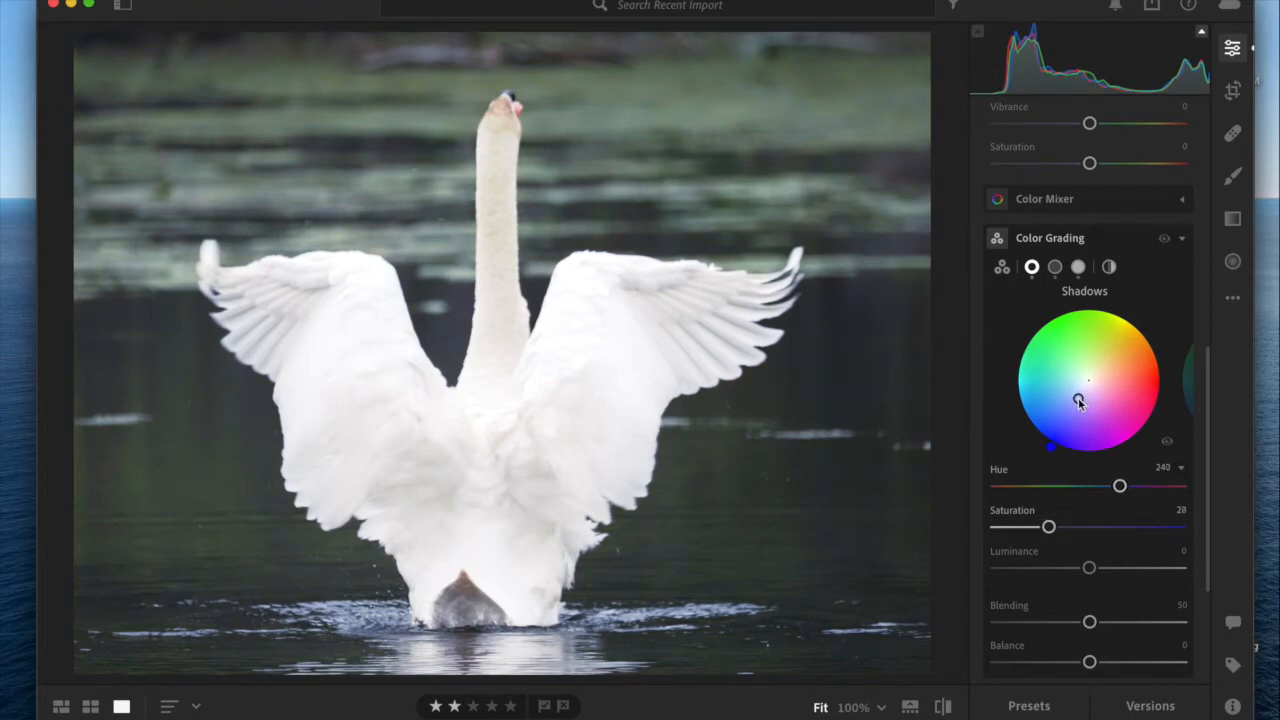
left_click_drag(1089, 382, 1078, 398)
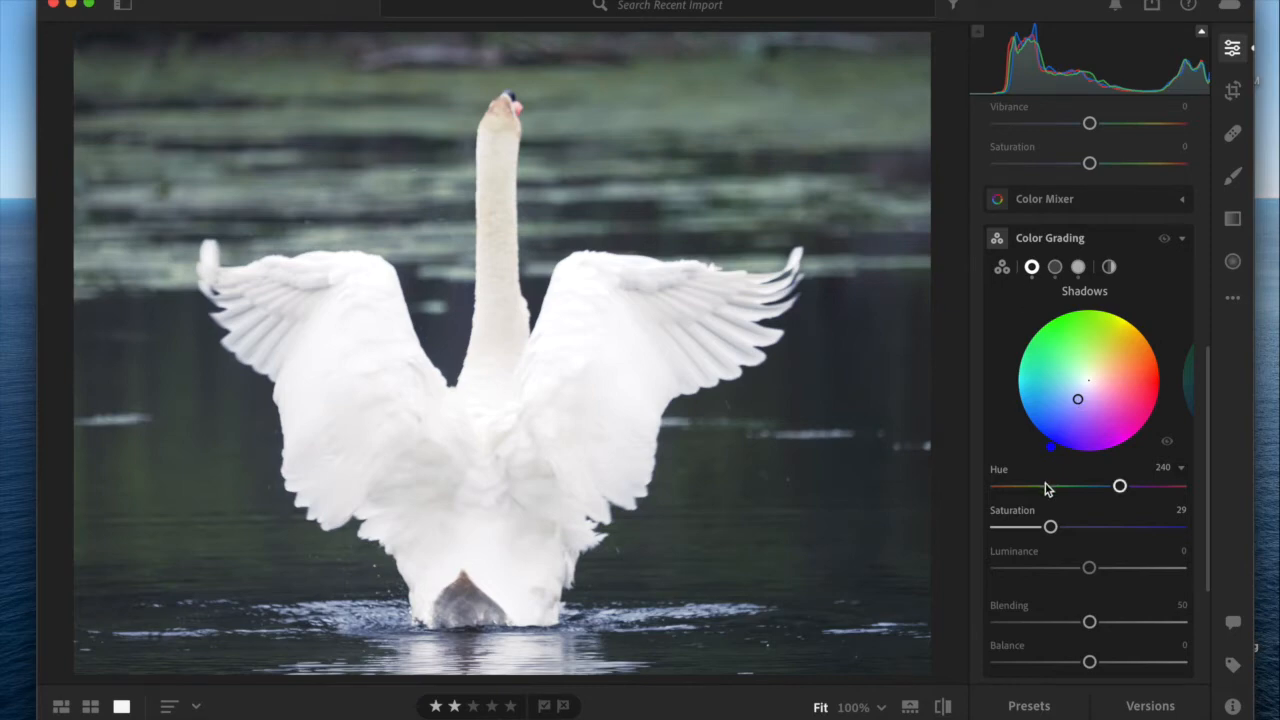
mouse_move(1092, 510)
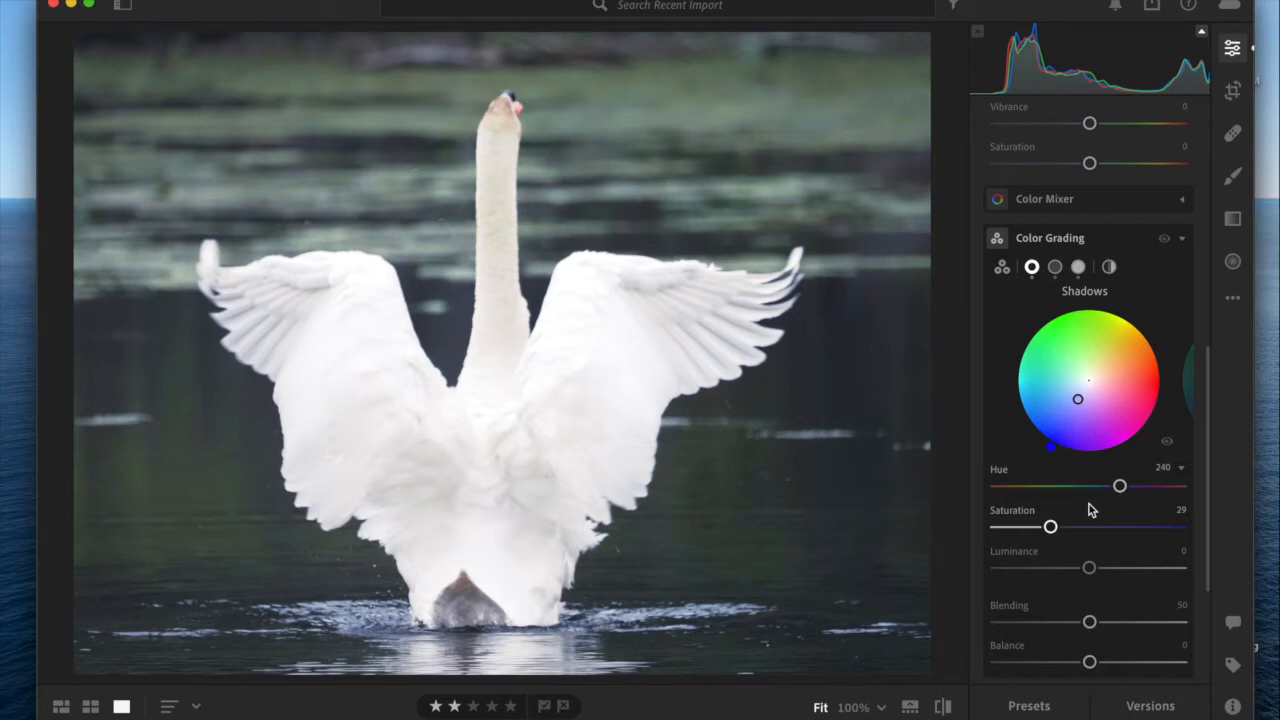
mouse_move(1089, 528)
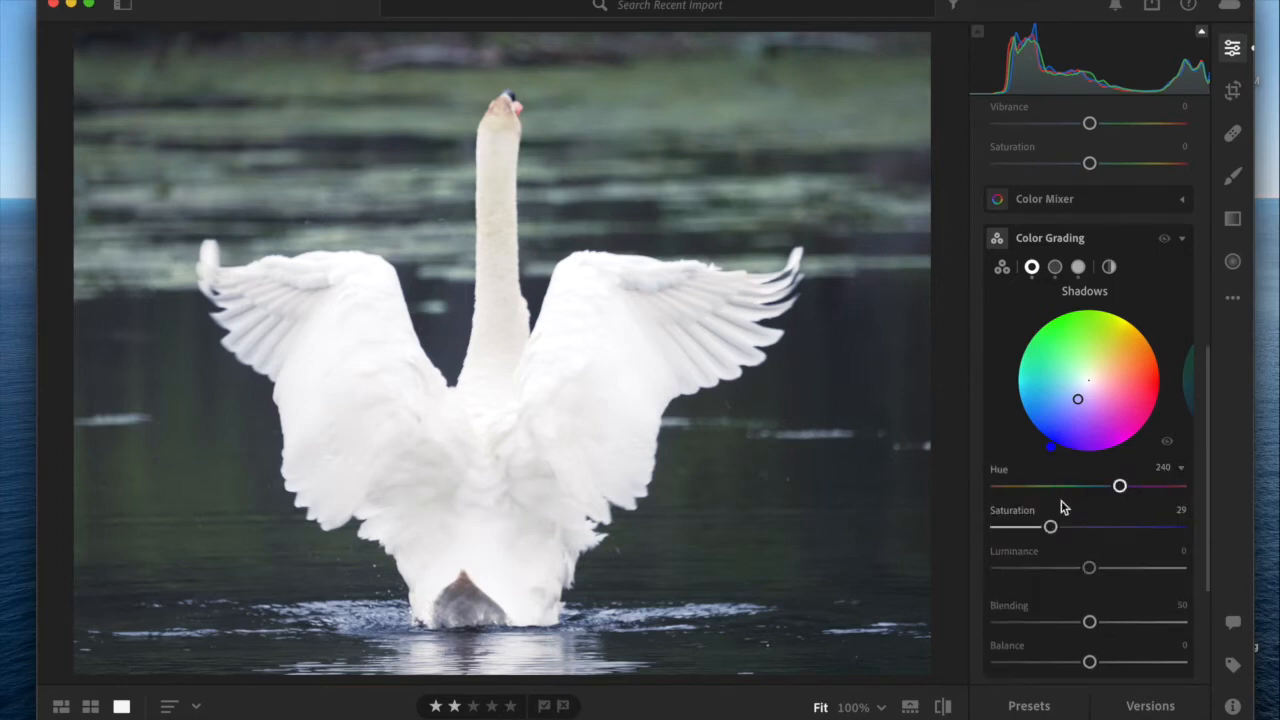
mouse_move(1089, 568)
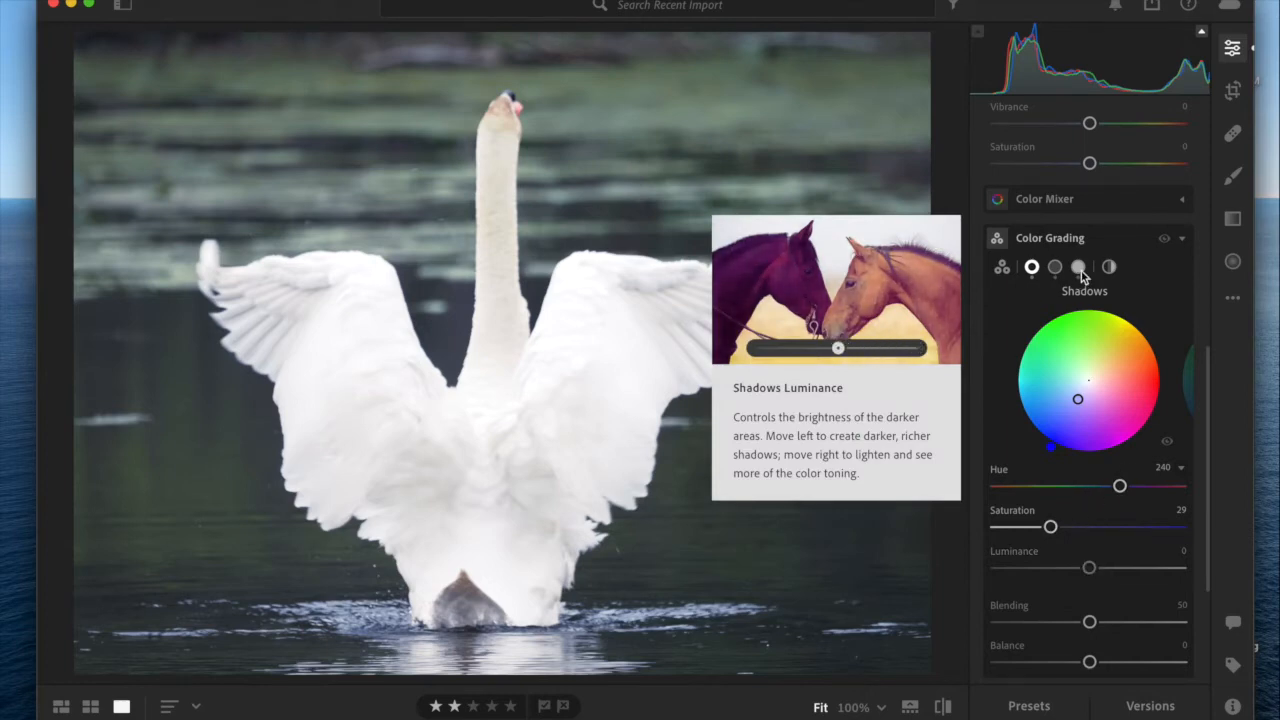
mouse_move(1185, 473)
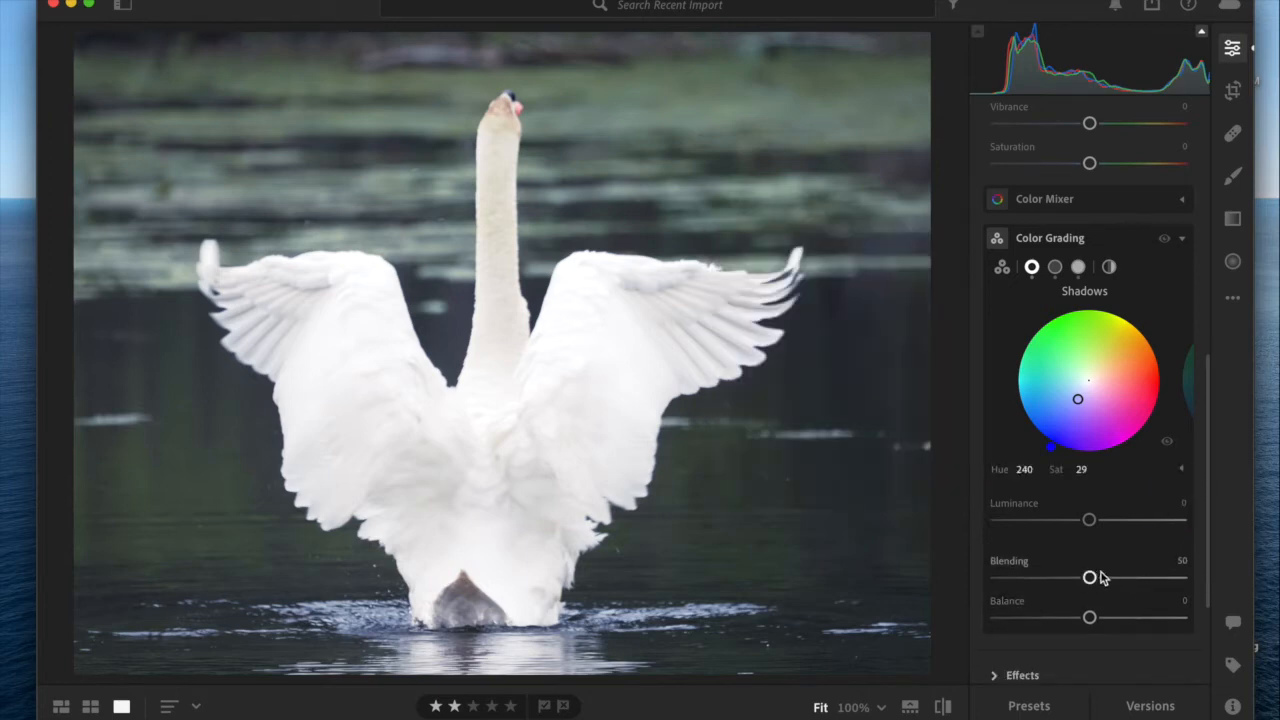
mouse_move(1108, 590)
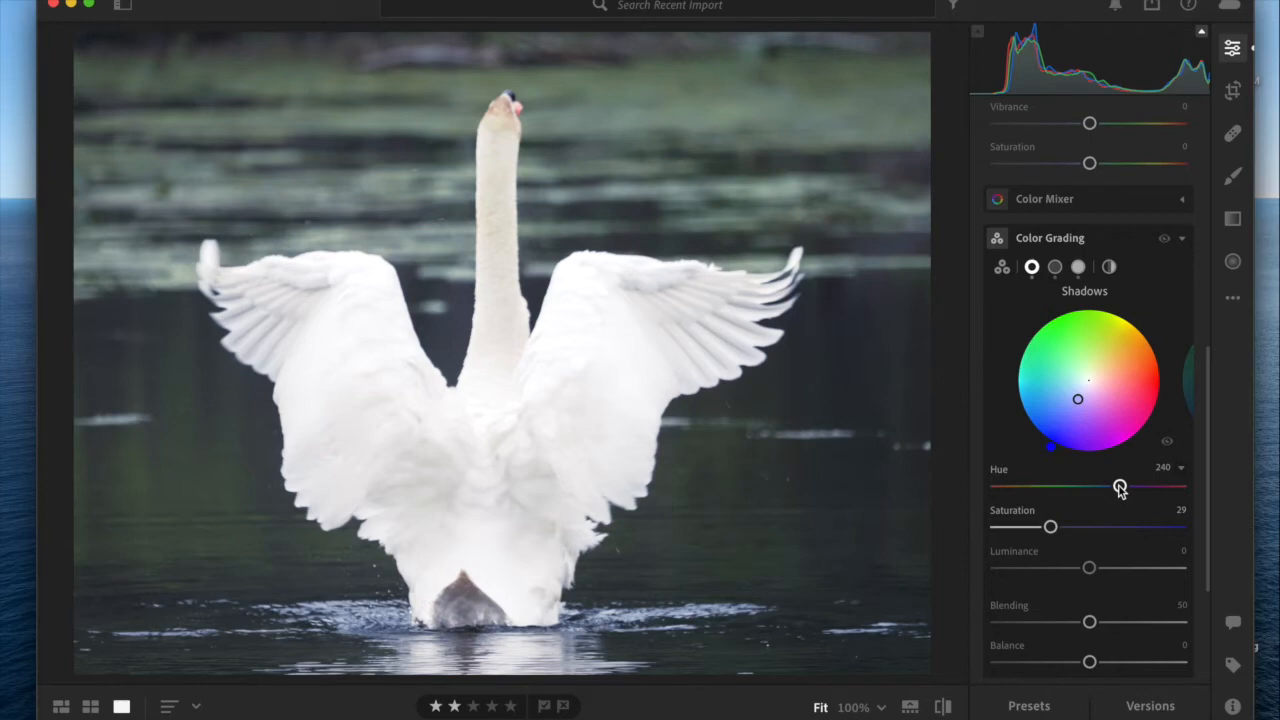
Step: Sweep the shadow tint hue through cyan and green, settling back on blue 232
left_click_drag(1121, 487, 1118, 487)
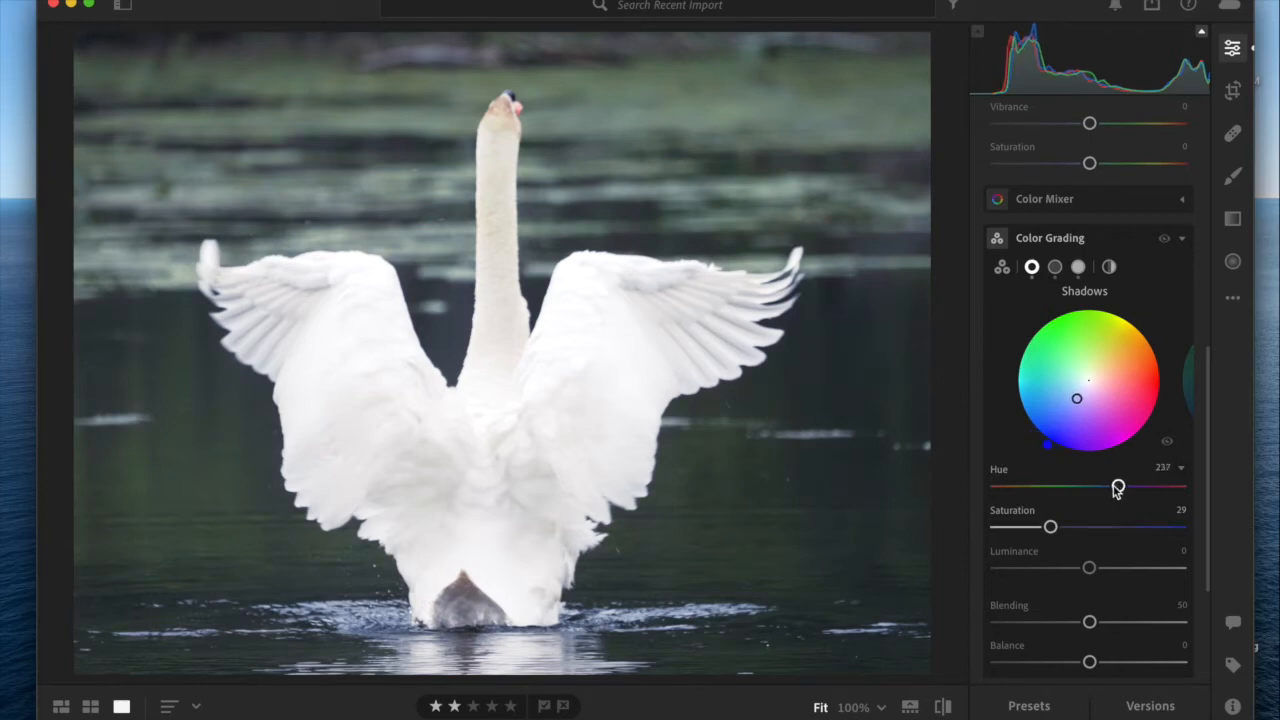
left_click_drag(1118, 487, 1087, 487)
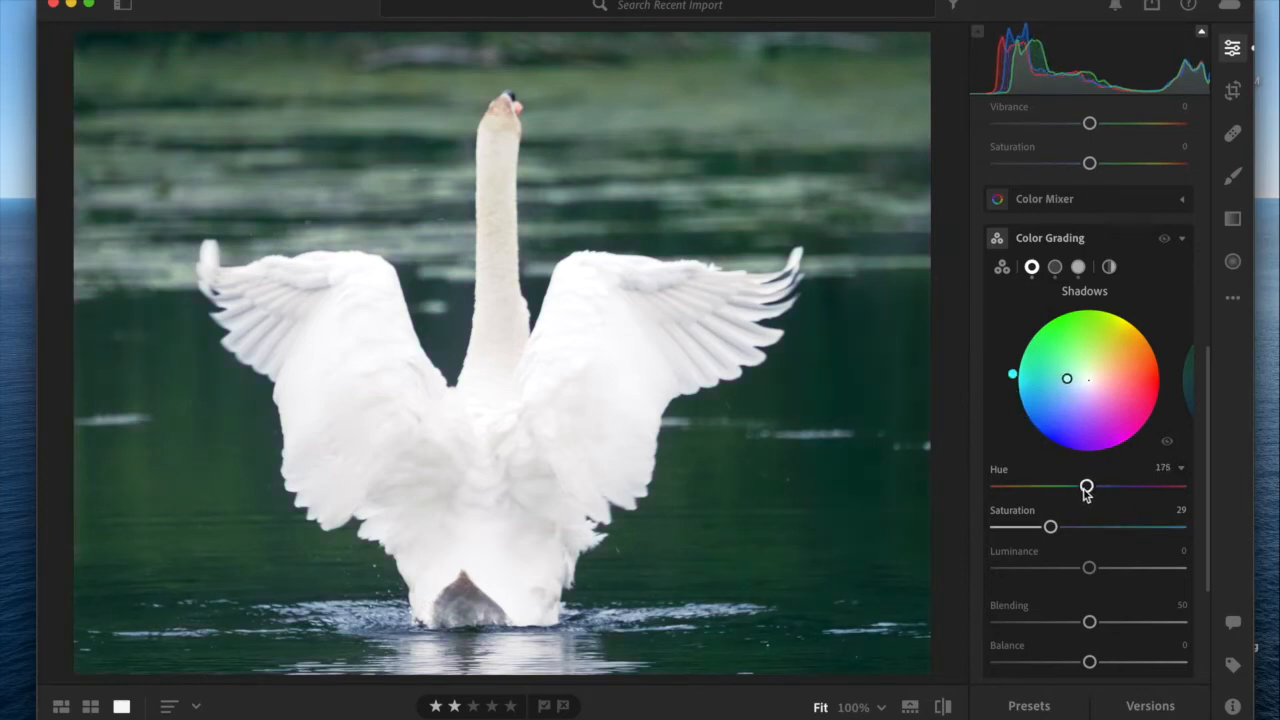
left_click_drag(1087, 487, 1069, 487)
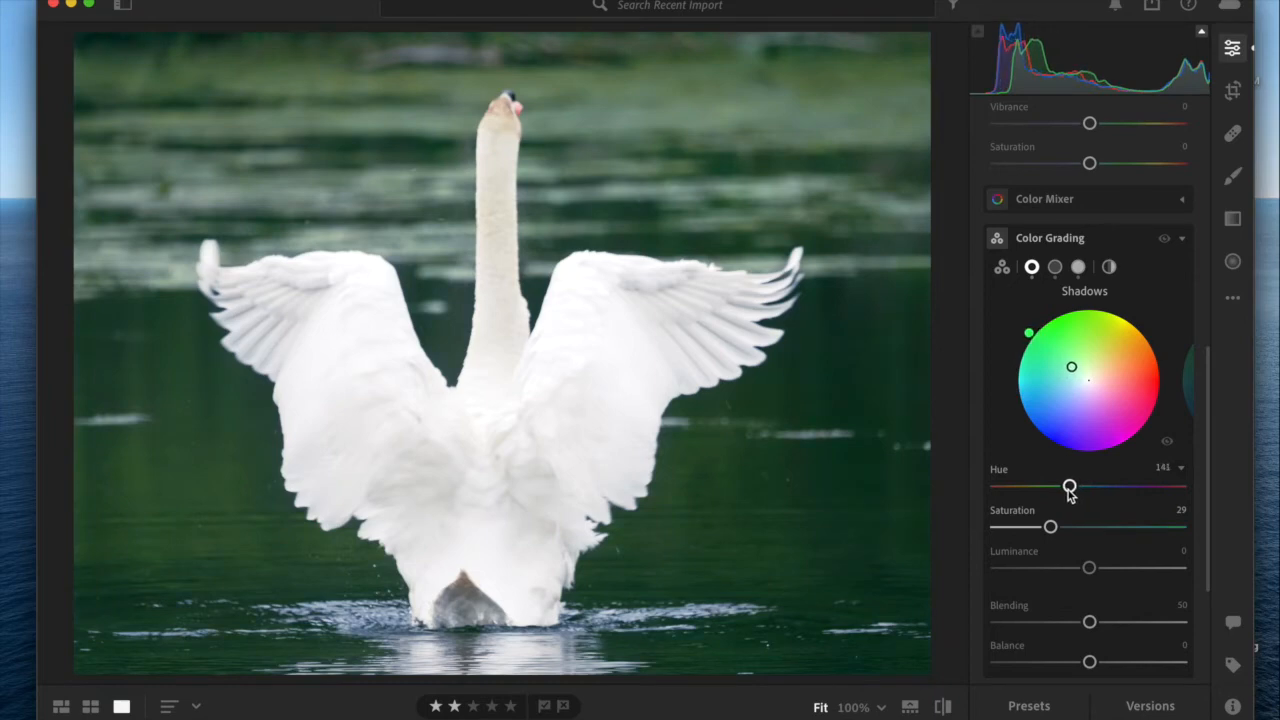
left_click_drag(1070, 487, 1064, 487)
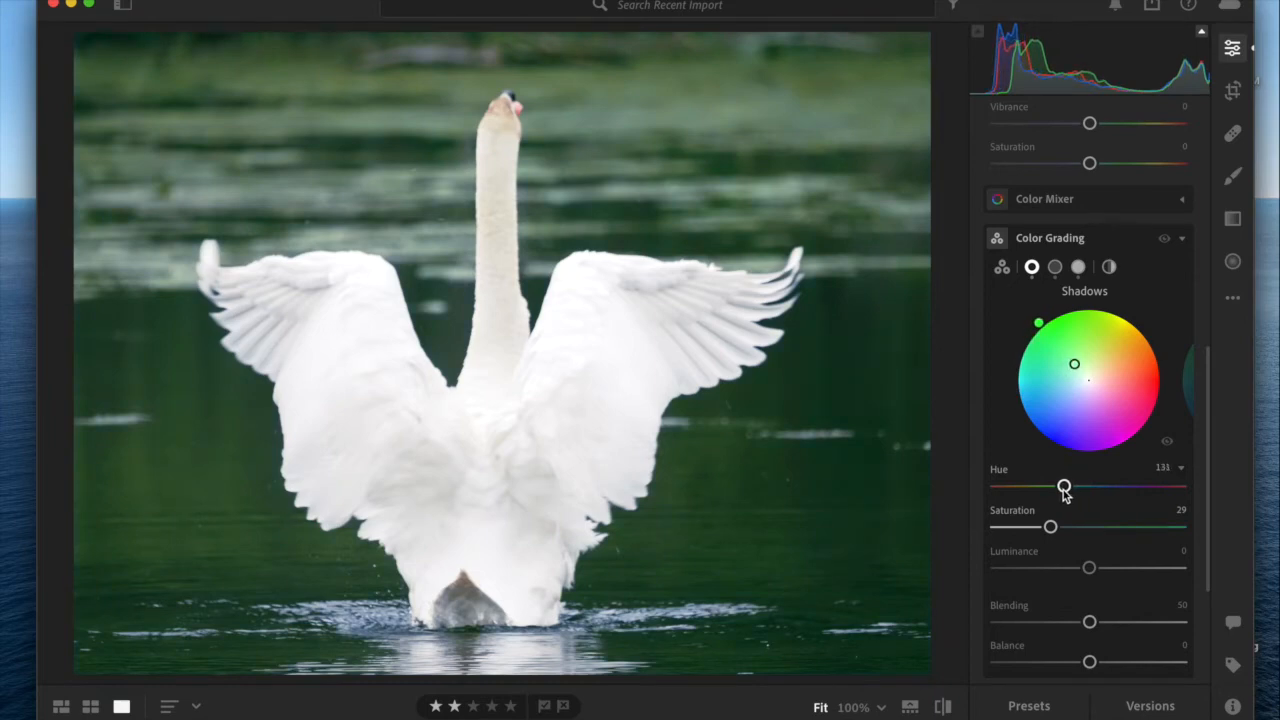
left_click_drag(1064, 487, 1089, 487)
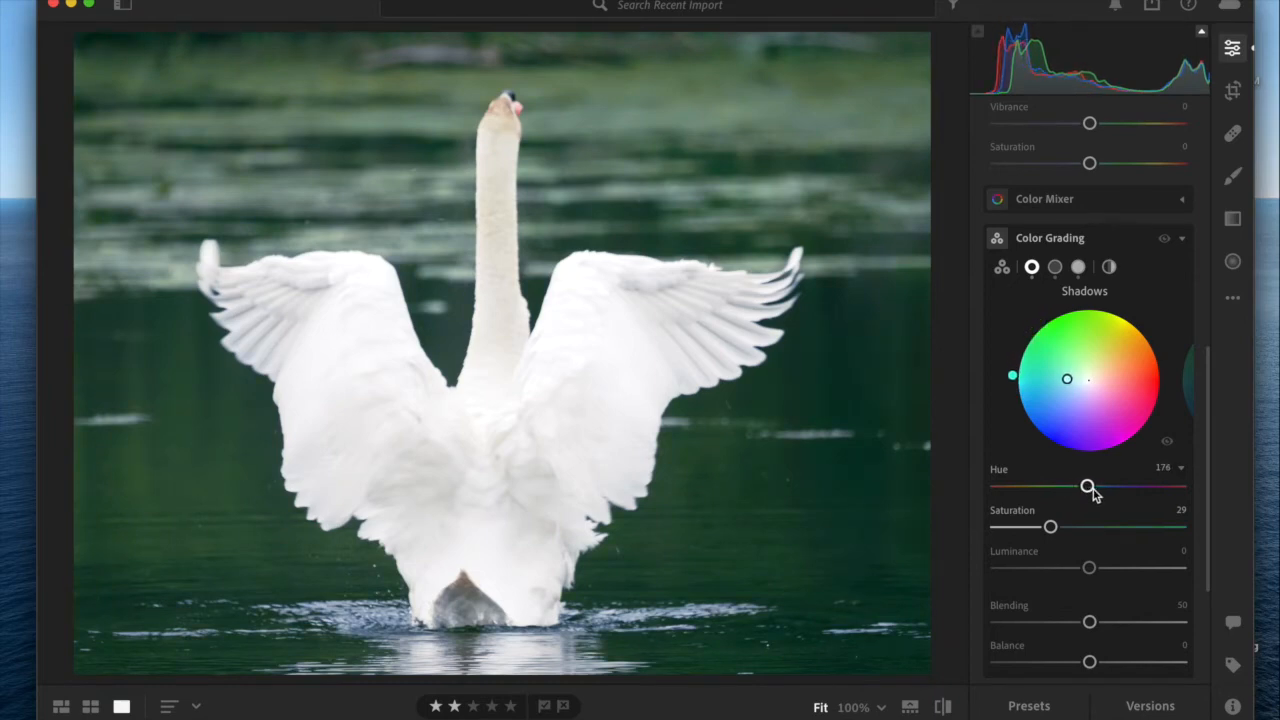
left_click_drag(1089, 486, 1108, 487)
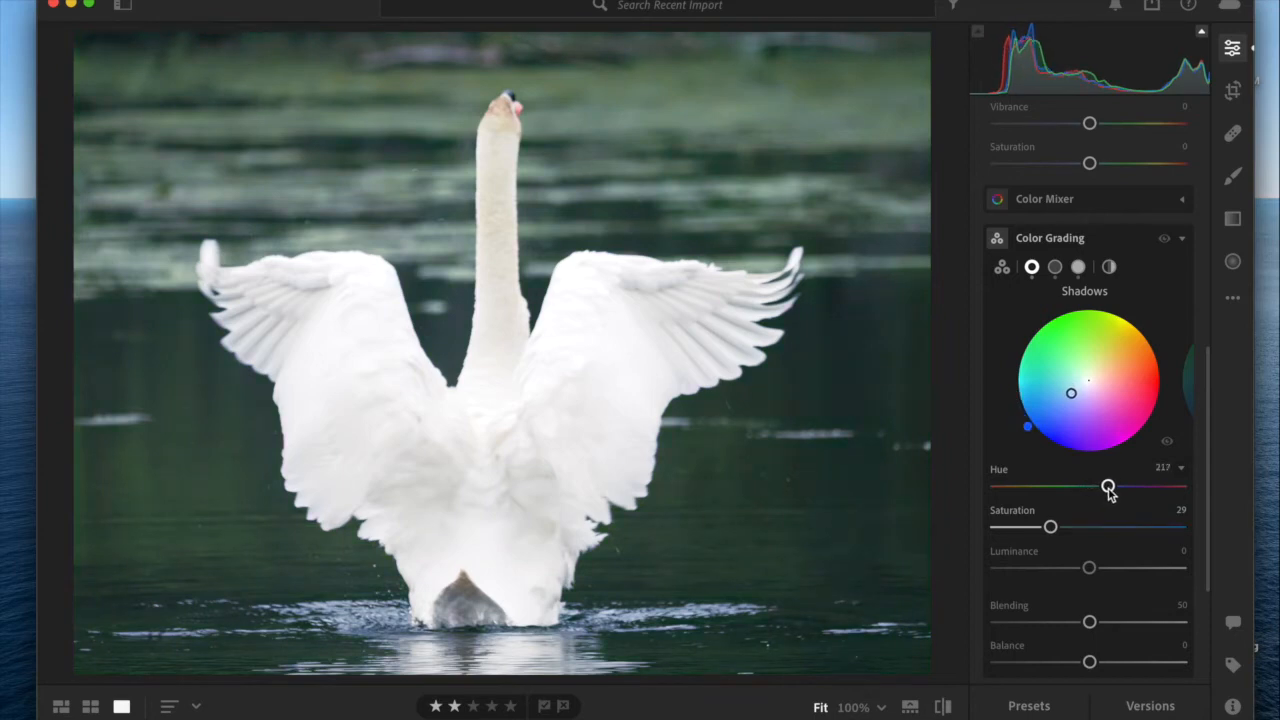
left_click_drag(1108, 486, 1116, 486)
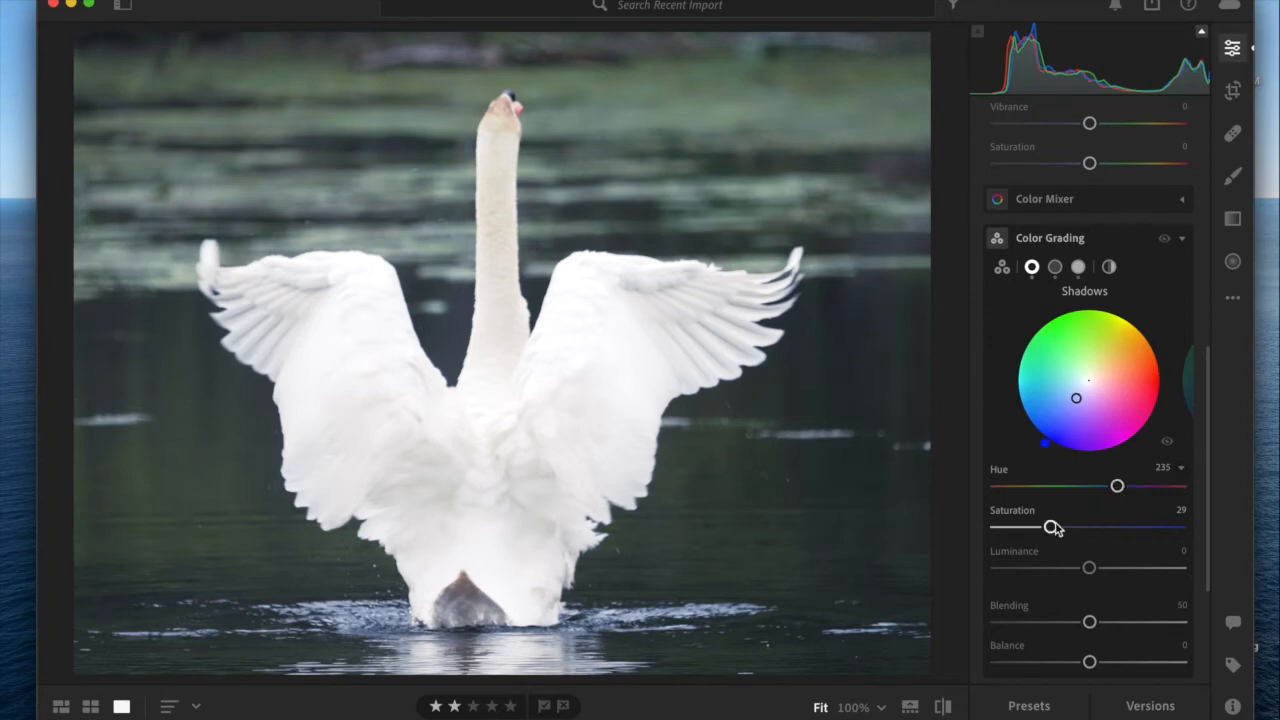
Step: Raise the shadow tint saturation step by step to 42
left_click_drag(1050, 527, 1057, 527)
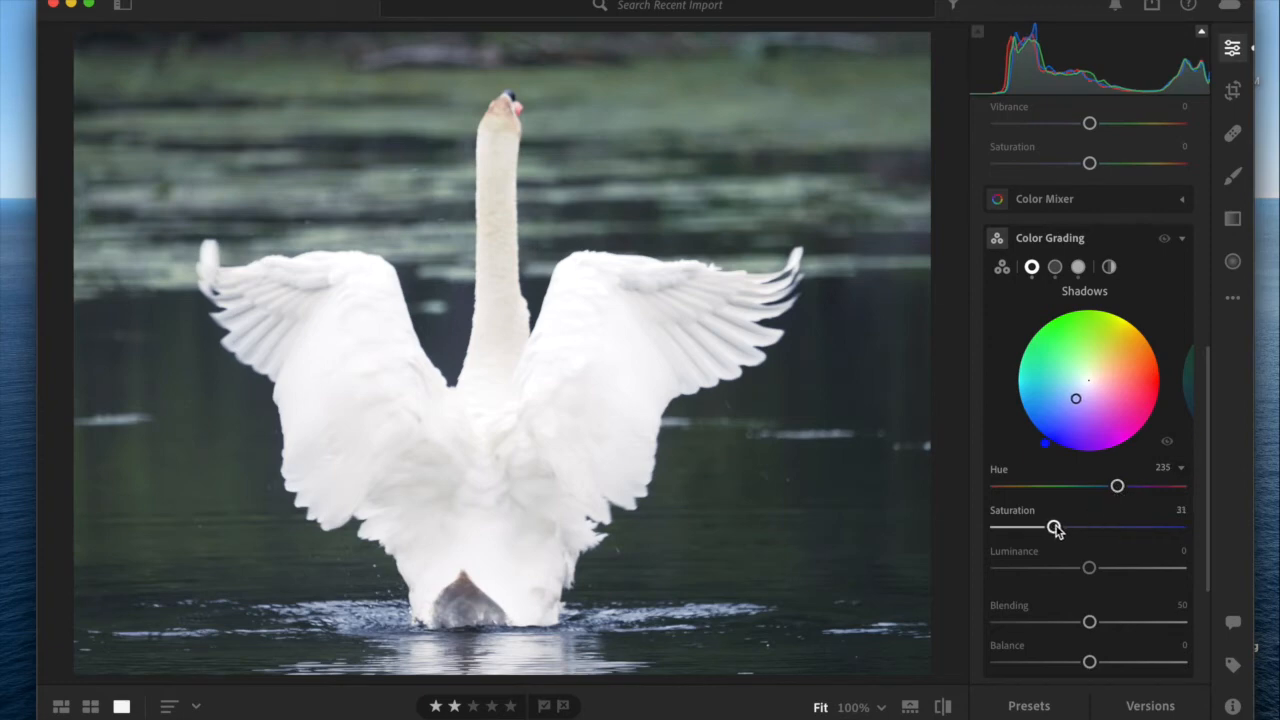
left_click_drag(1053, 527, 1063, 527)
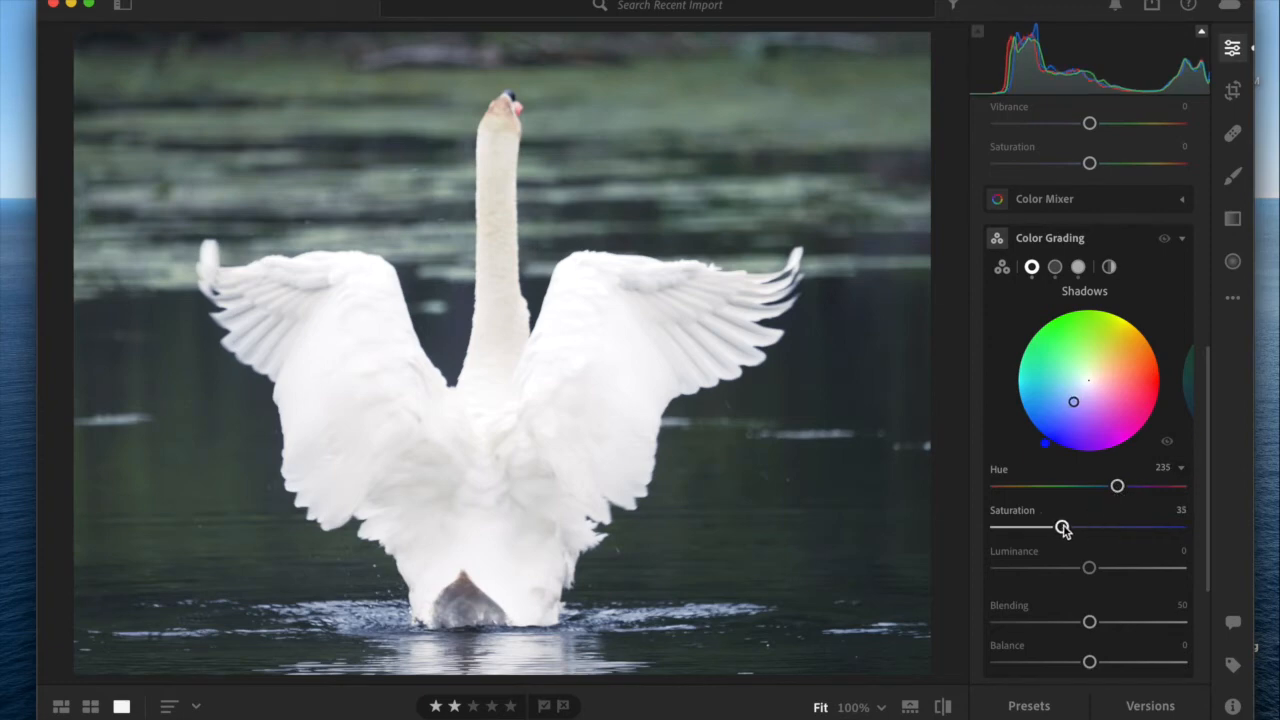
left_click_drag(1063, 527, 1068, 527)
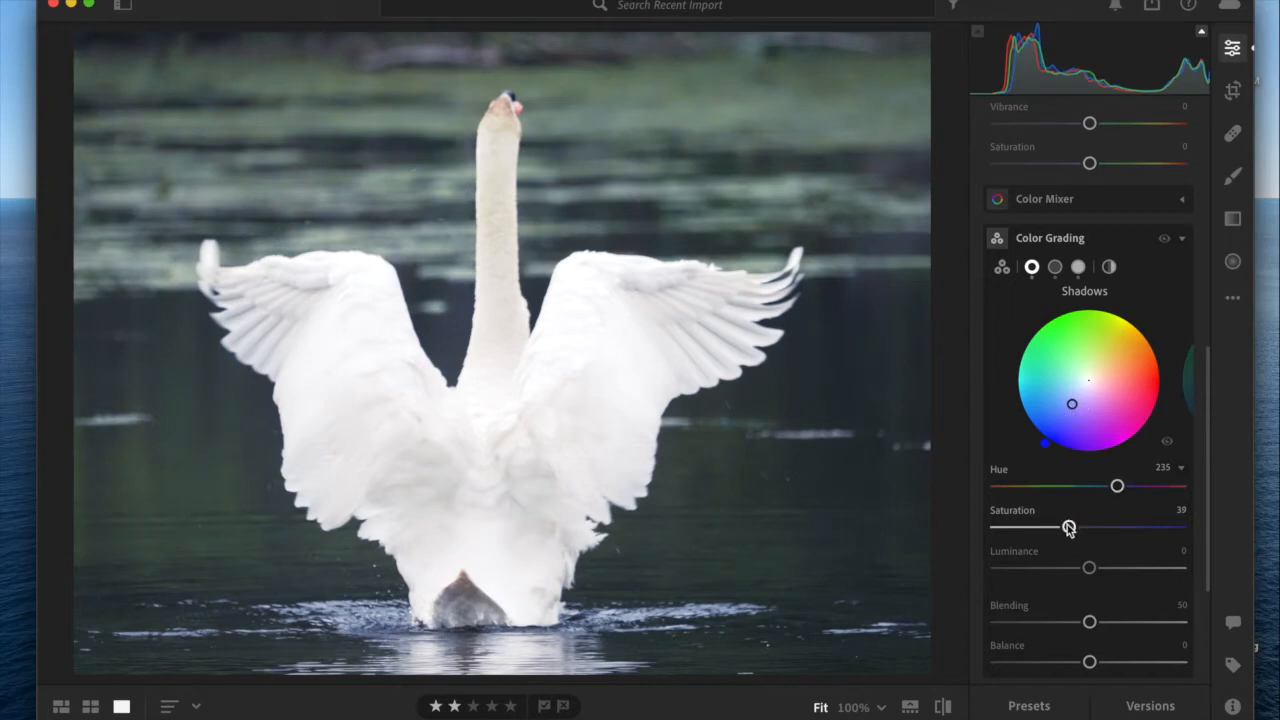
left_click_drag(1055, 527, 1073, 527)
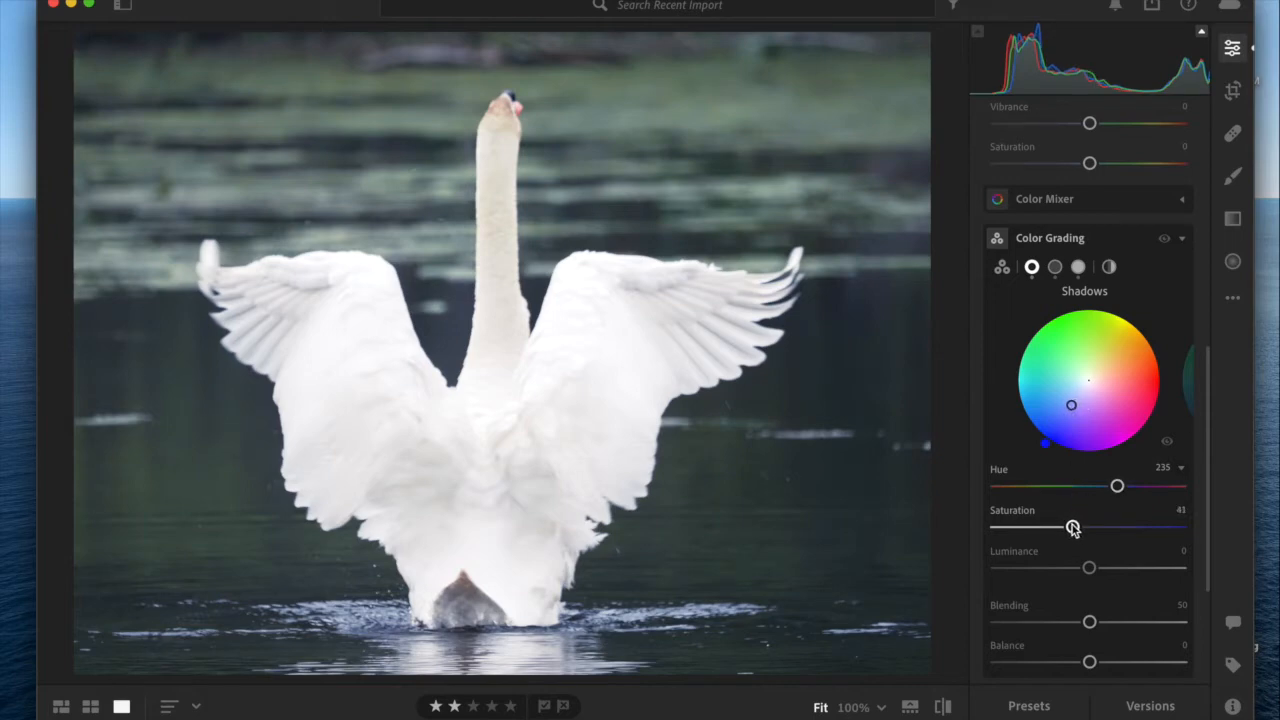
left_click_drag(1070, 527, 1073, 527)
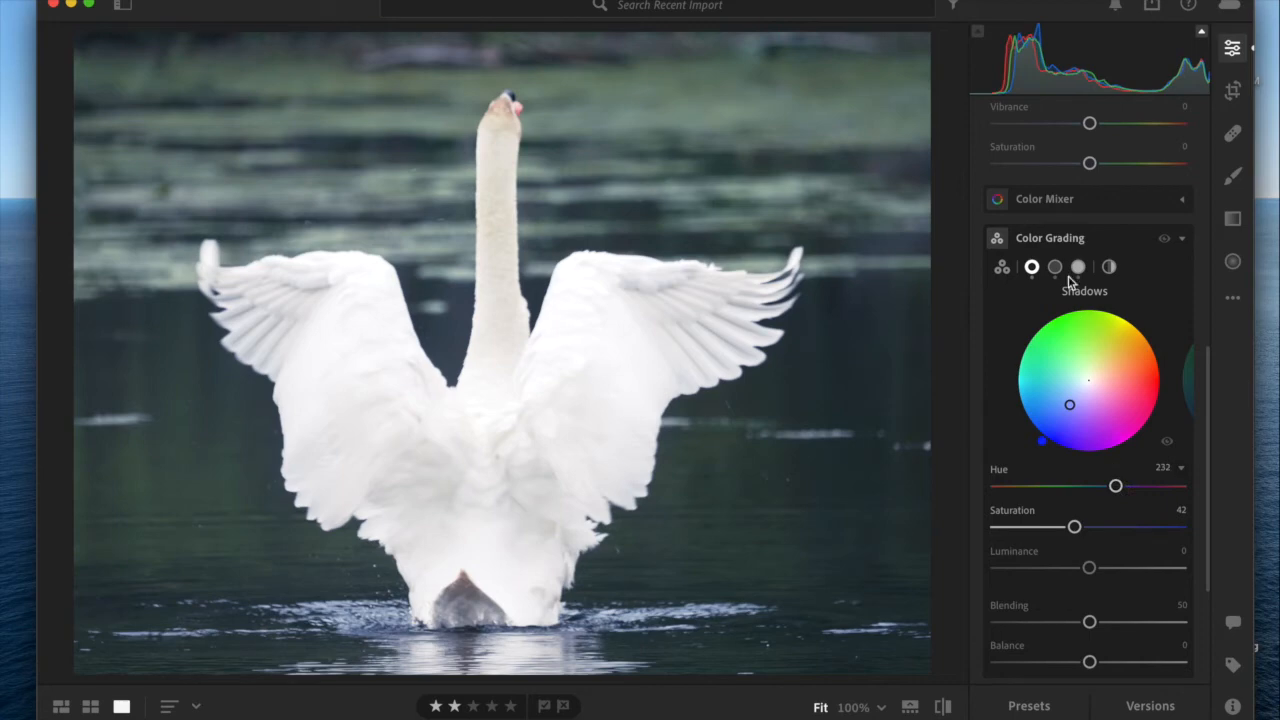
Step: Switch to Midtones and raise their blue tint (hue 235) to saturation 41
left_click(1054, 267)
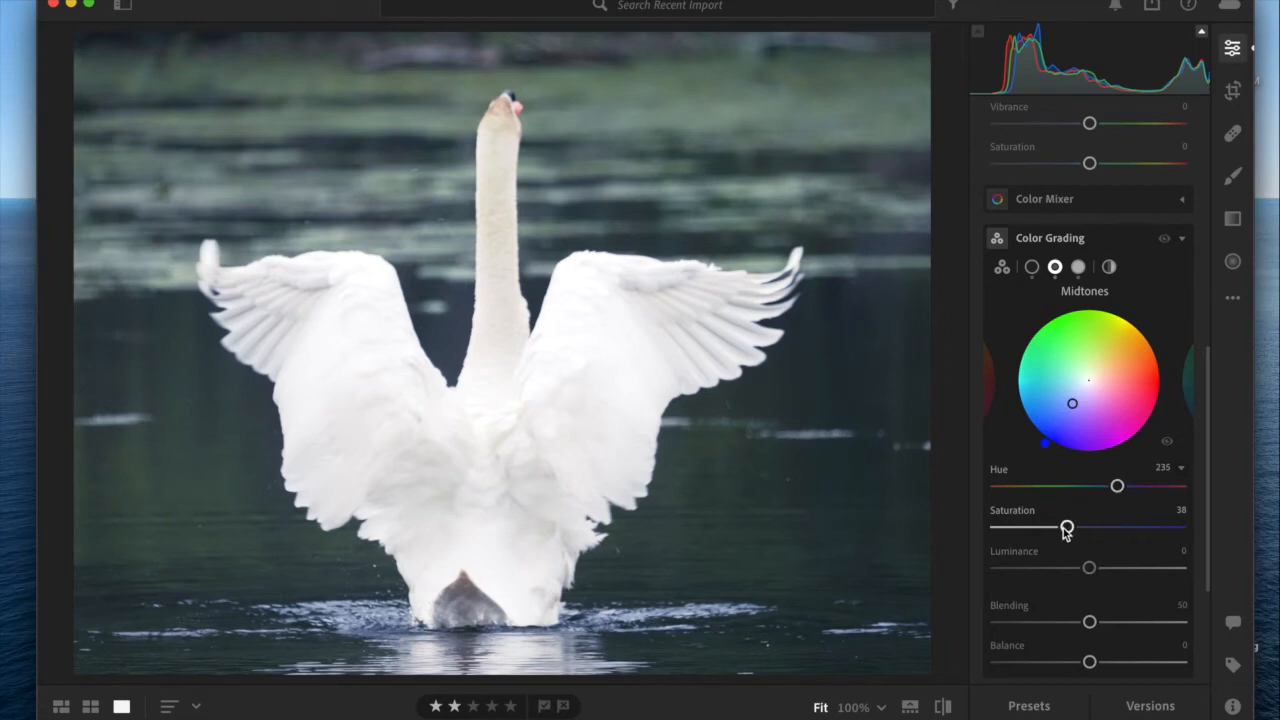
left_click_drag(1066, 528, 1072, 528)
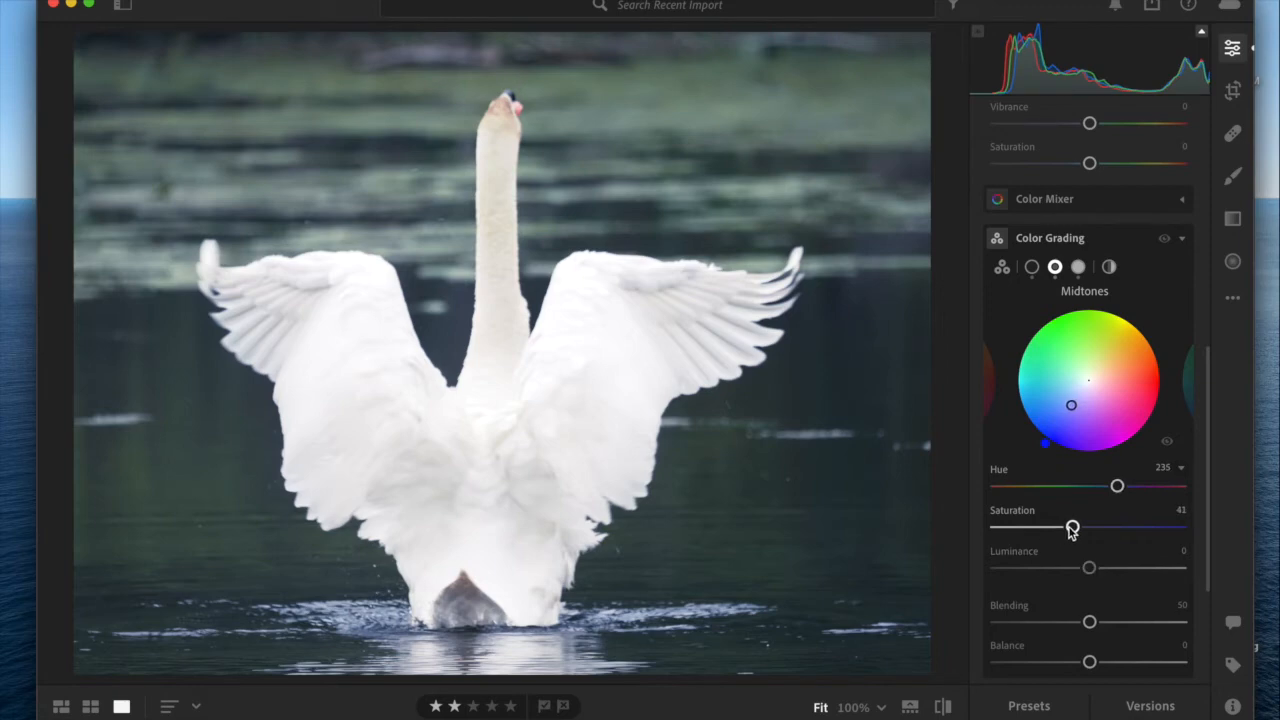
mouse_move(1089, 568)
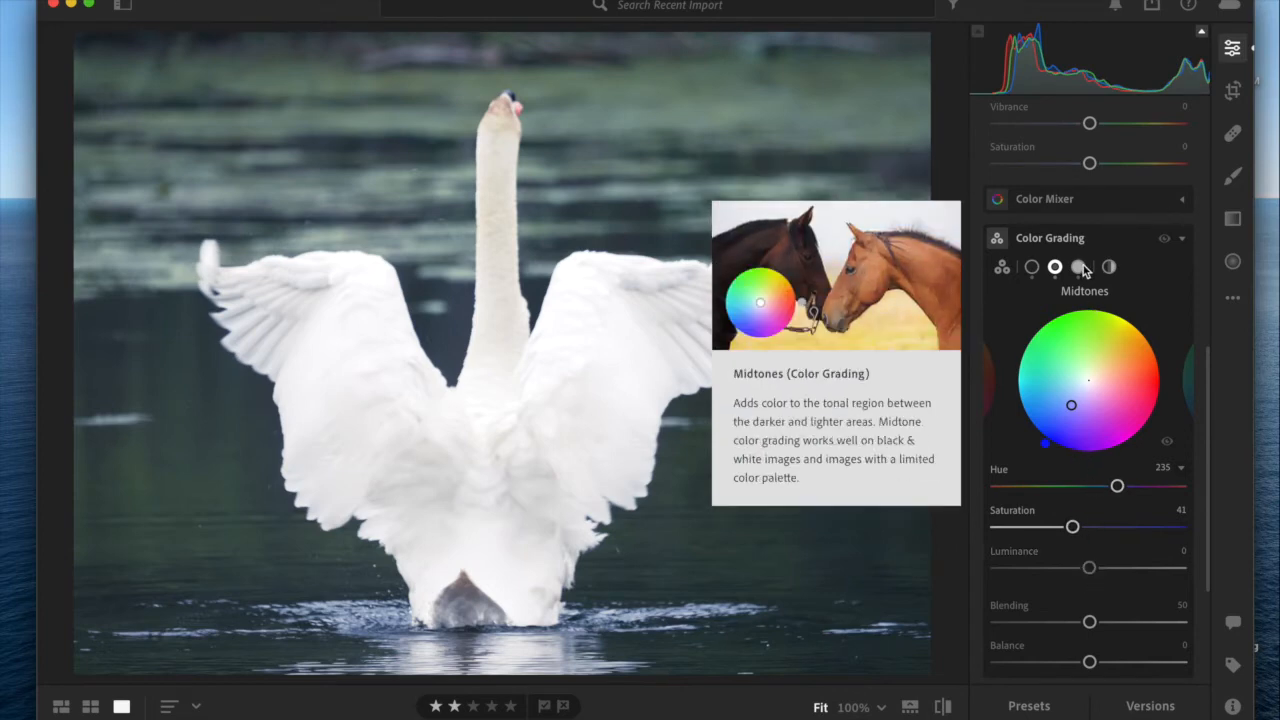
Step: Lower the highlights' luminance to +19 and saturation to 4, then return to Shadows
left_click(1078, 267)
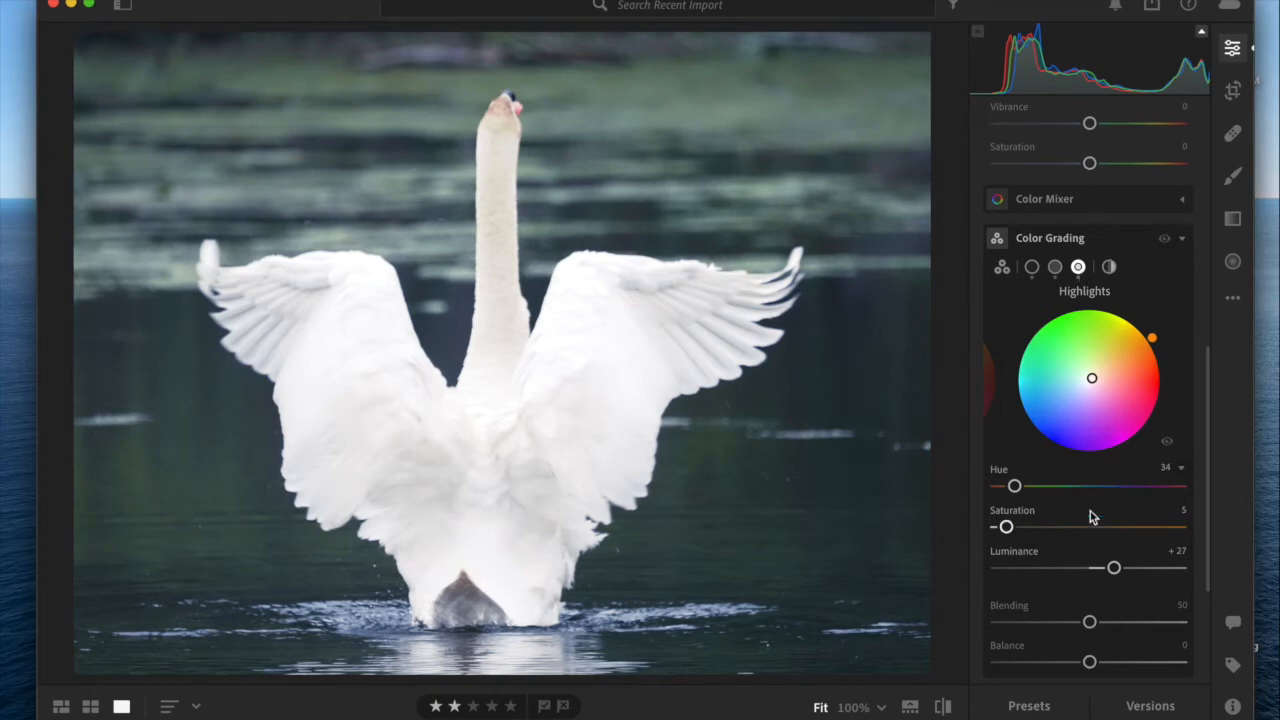
mouse_move(1113, 568)
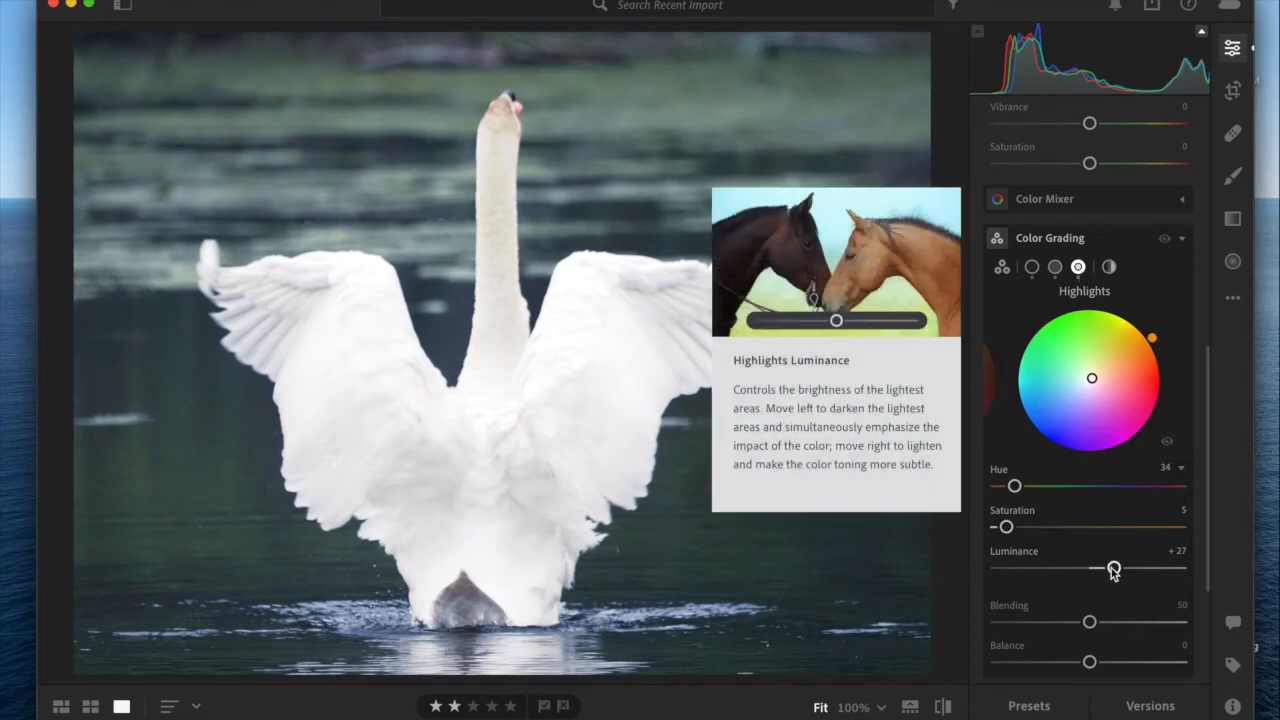
left_click_drag(1113, 567, 1106, 567)
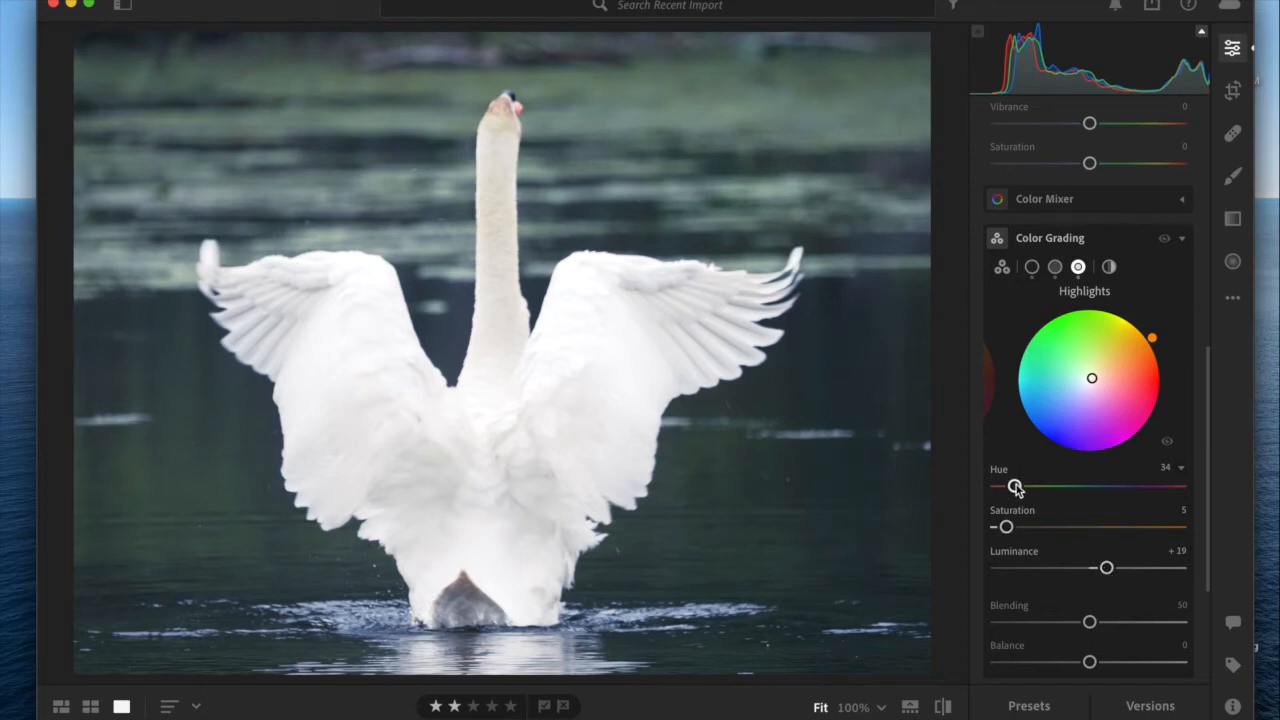
mouse_move(1007, 527)
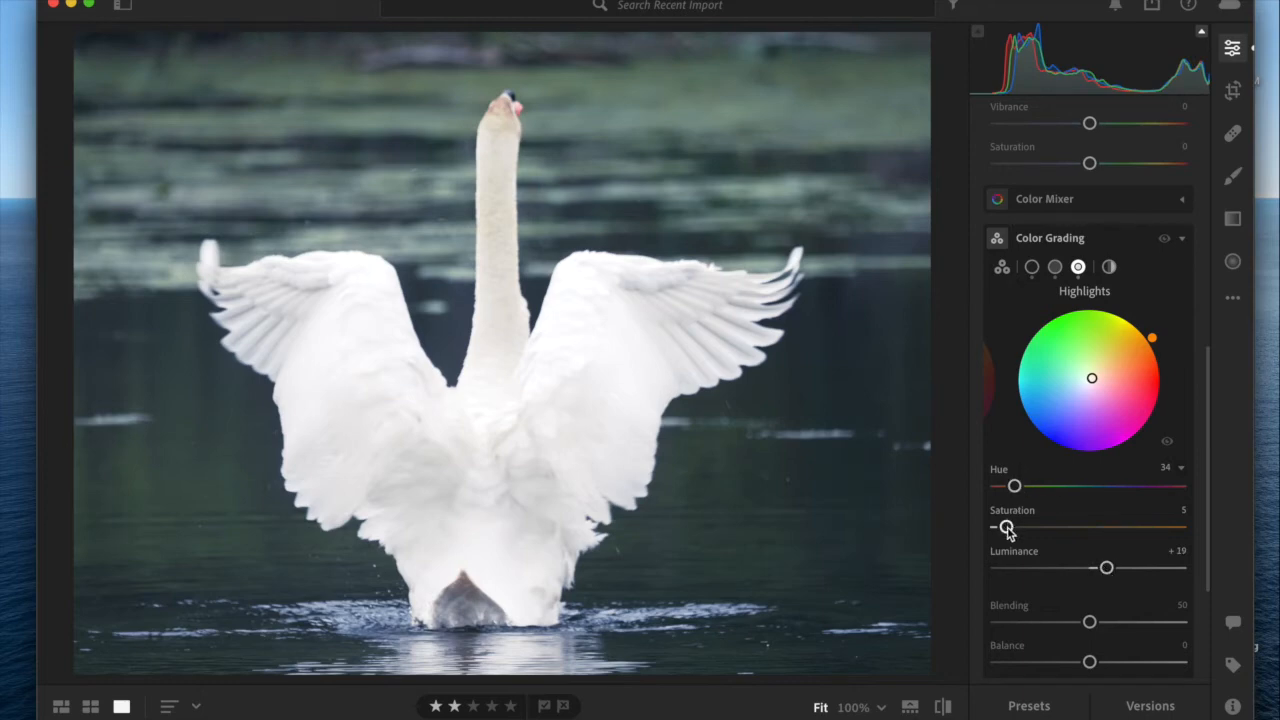
left_click_drag(1007, 527, 1005, 527)
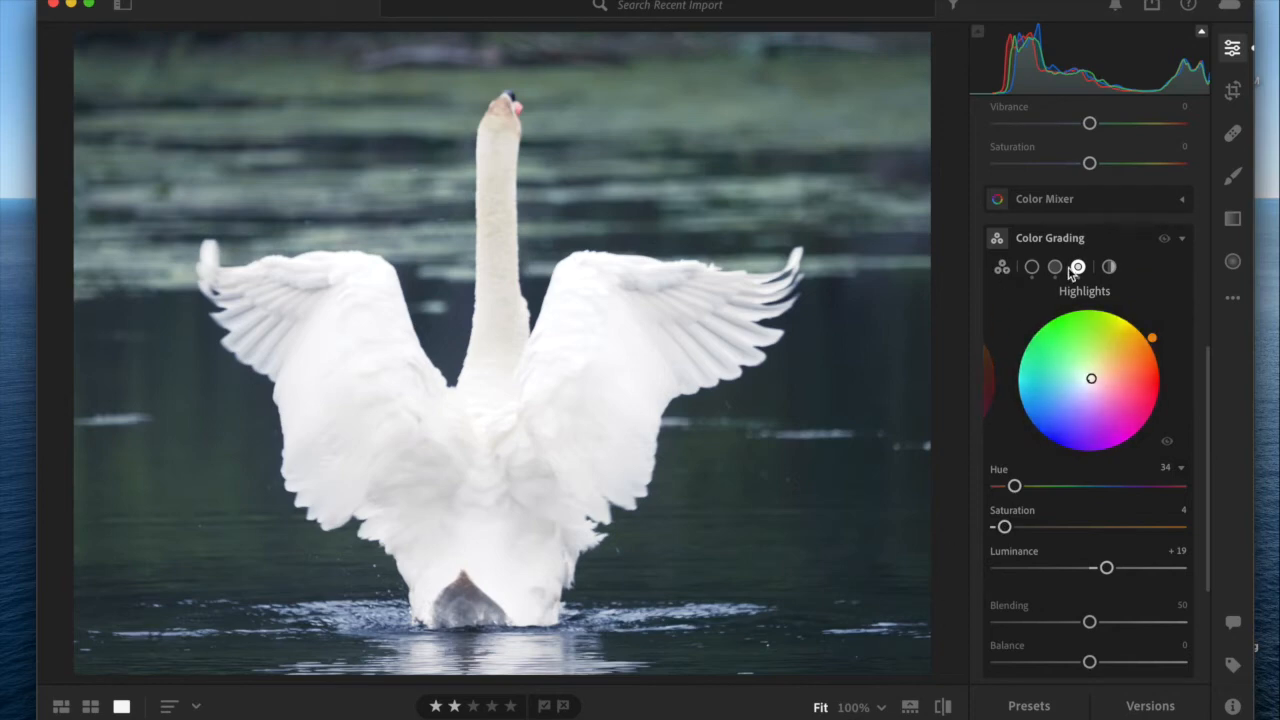
left_click(1001, 267)
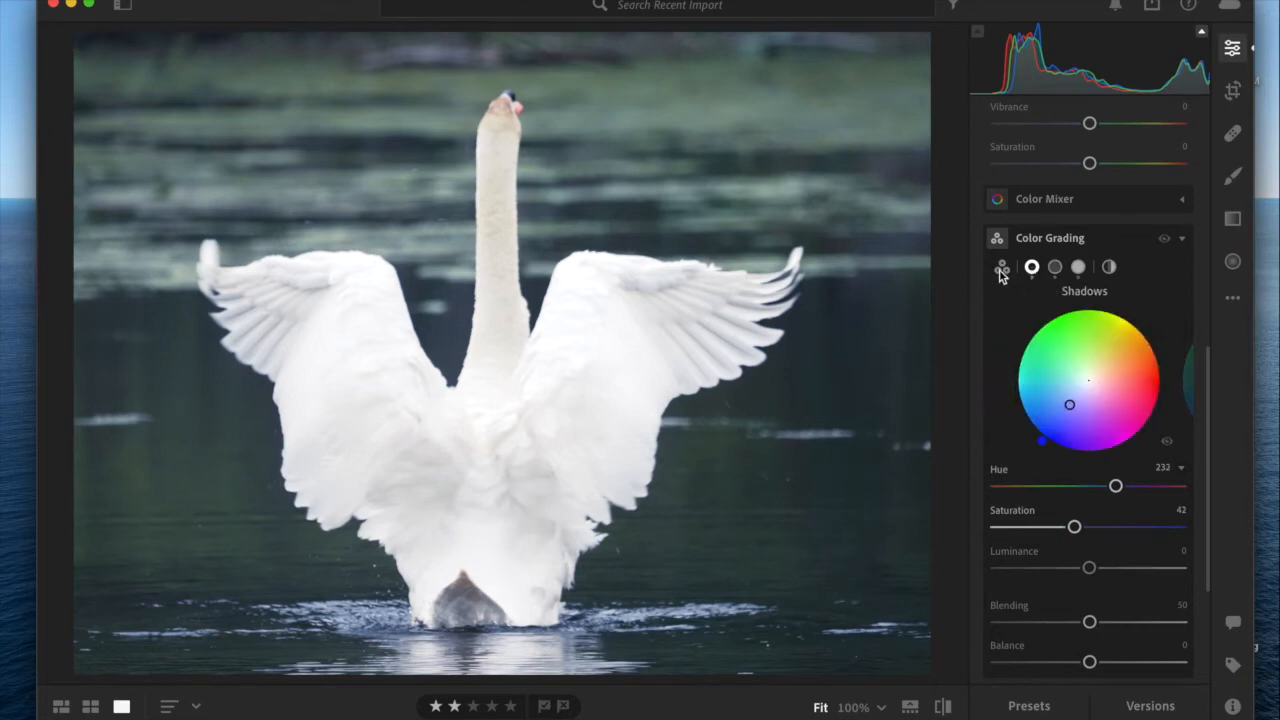
Step: Show all three wheels together and drop Blending down to 0
left_click(1002, 267)
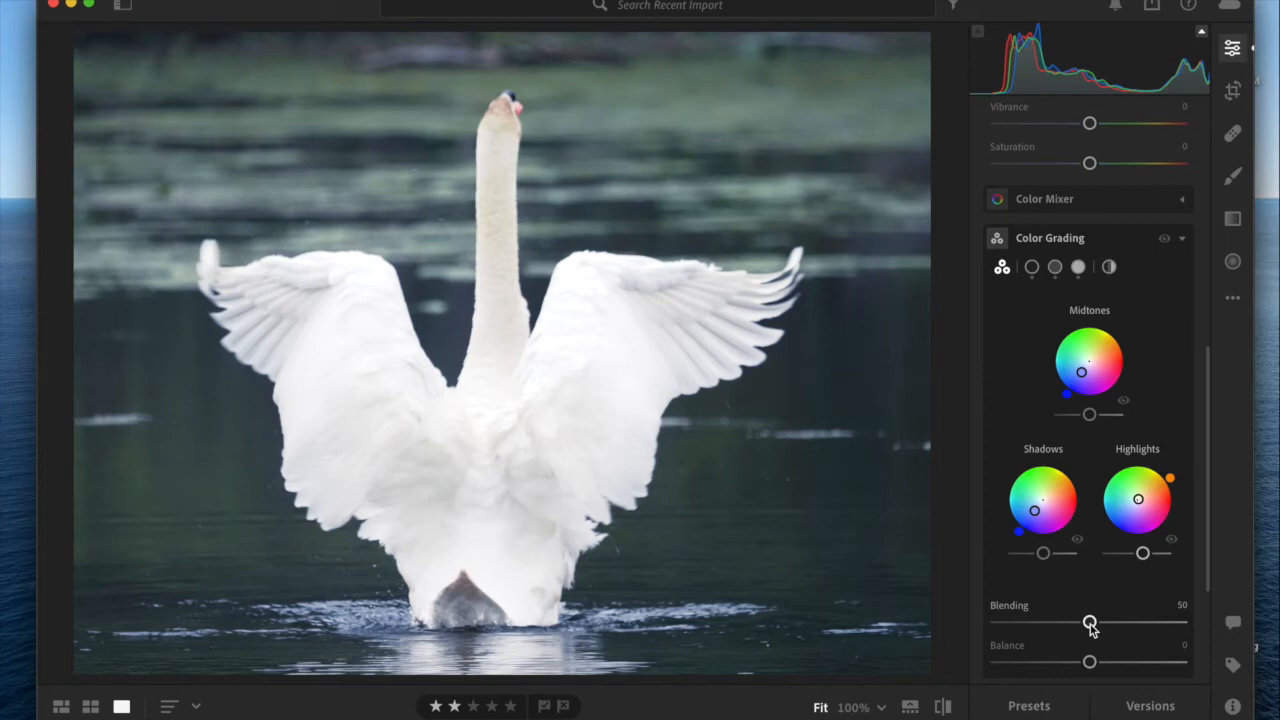
left_click_drag(1090, 622, 1086, 622)
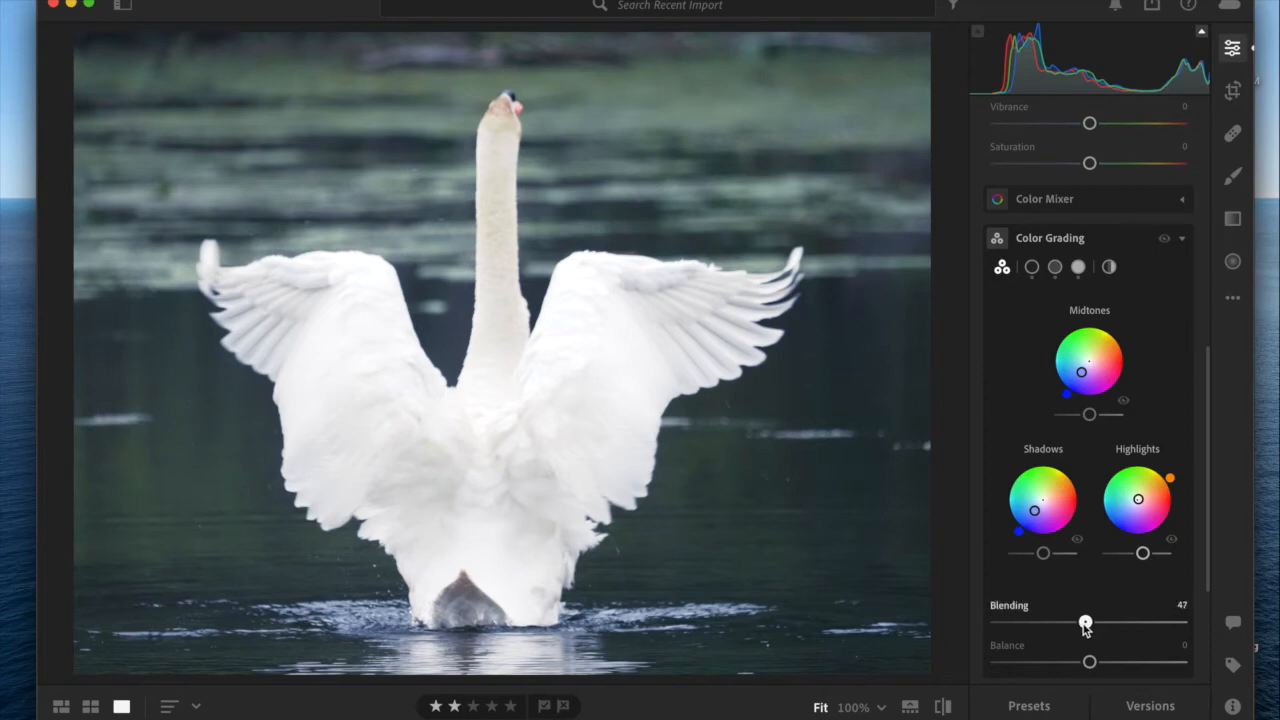
left_click_drag(1086, 622, 1026, 622)
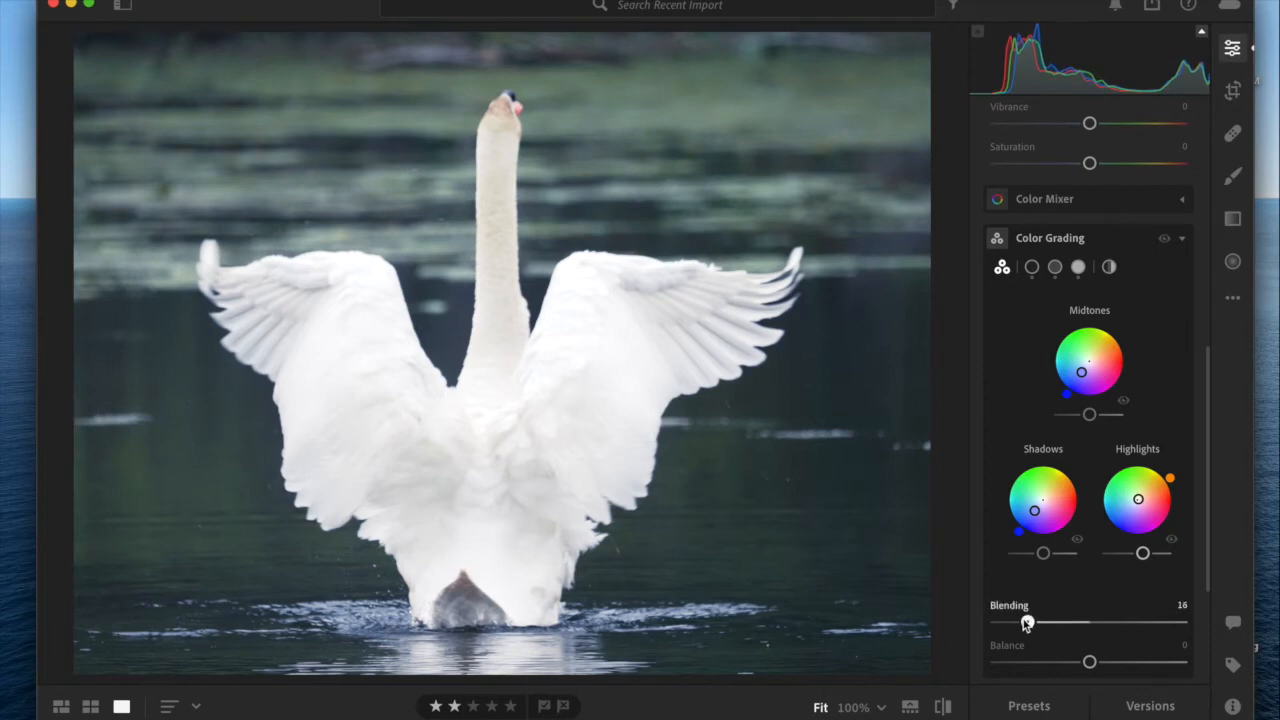
left_click_drag(1025, 623, 997, 623)
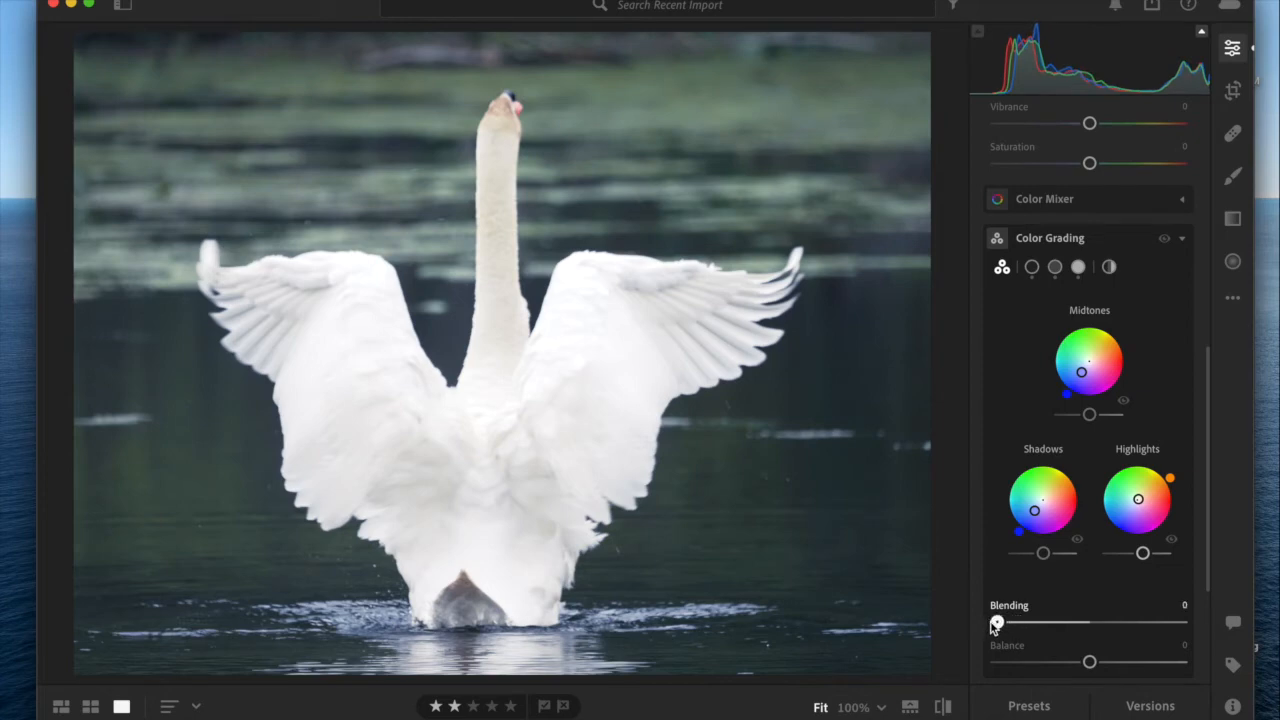
Step: Raise Blending gradually from 12 through 29 and 40 up to 49
left_click_drag(997, 622, 1087, 622)
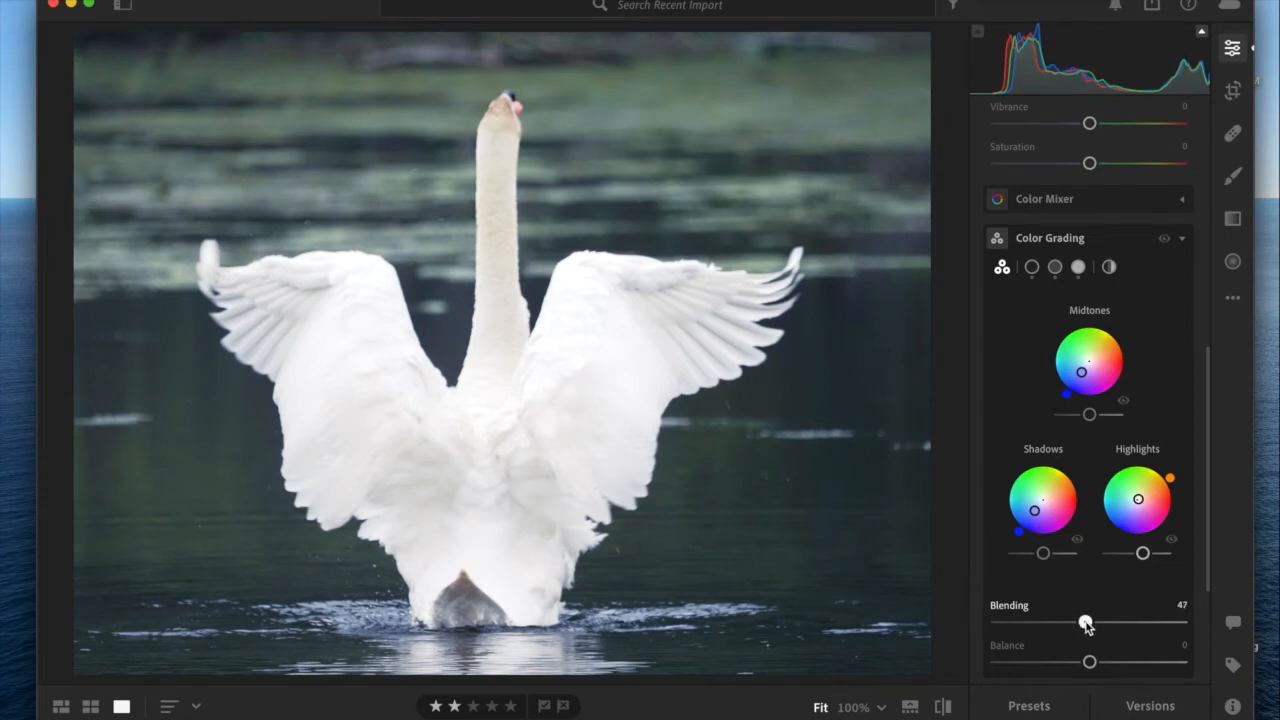
left_click_drag(1086, 621, 1021, 621)
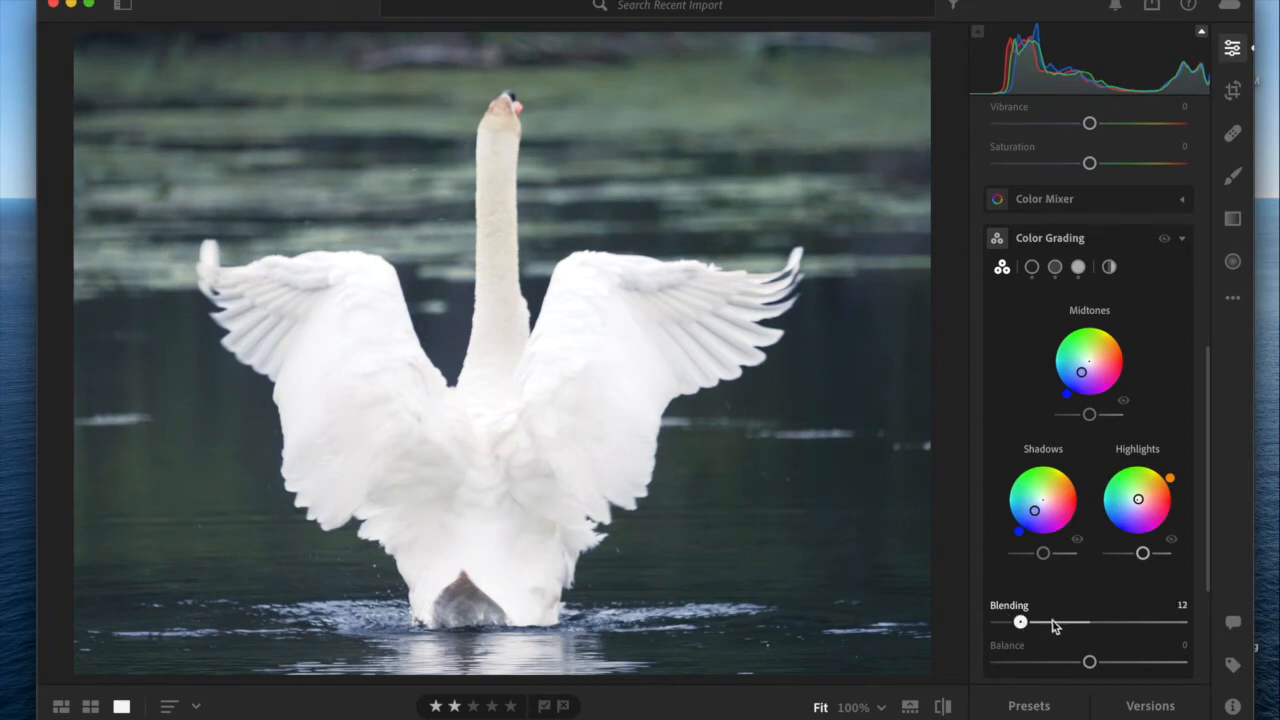
left_click_drag(1020, 622, 1050, 622)
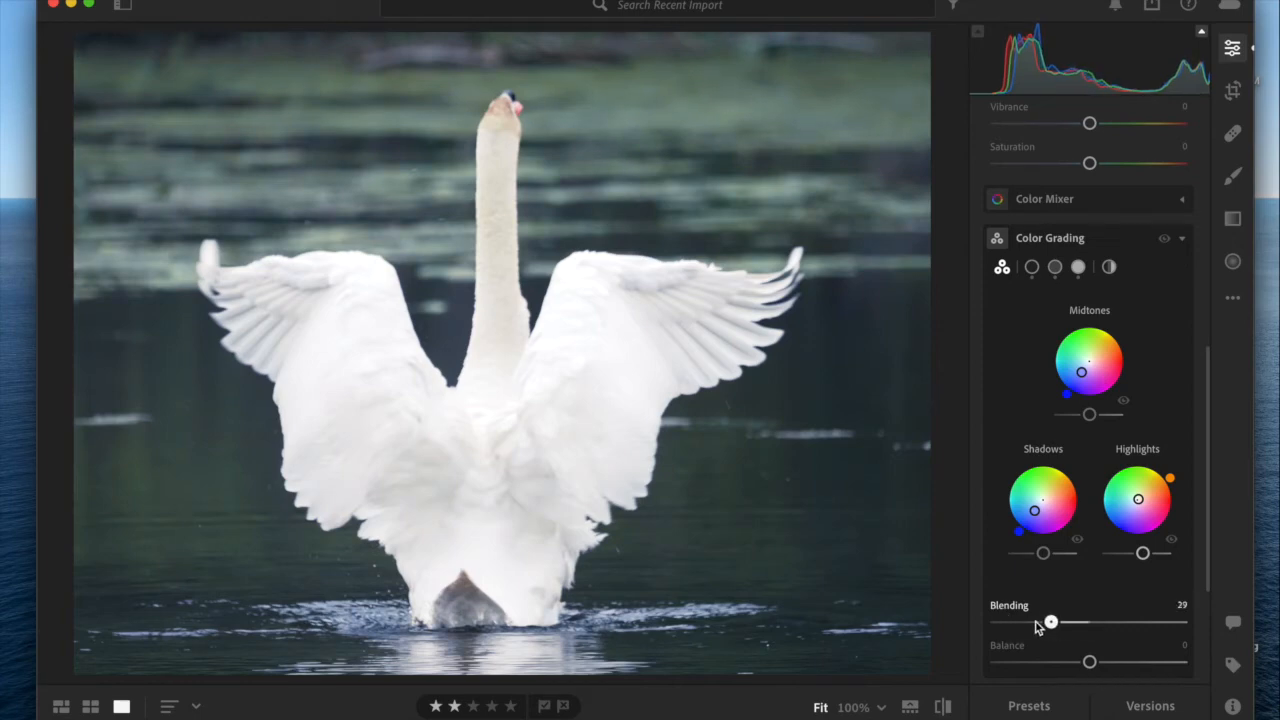
left_click_drag(1050, 622, 1072, 622)
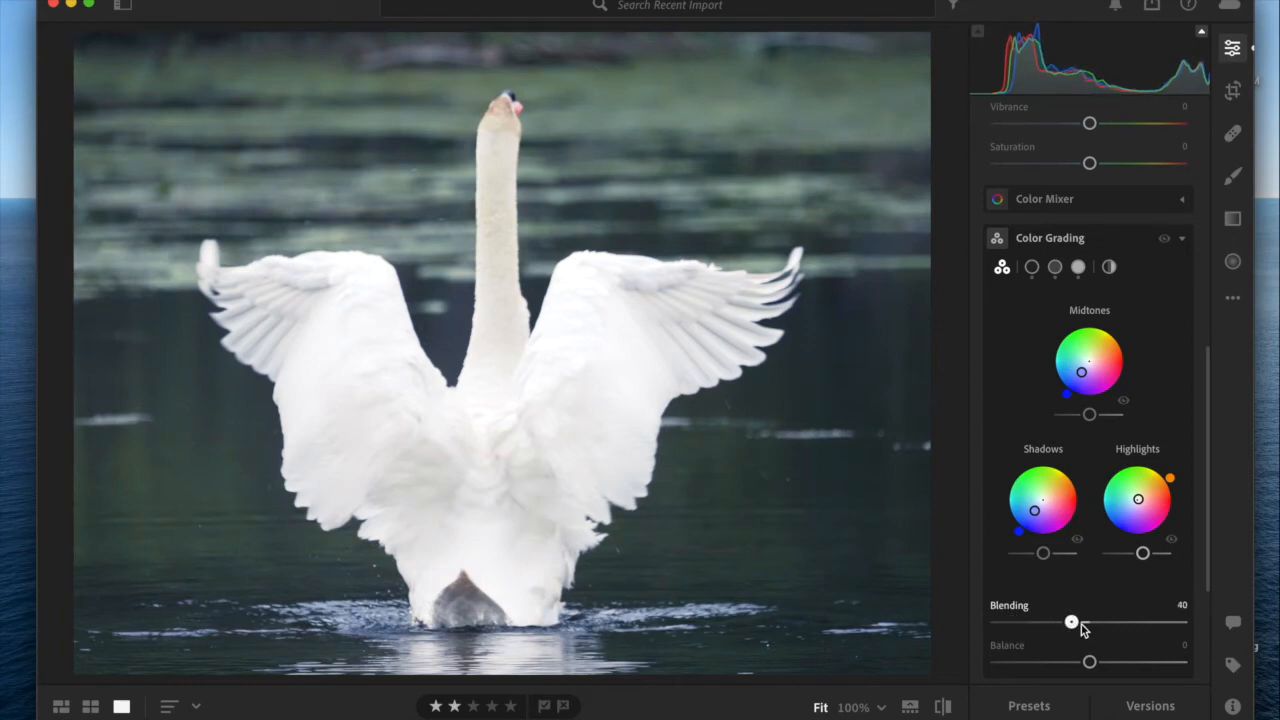
left_click_drag(1072, 622, 1089, 622)
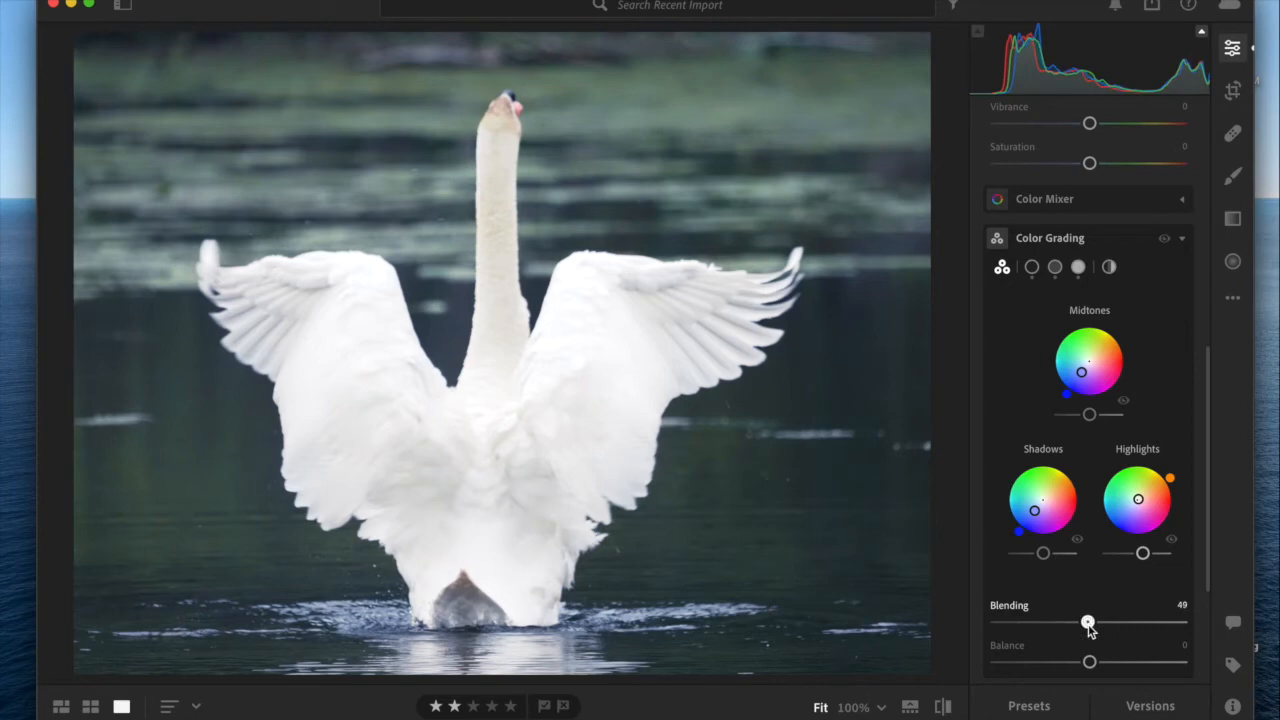
Step: Push Blending near maximum, then bring it down through 56 to 0
left_click_drag(1089, 622, 1168, 622)
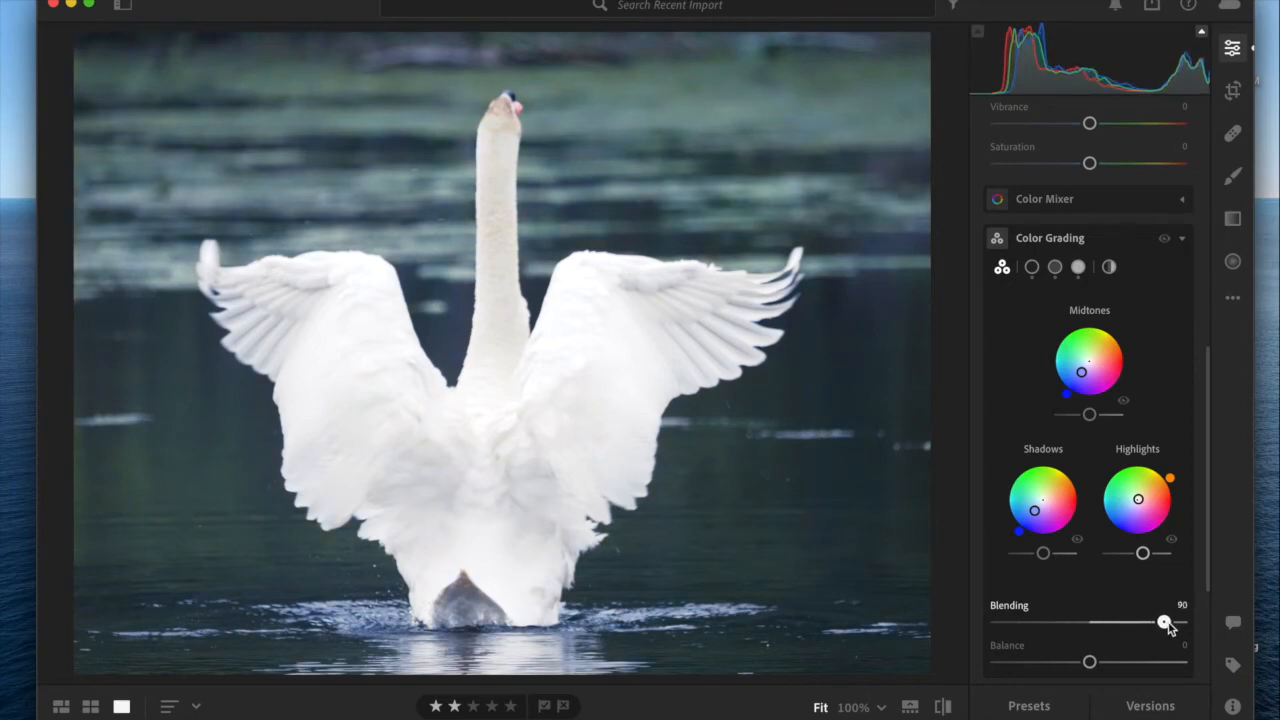
left_click_drag(1166, 622, 1179, 622)
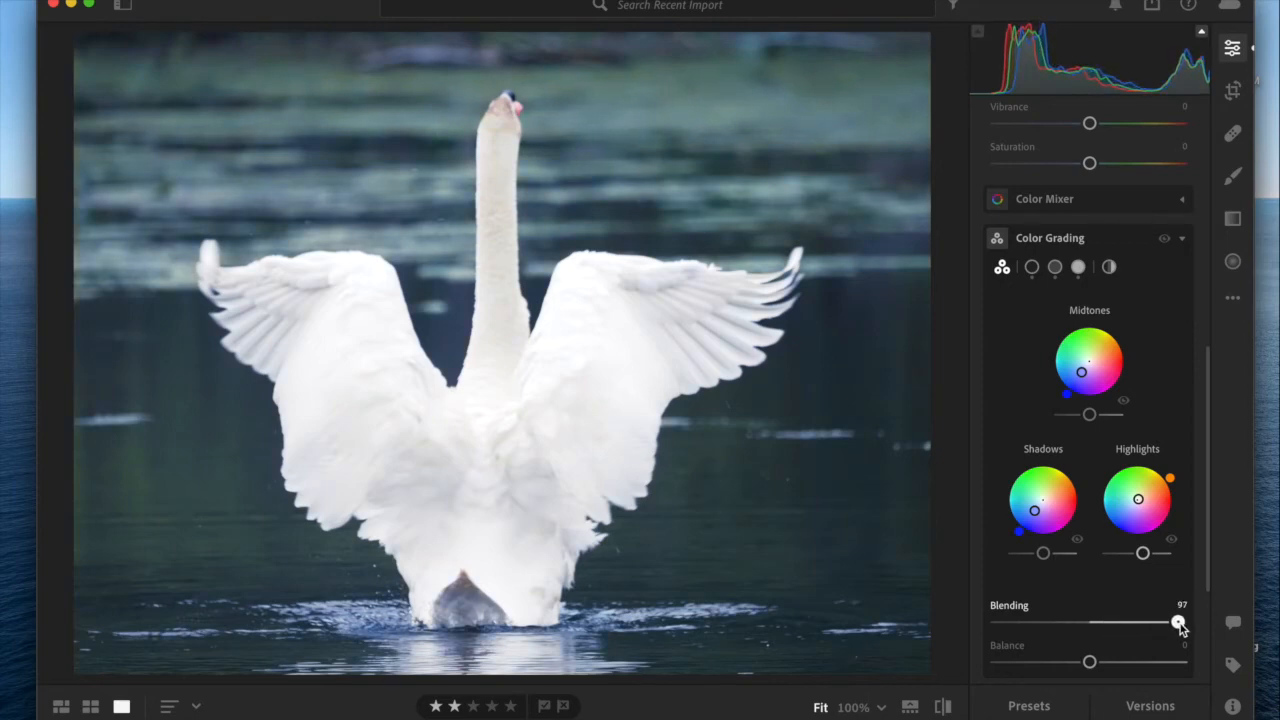
left_click_drag(1178, 623, 1185, 623)
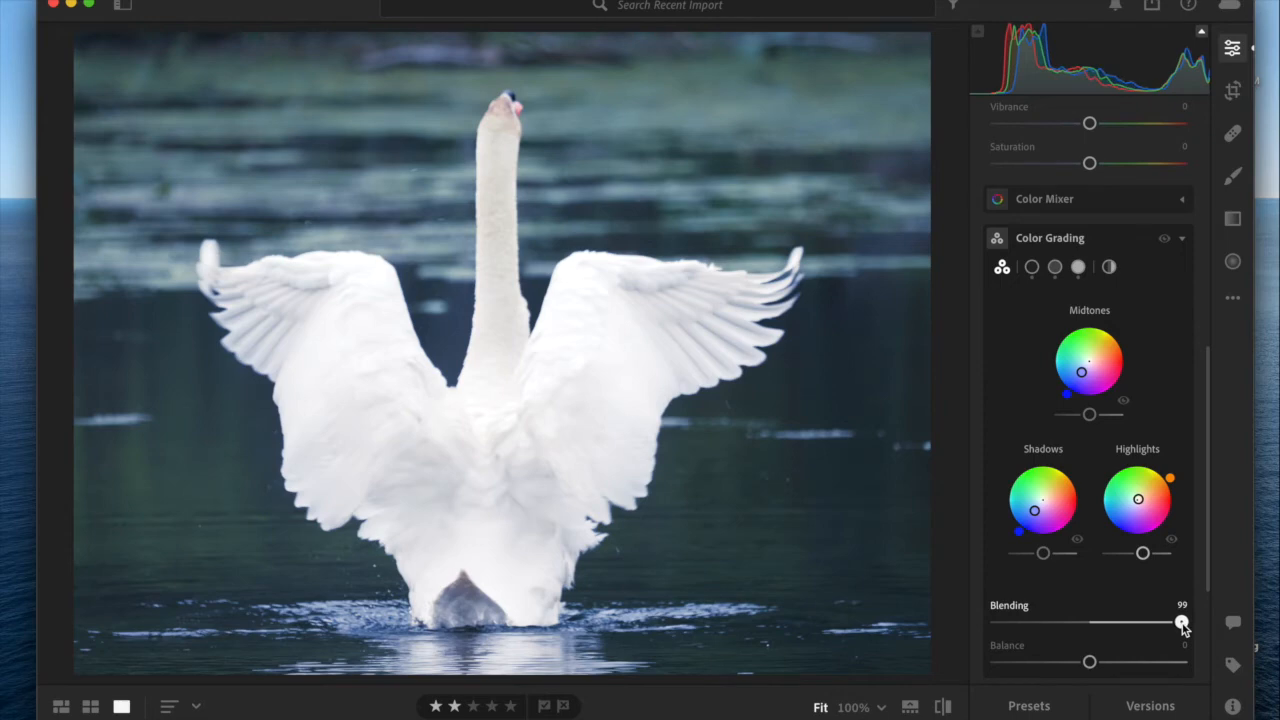
left_click_drag(1181, 622, 1176, 622)
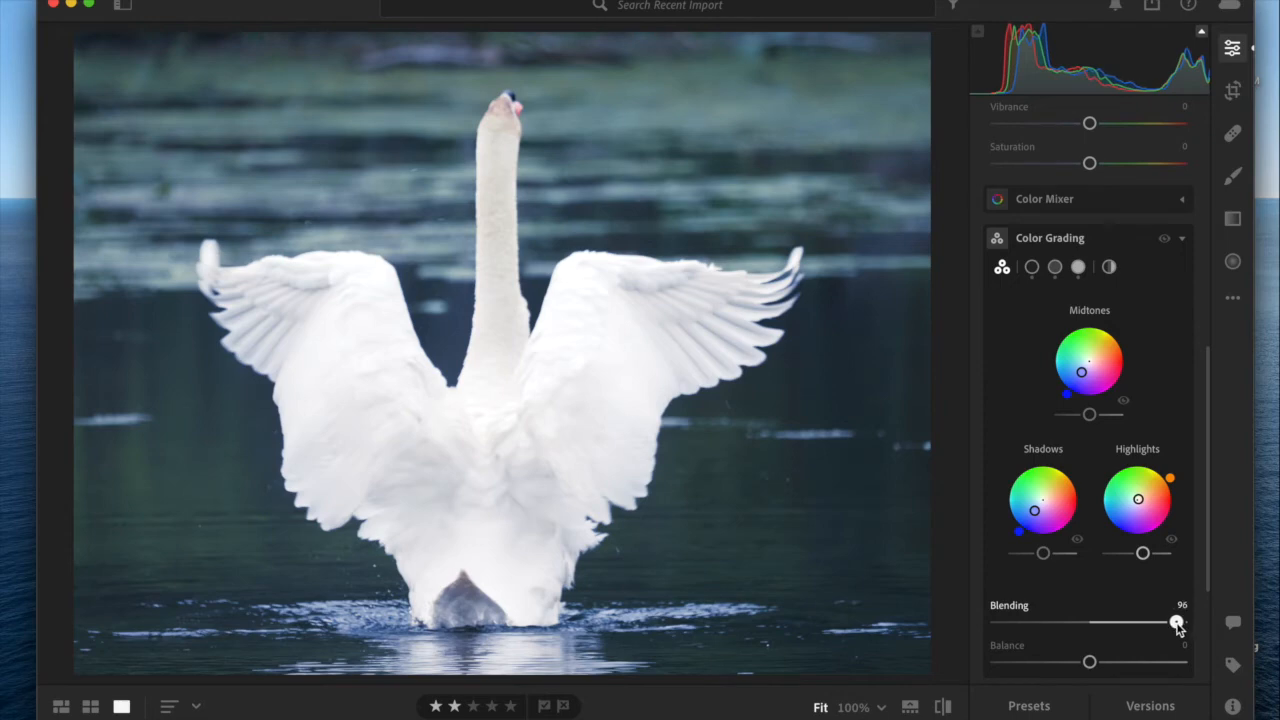
left_click_drag(1177, 622, 1101, 622)
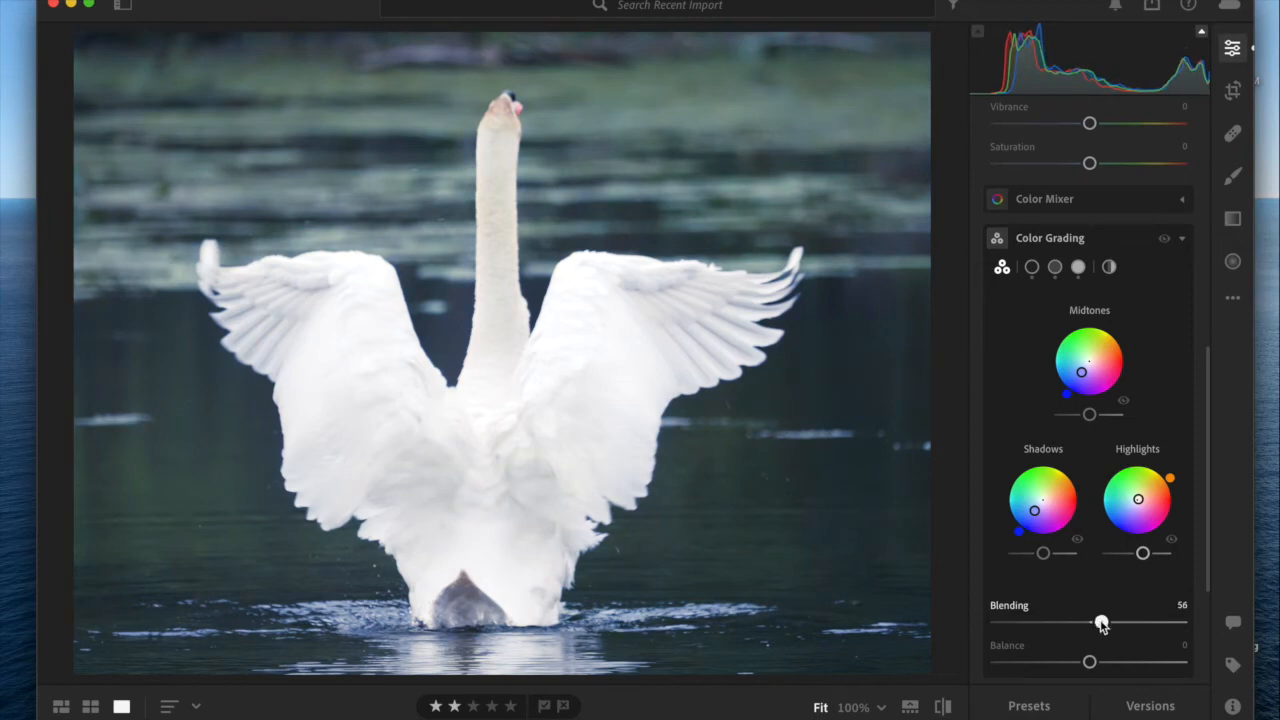
left_click_drag(1100, 622, 996, 622)
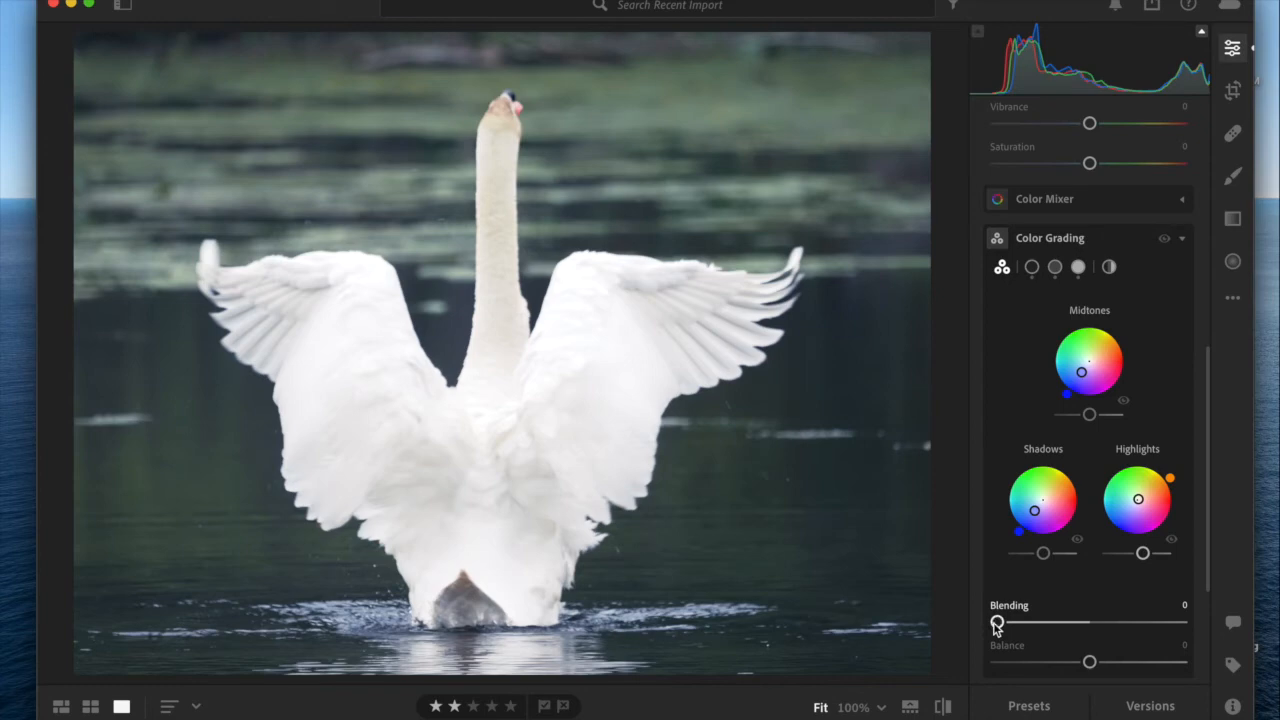
Step: Raise Blending from 0 to nearly 99, then settle it at 62
left_click_drag(997, 622, 1073, 622)
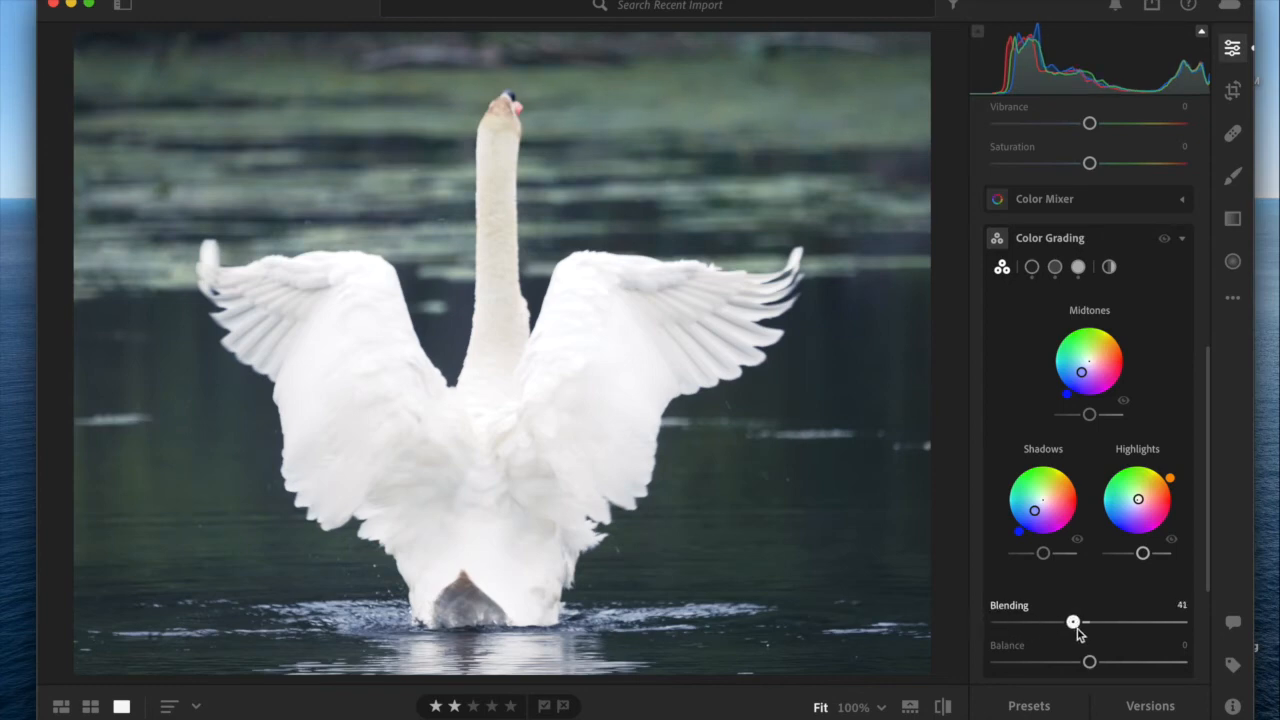
left_click_drag(1074, 622, 1176, 622)
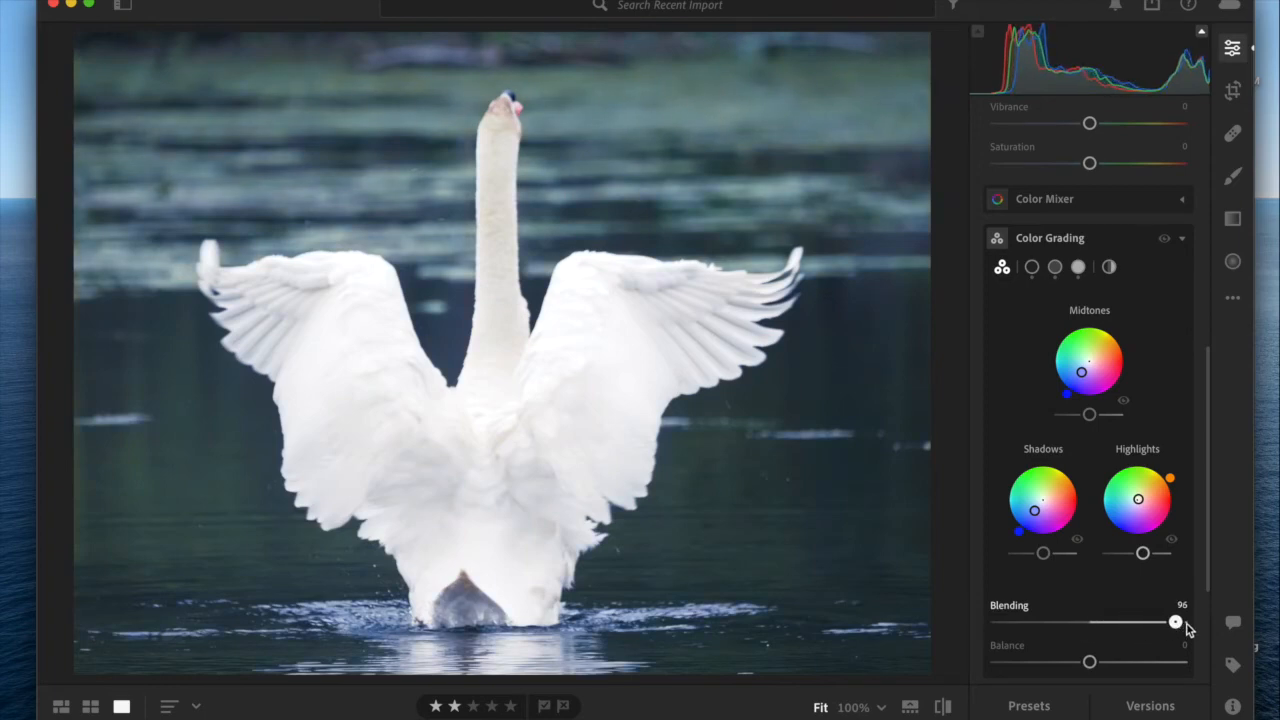
left_click_drag(1175, 622, 1182, 622)
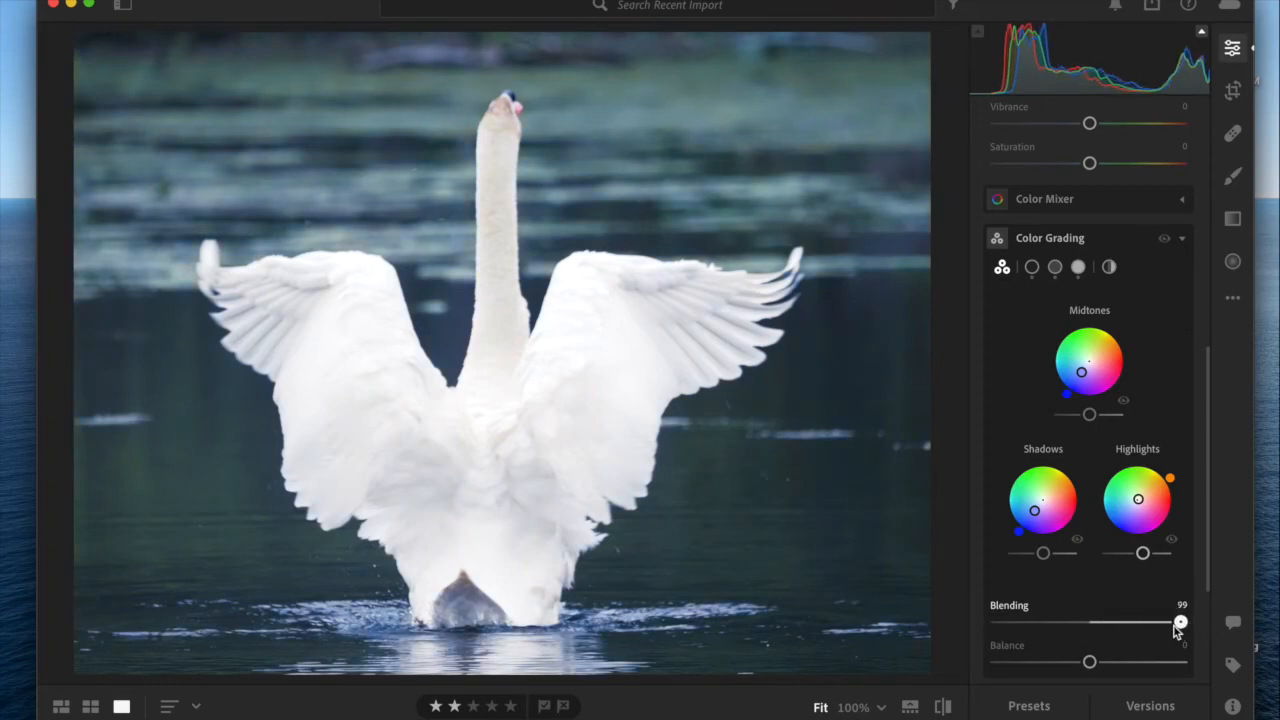
left_click_drag(1180, 622, 1095, 622)
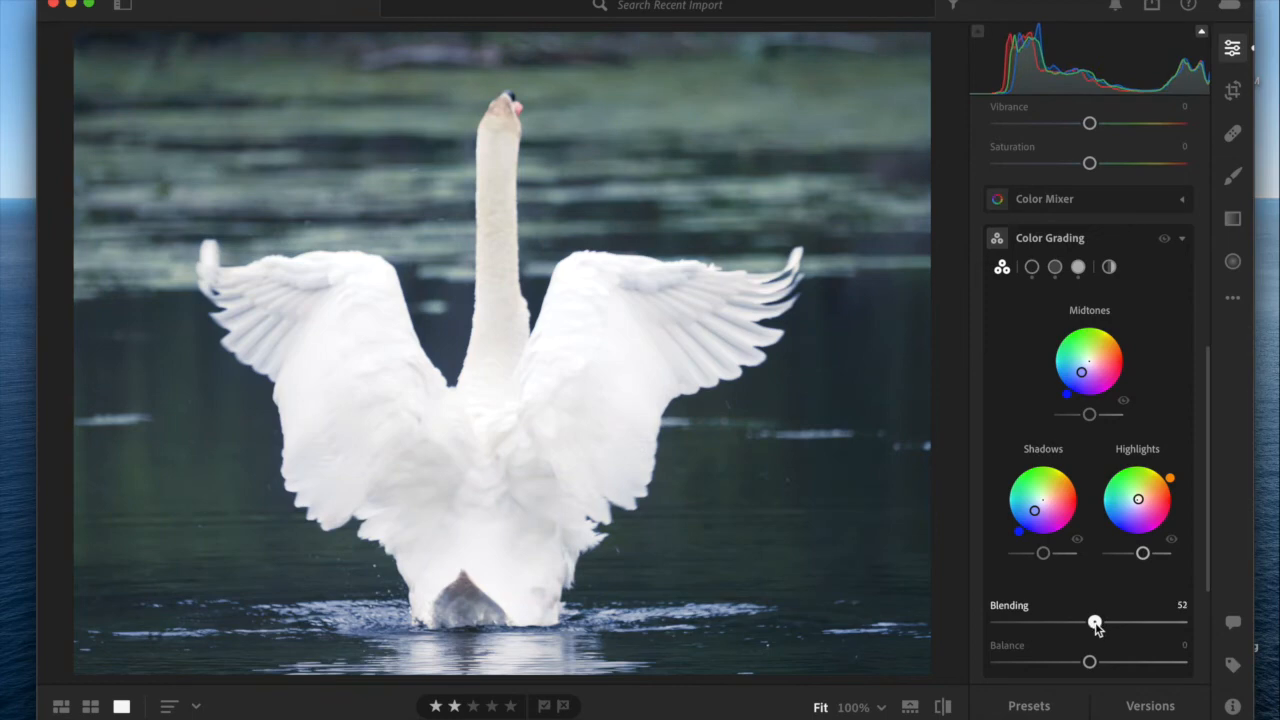
left_click_drag(1095, 622, 1090, 622)
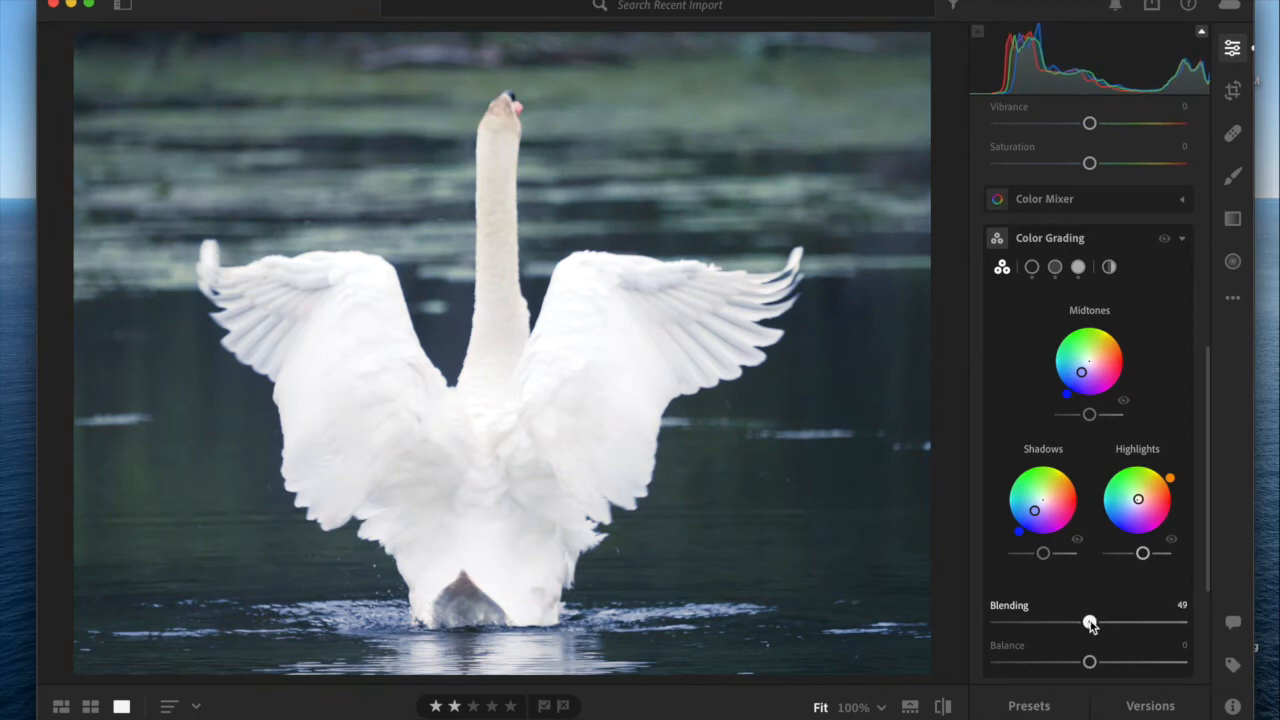
left_click_drag(1089, 622, 1090, 622)
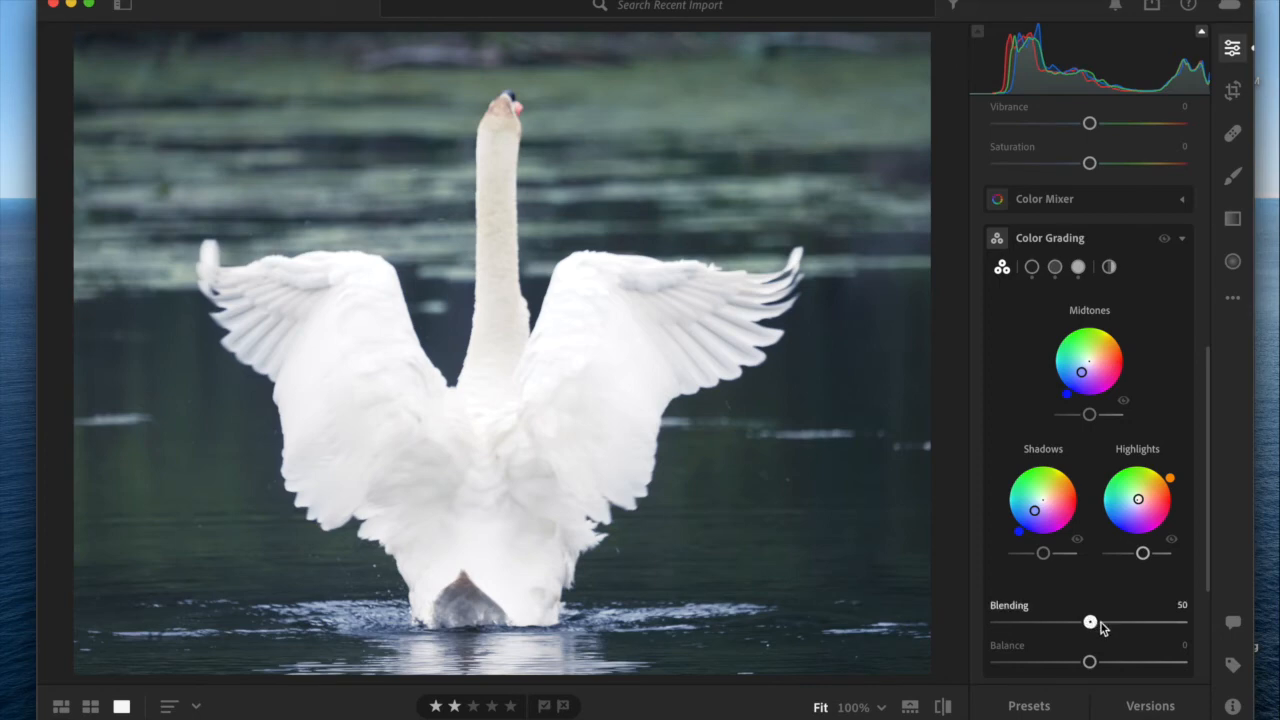
left_click_drag(1090, 622, 1110, 622)
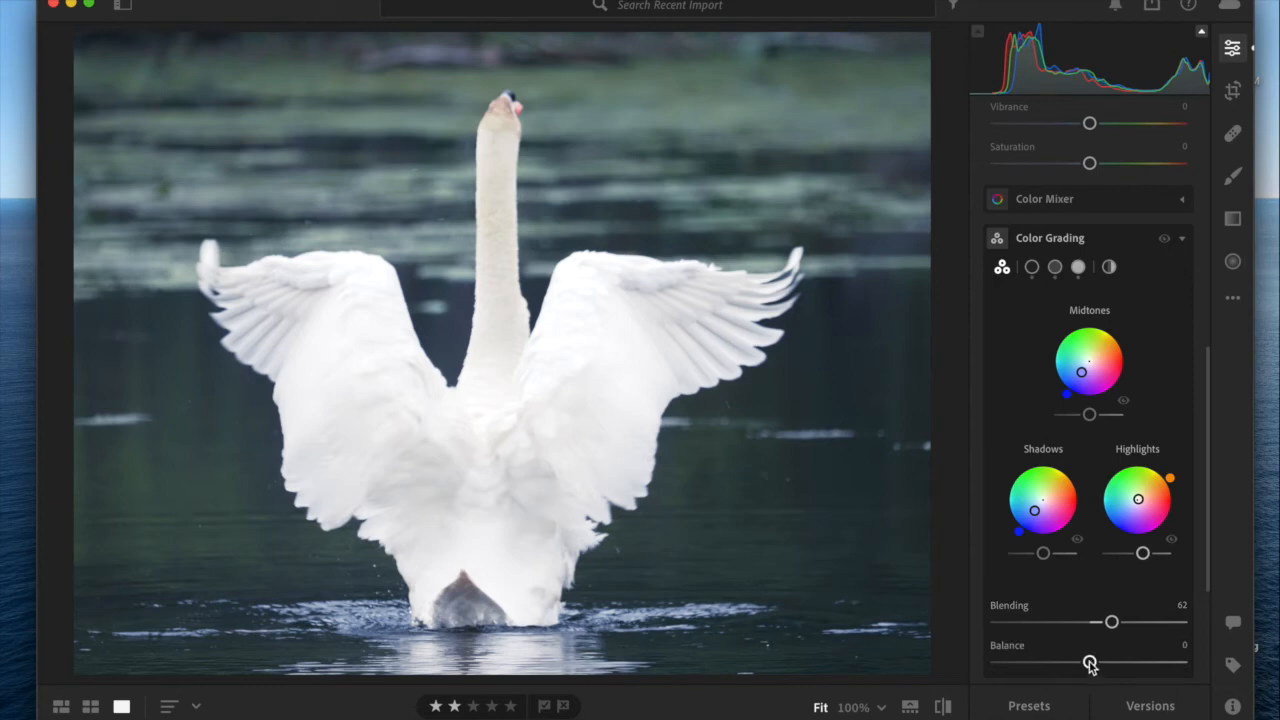
Step: Sweep Balance around zero, nearly fully toward shadows, and back to about +3
left_click_drag(1090, 662, 1088, 662)
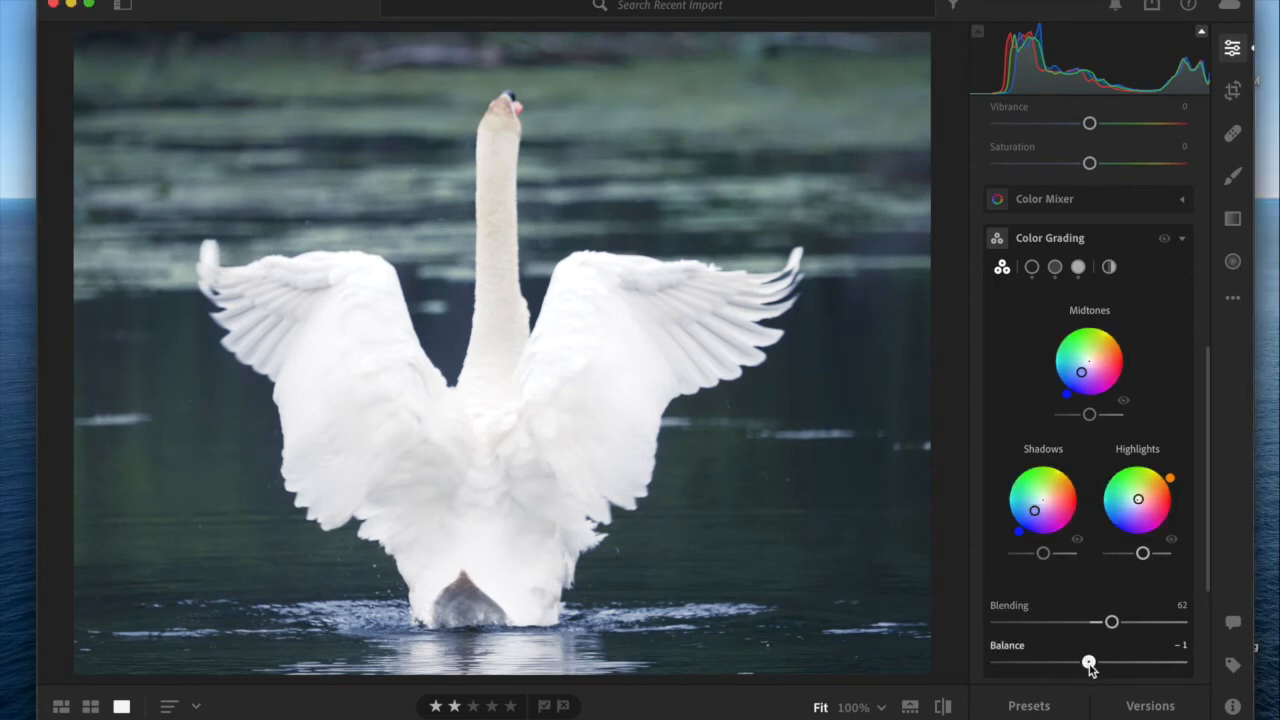
left_click_drag(1089, 663, 1092, 663)
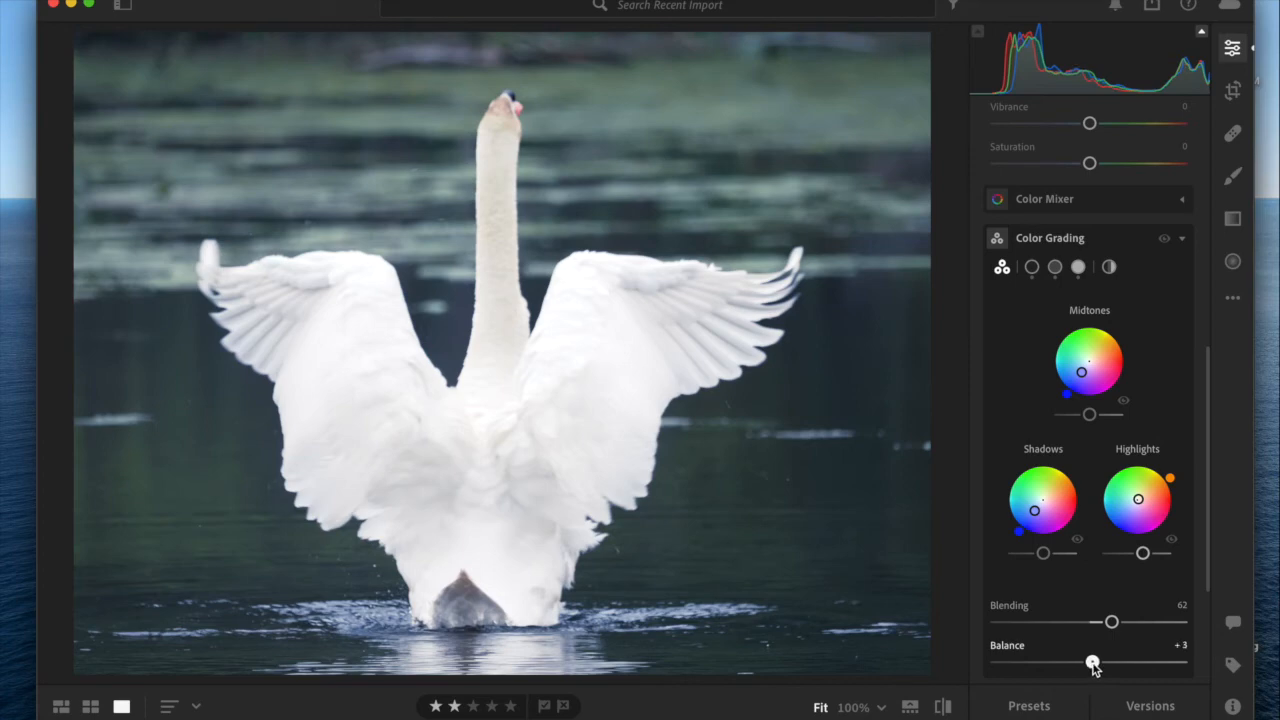
left_click_drag(1092, 662, 1043, 662)
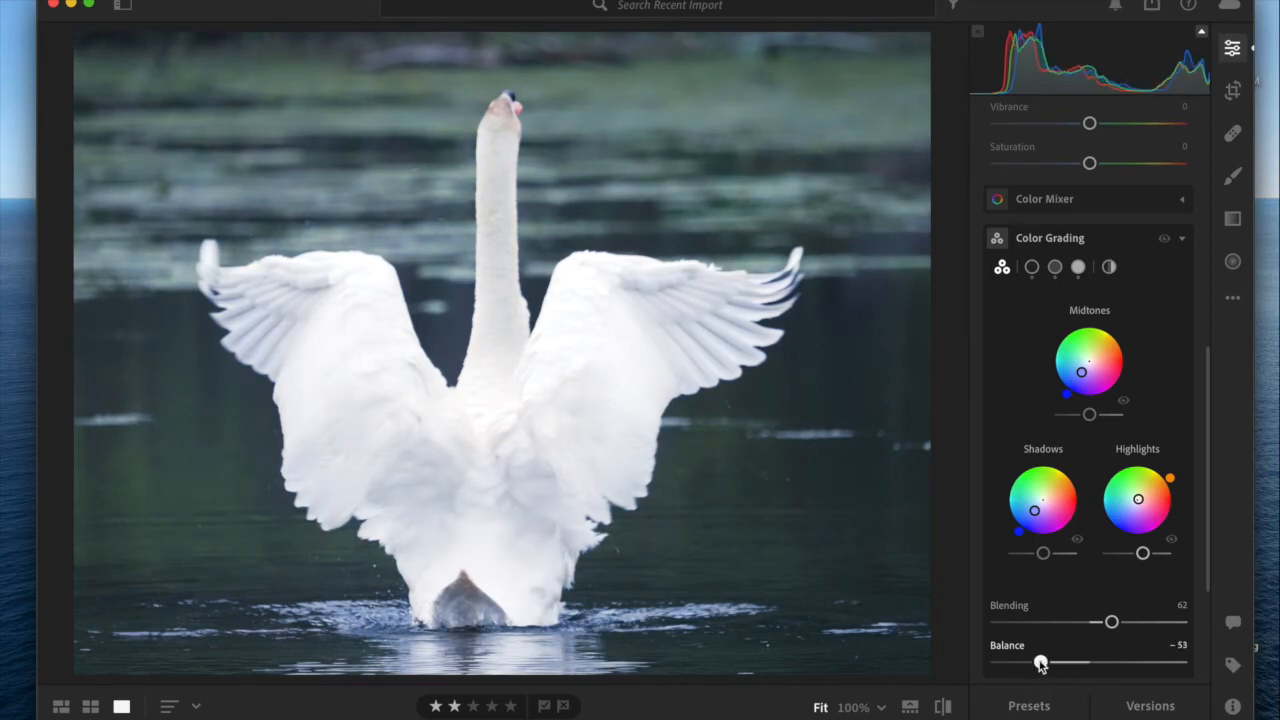
left_click_drag(1040, 662, 998, 662)
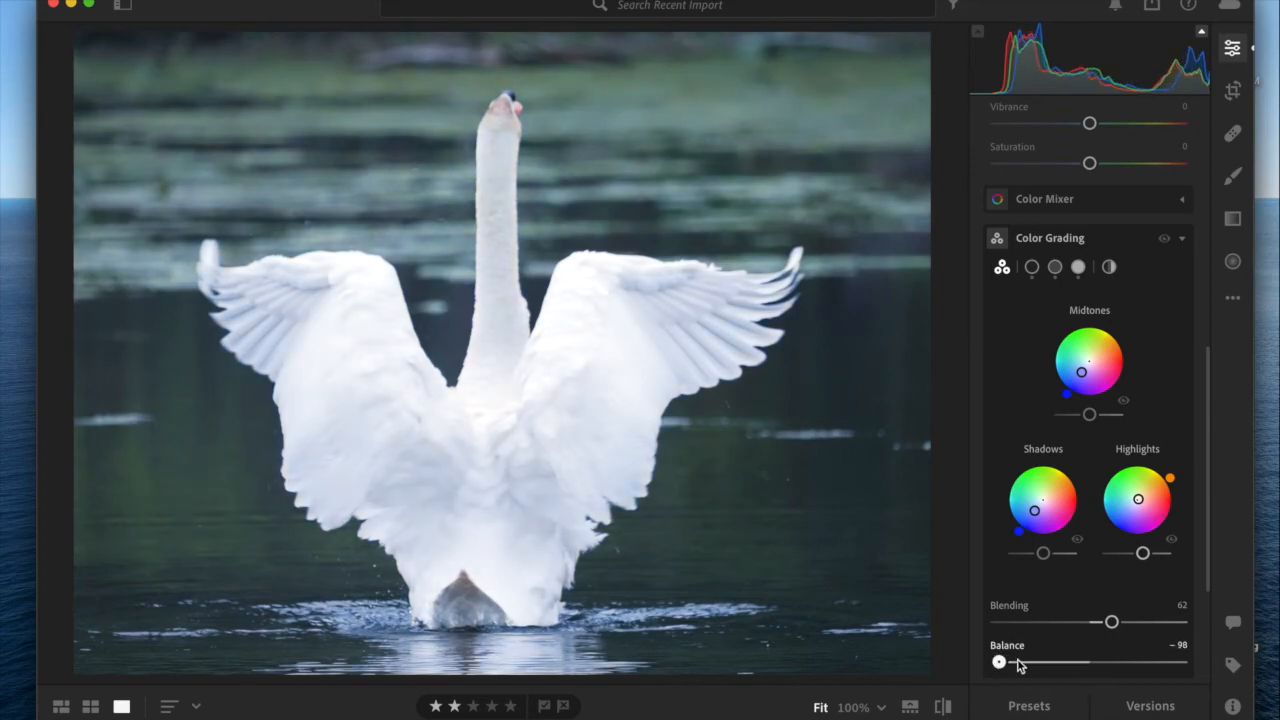
left_click_drag(998, 662, 1094, 662)
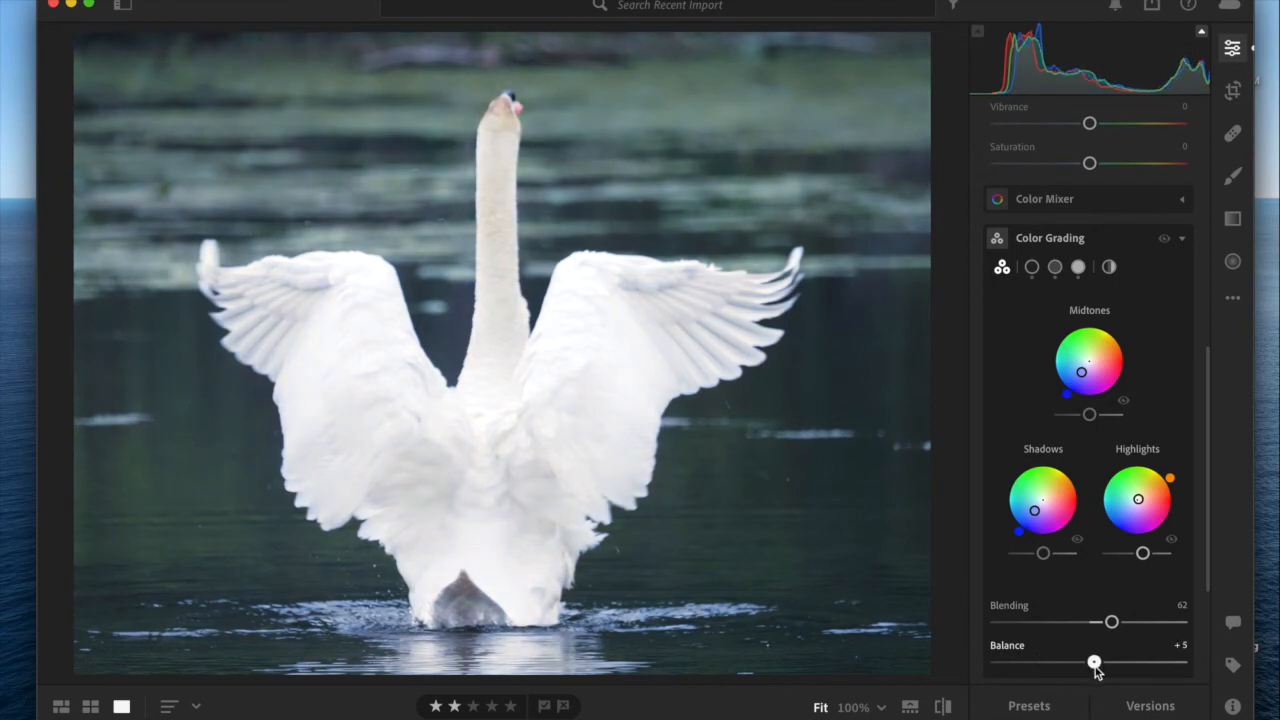
left_click_drag(1110, 662, 1093, 662)
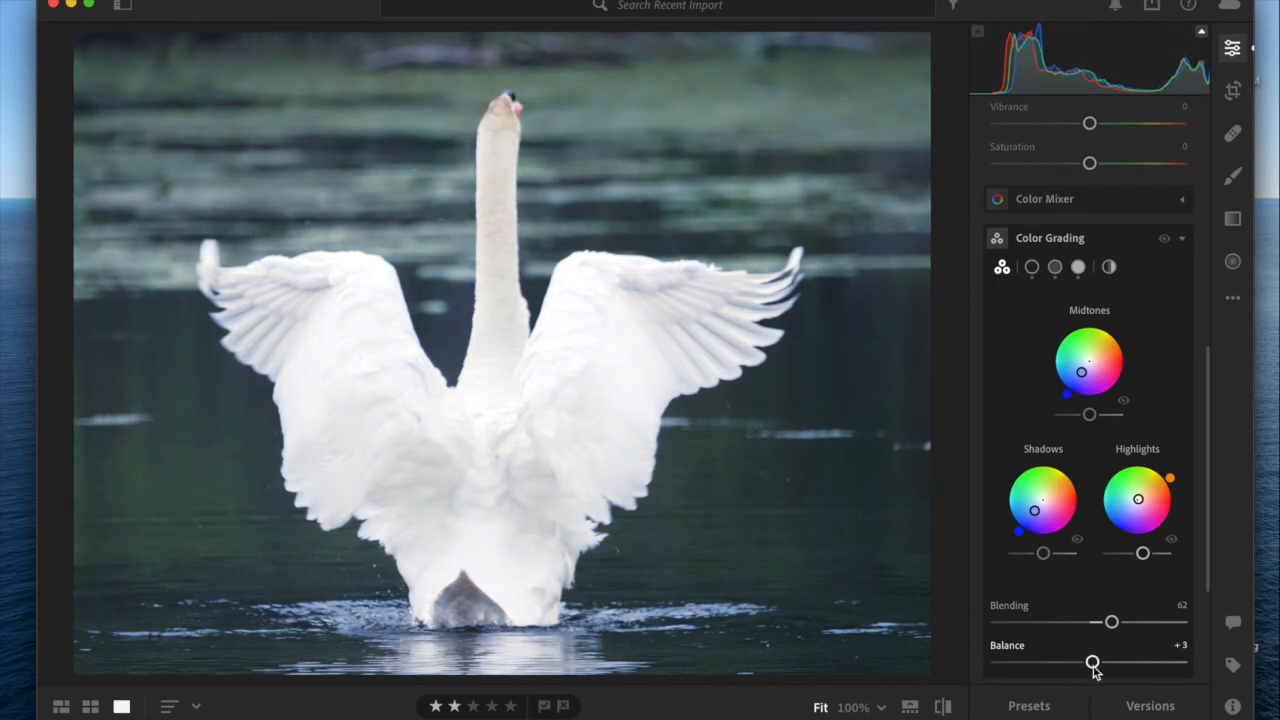
Step: Swing Balance fully toward highlights, then far toward the shadows to -86
left_click_drag(1092, 662, 1158, 662)
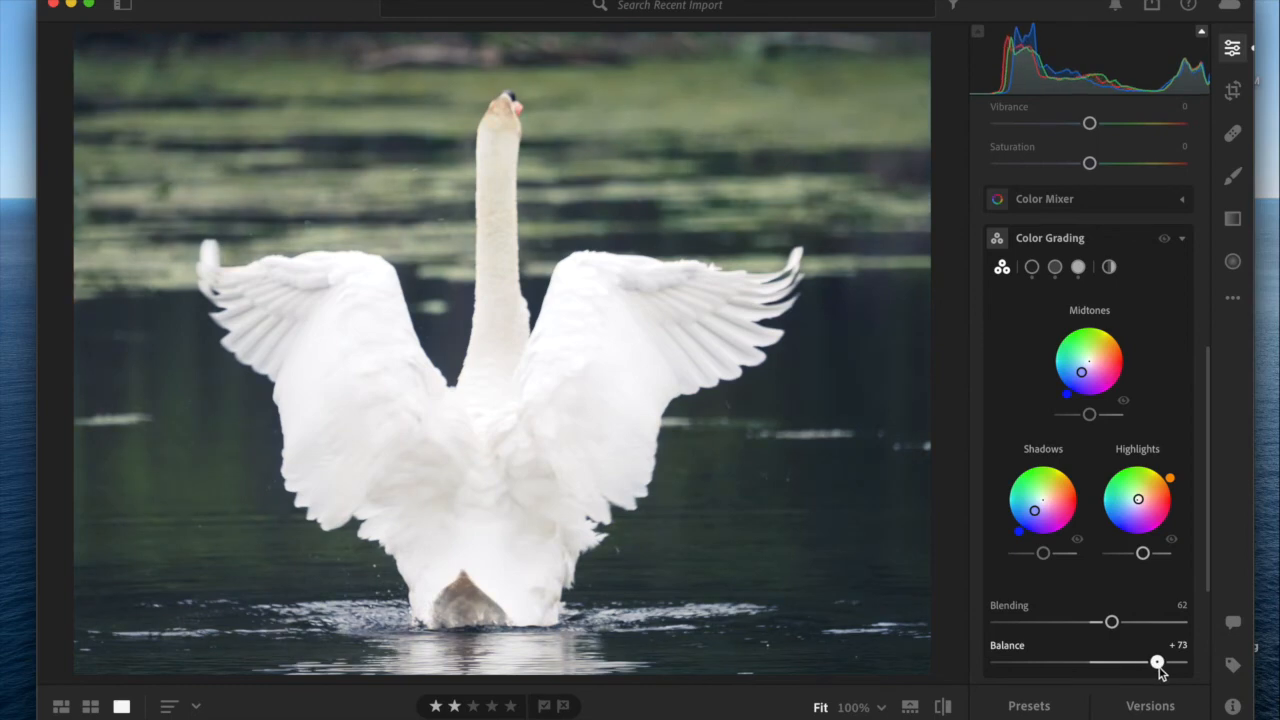
left_click_drag(1157, 663, 1182, 663)
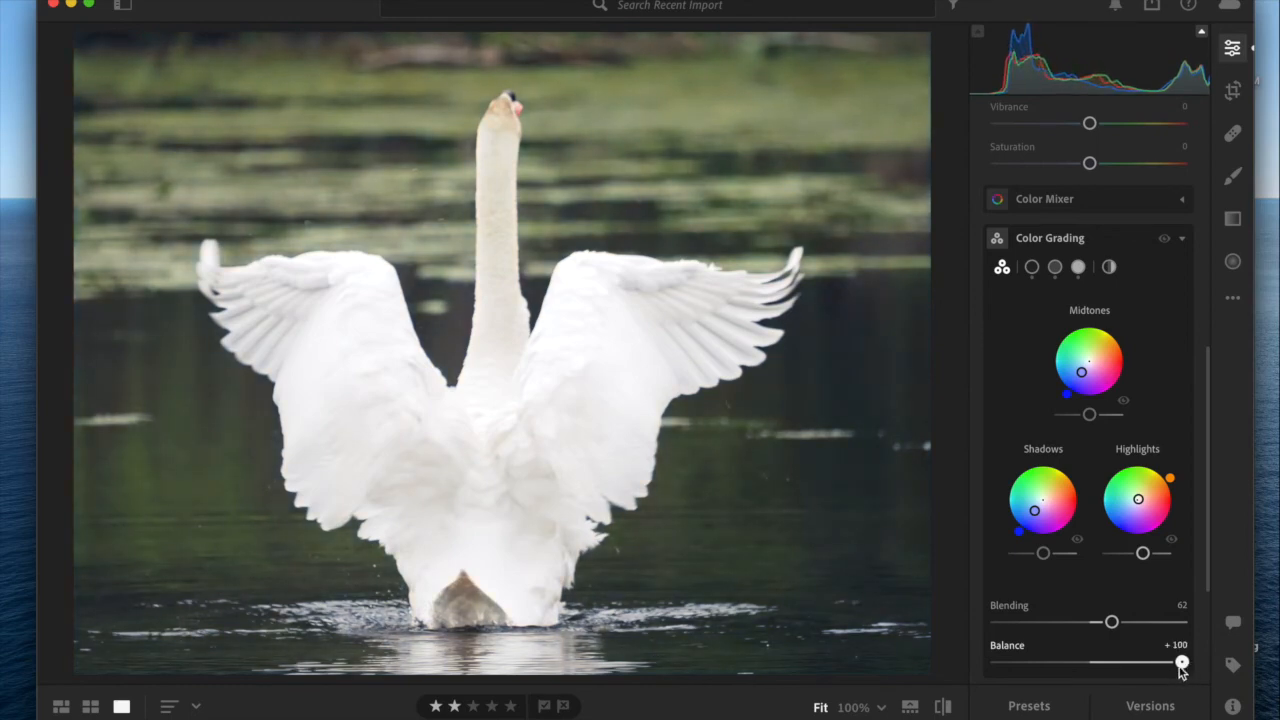
left_click_drag(1181, 663, 1091, 663)
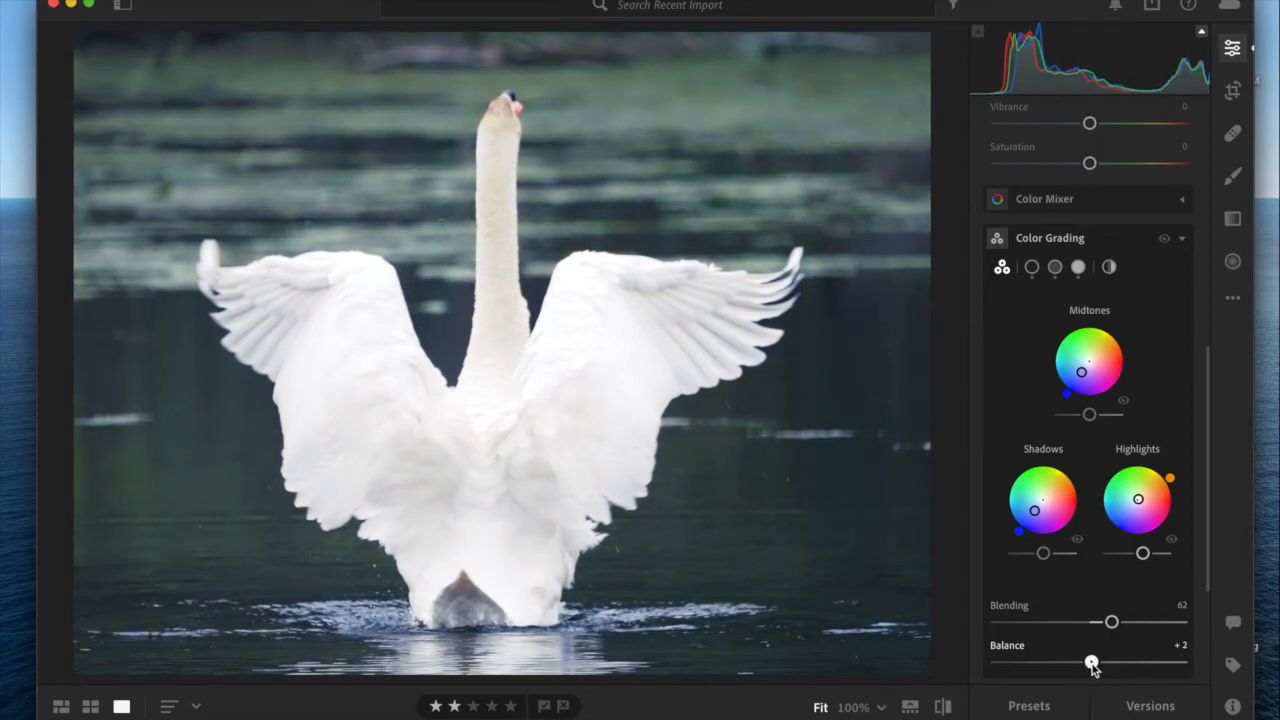
left_click_drag(1090, 662, 1008, 662)
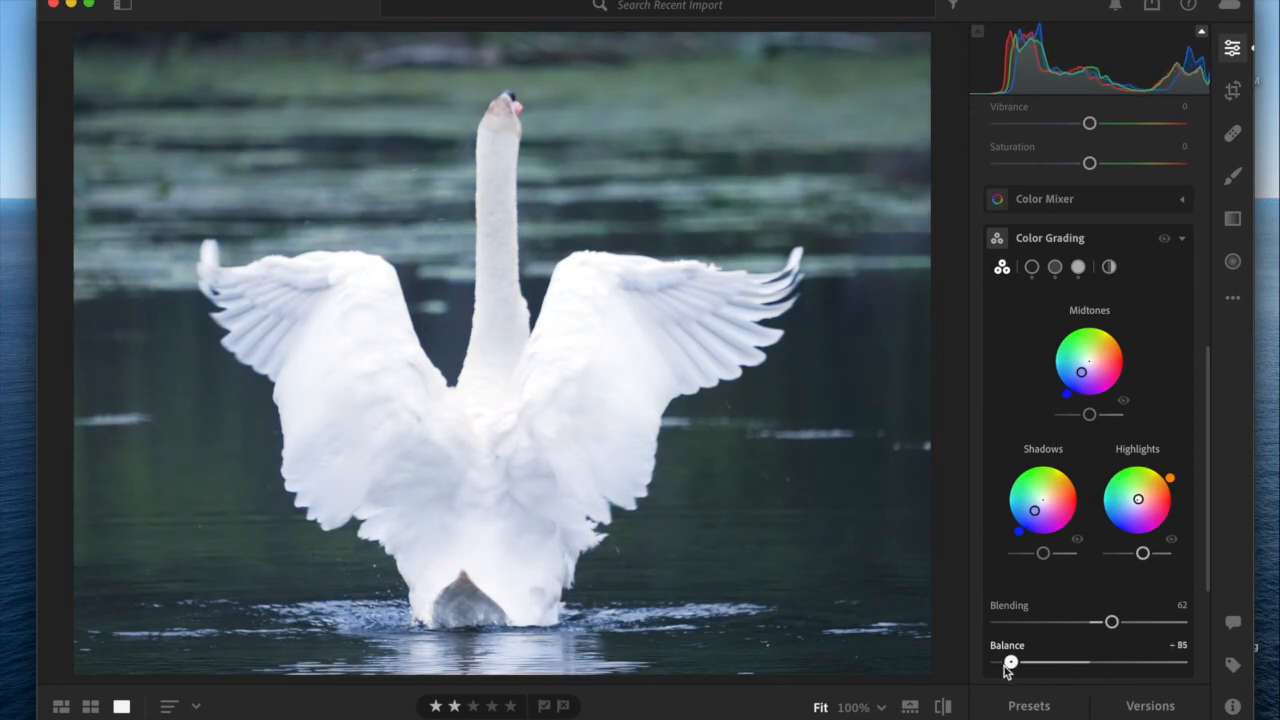
left_click_drag(1010, 662, 1087, 662)
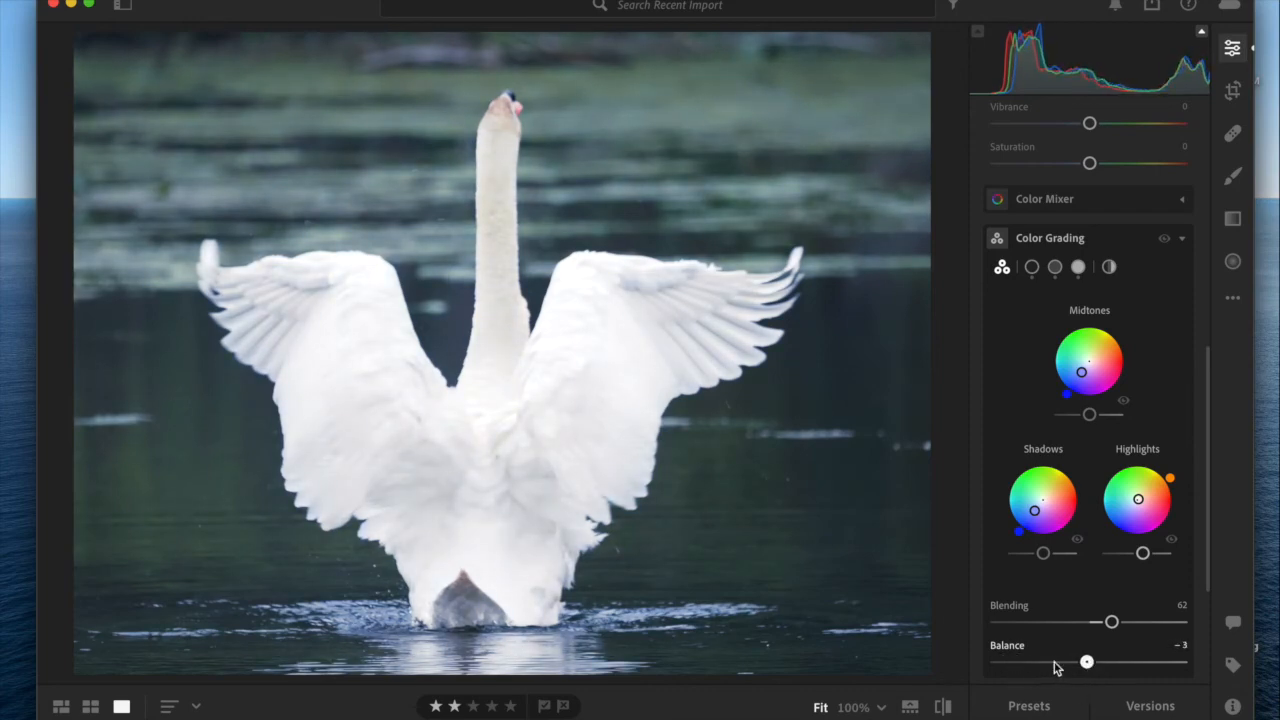
left_click_drag(1087, 662, 1053, 662)
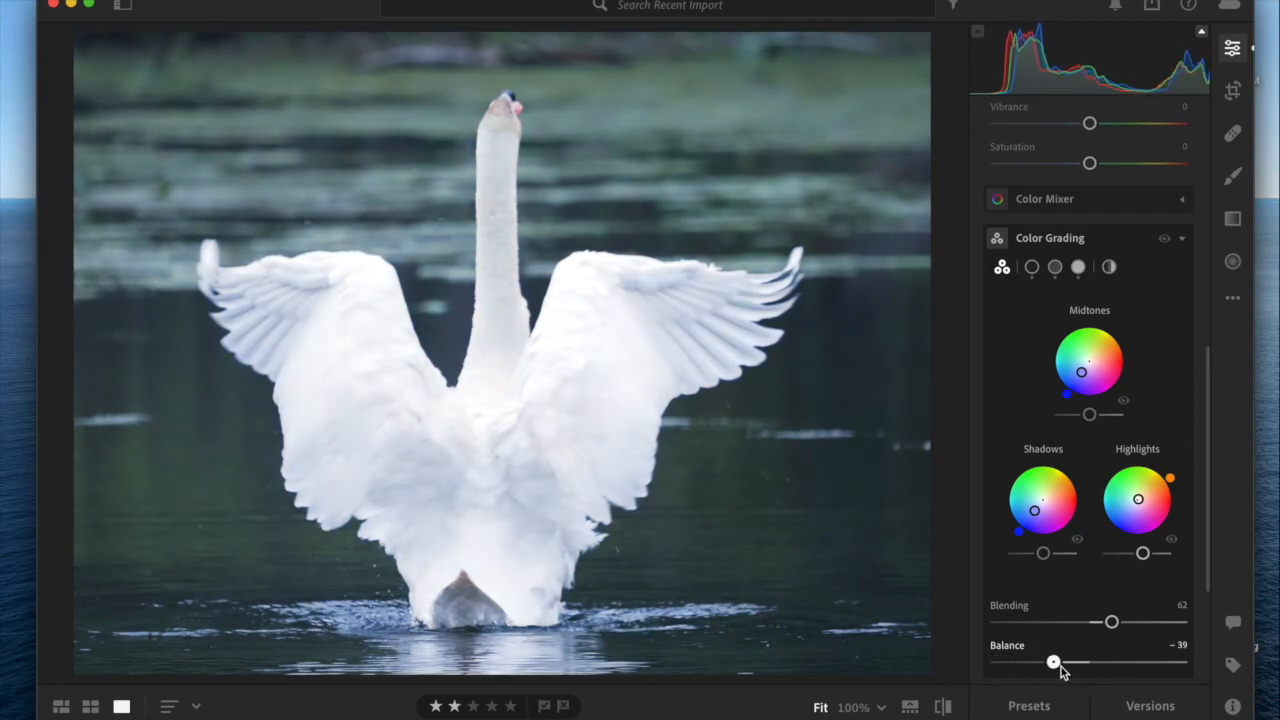
left_click_drag(1053, 662, 1010, 662)
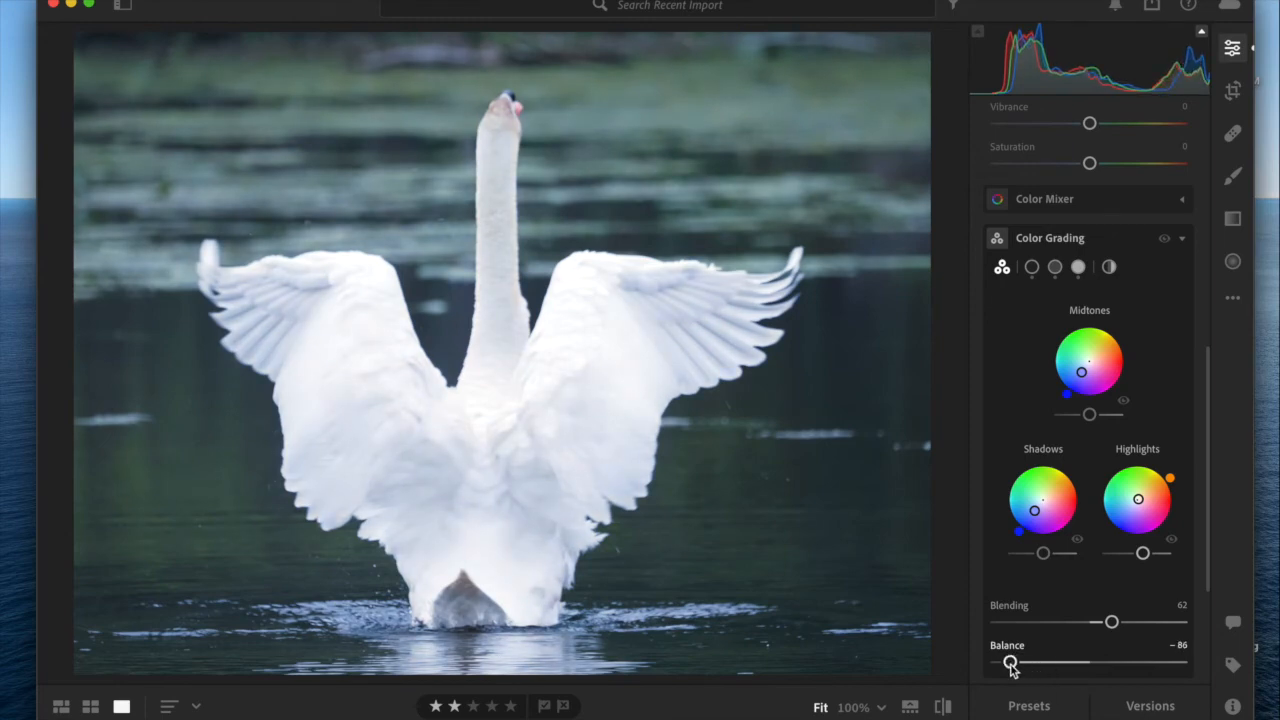
Step: Push Balance up to +93, then settle it at -30
left_click_drag(1010, 662, 1040, 662)
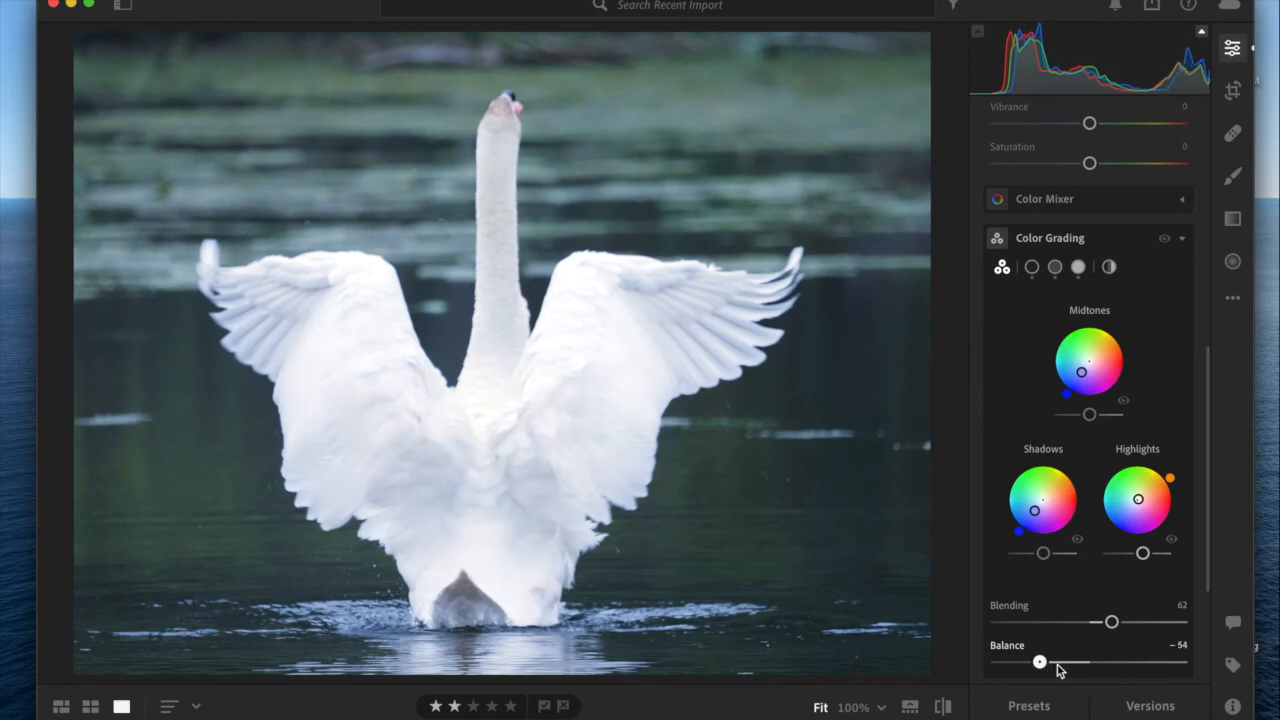
left_click_drag(1040, 662, 1140, 662)
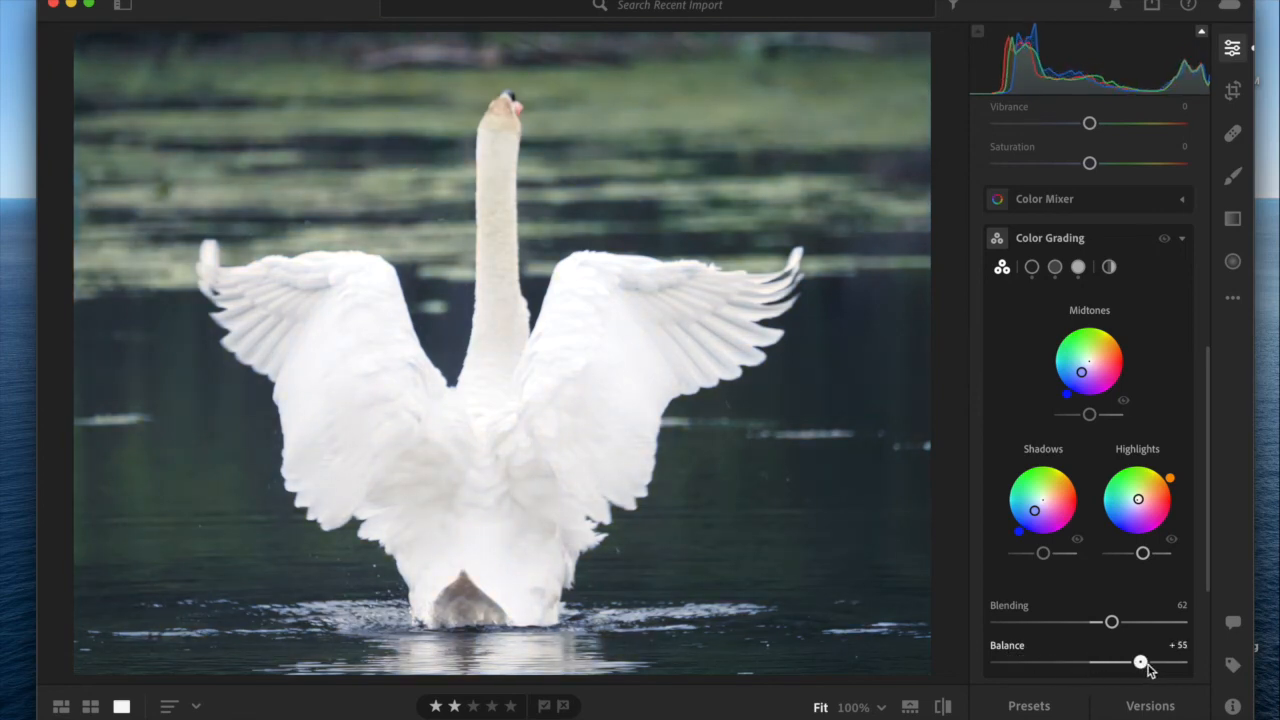
left_click_drag(1140, 662, 1173, 662)
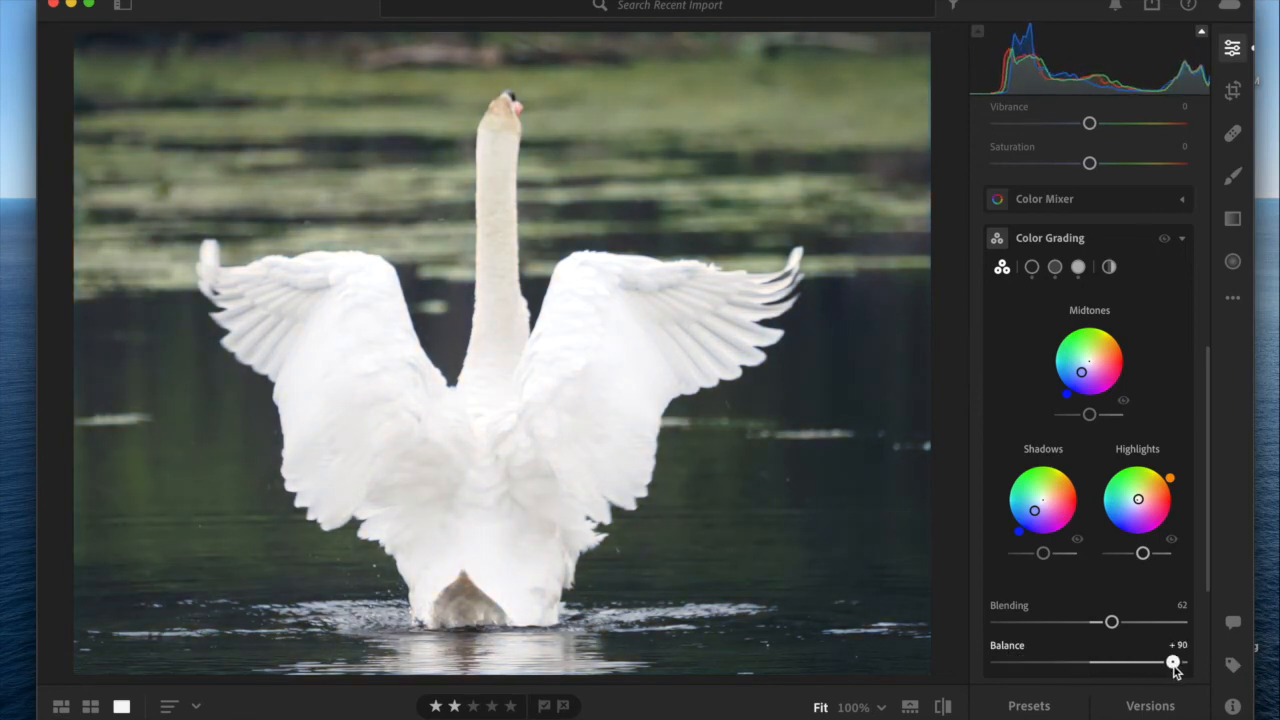
left_click_drag(1170, 663, 1174, 663)
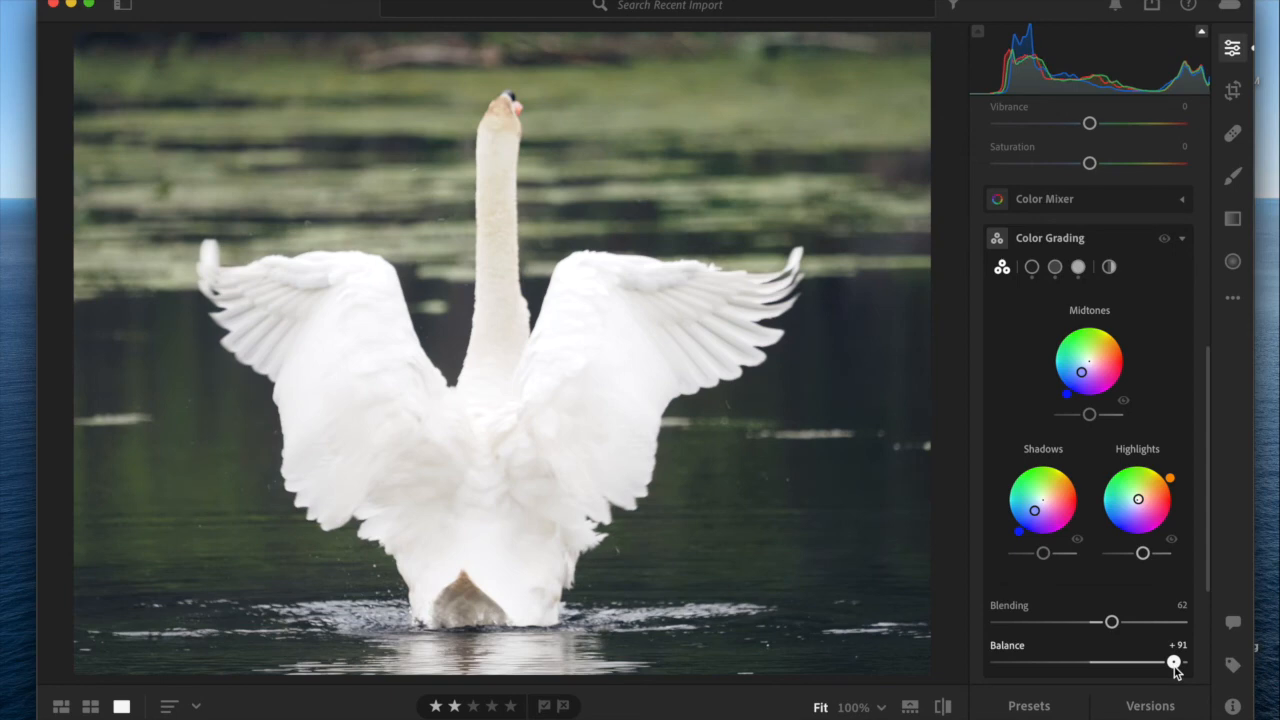
left_click_drag(1173, 663, 1175, 663)
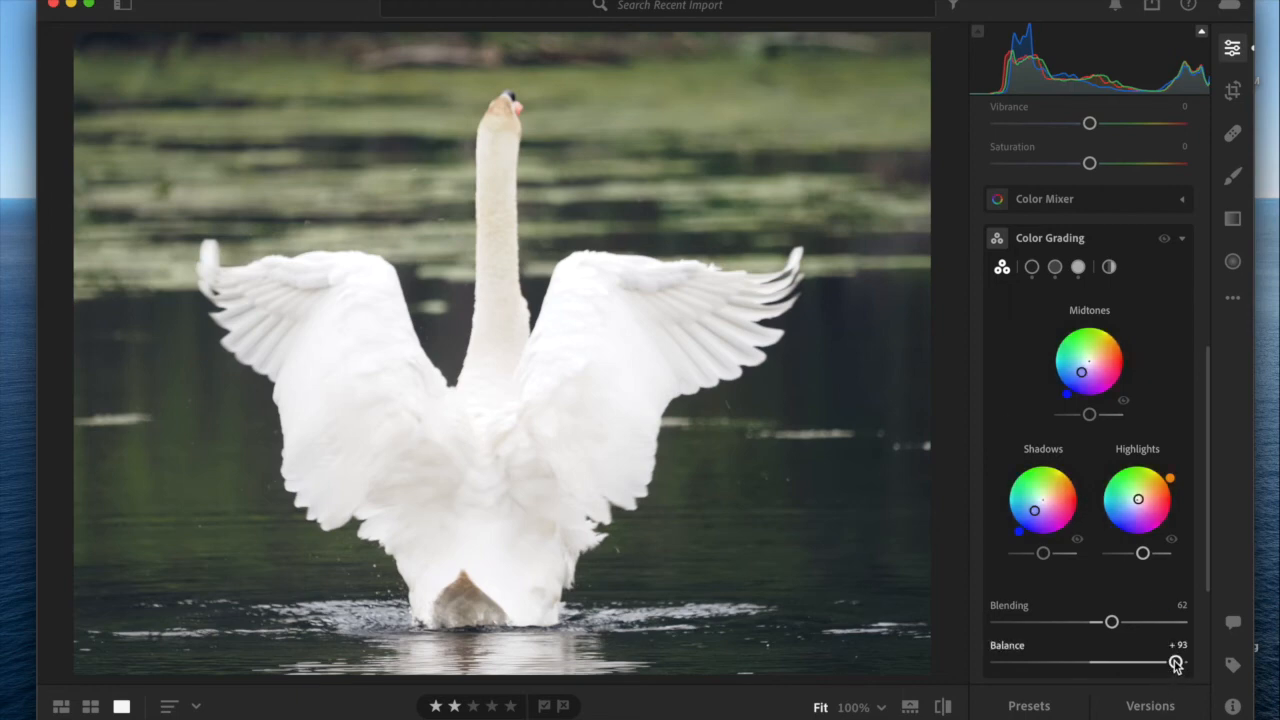
left_click_drag(1177, 663, 1092, 663)
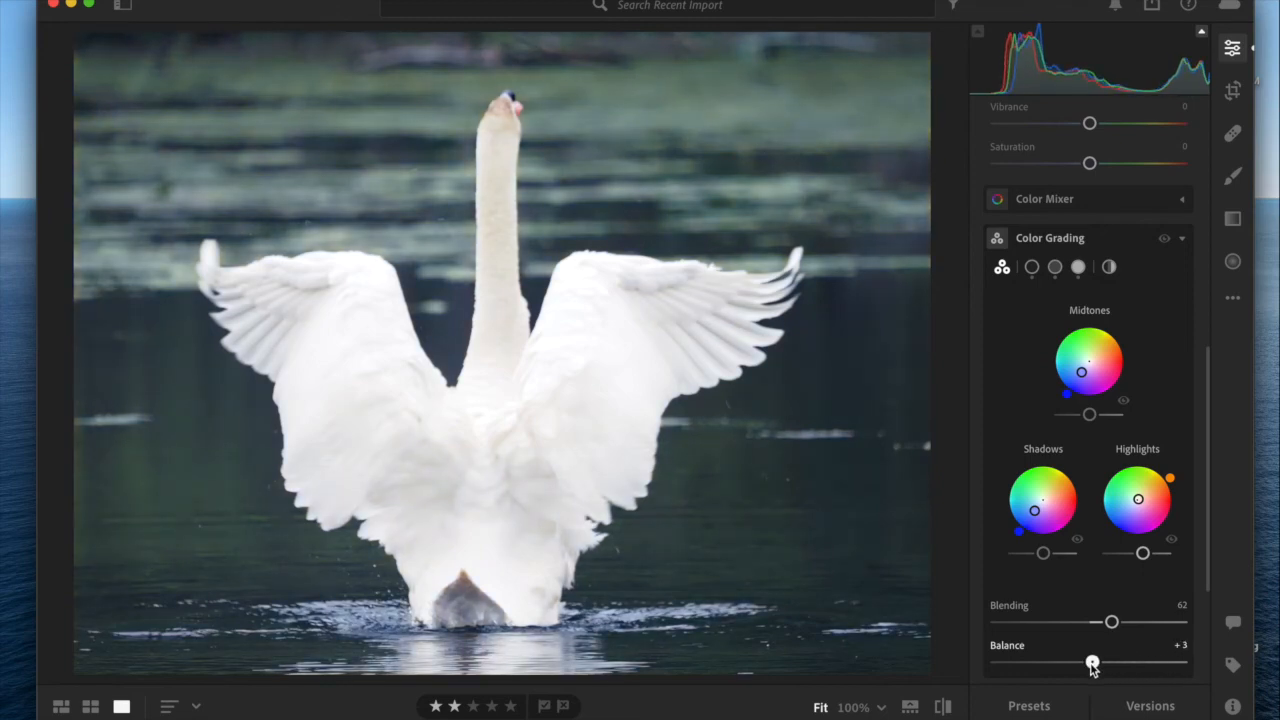
left_click_drag(1092, 662, 1090, 662)
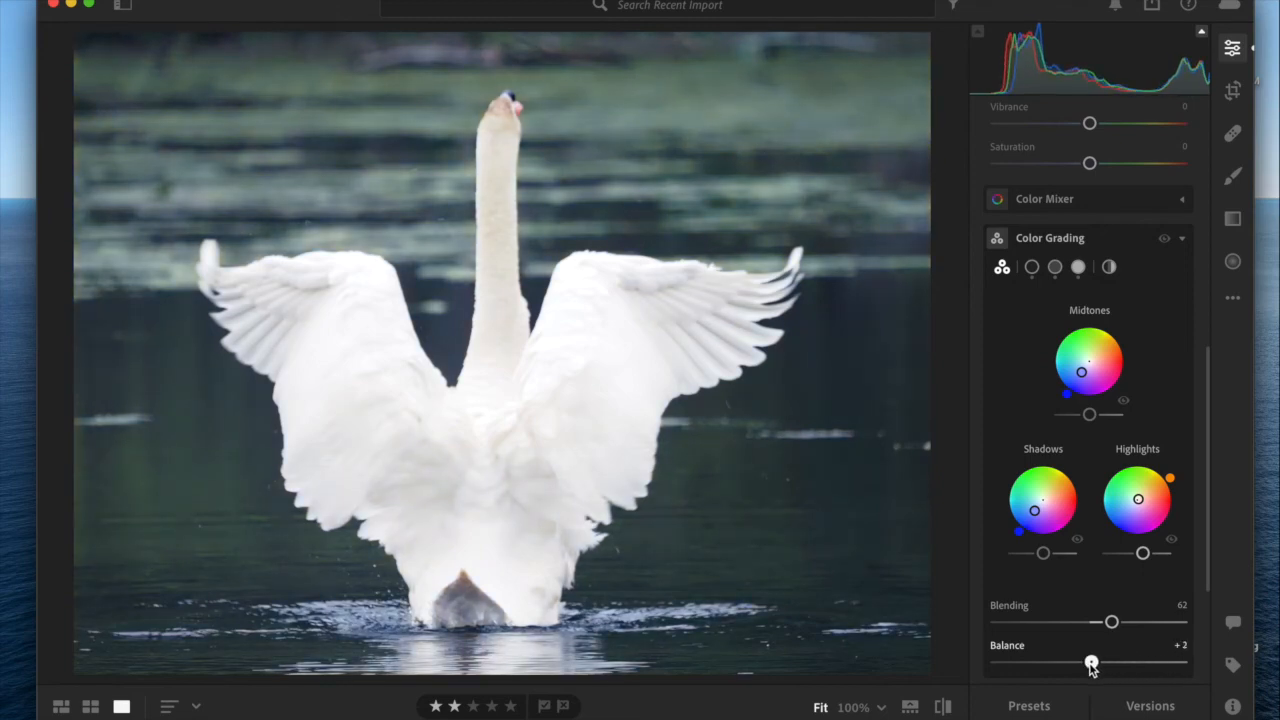
left_click_drag(1091, 662, 1063, 662)
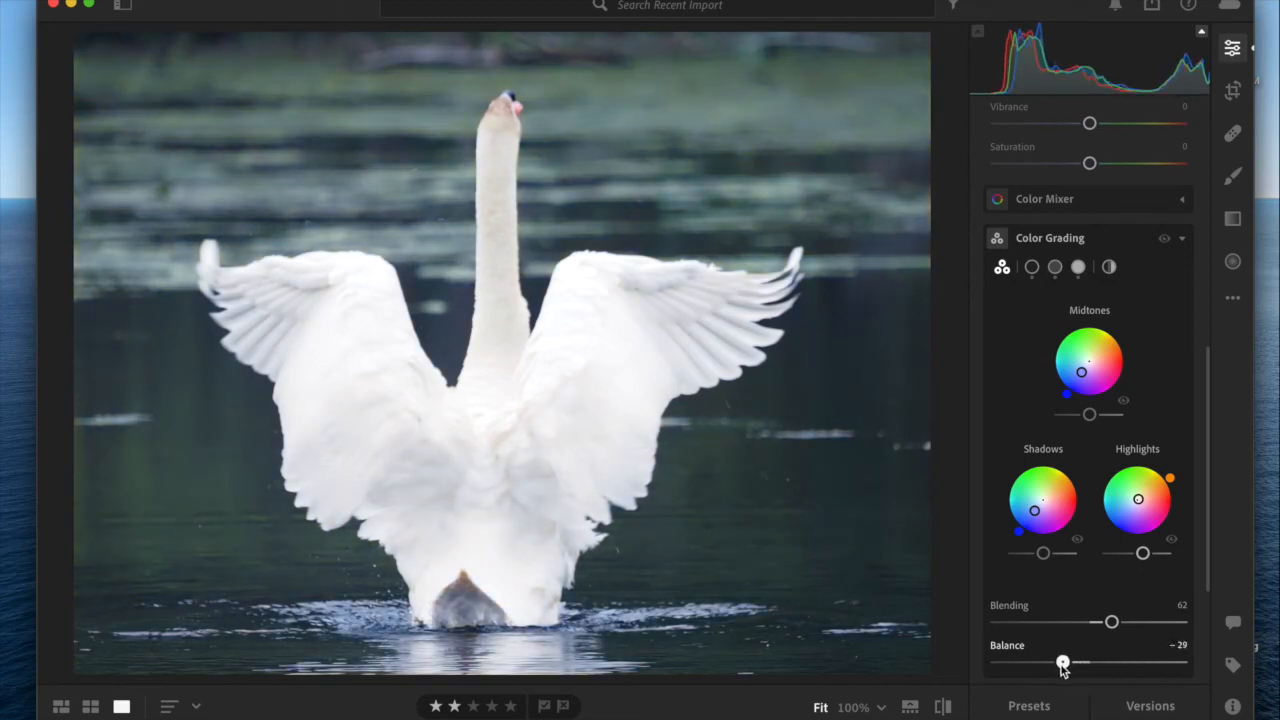
left_click_drag(1063, 663, 1061, 663)
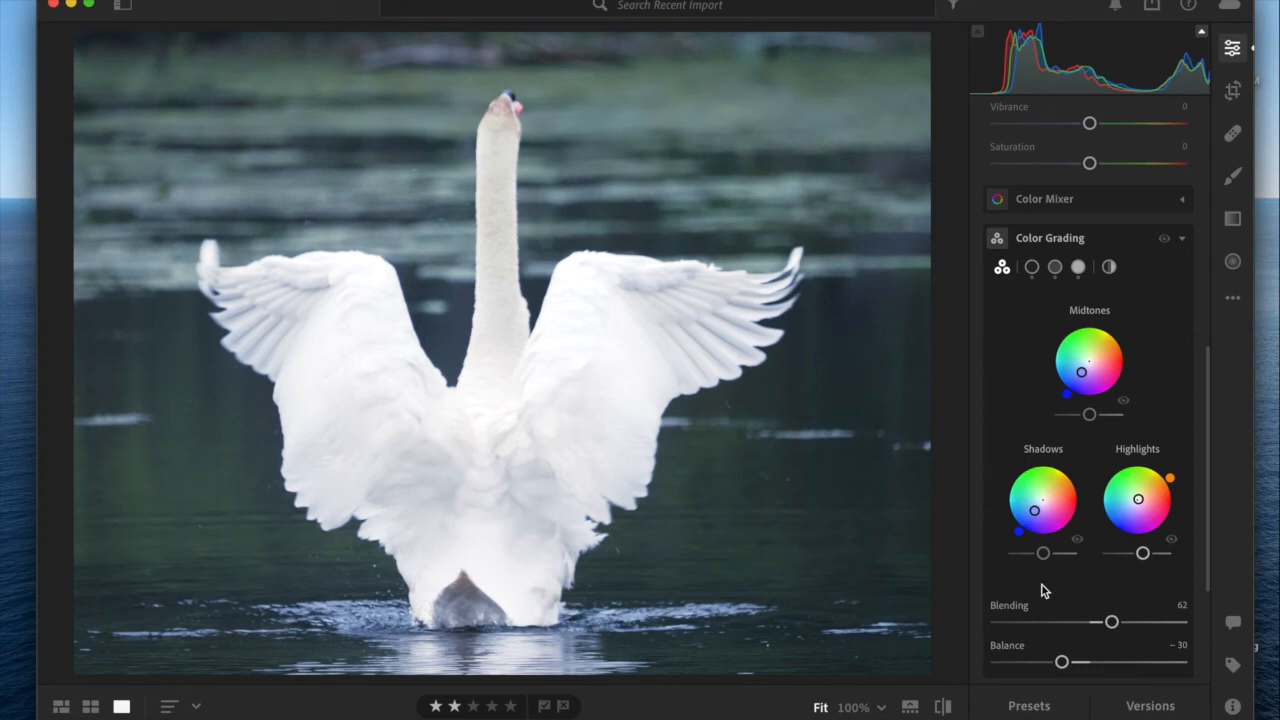
mouse_move(1087, 598)
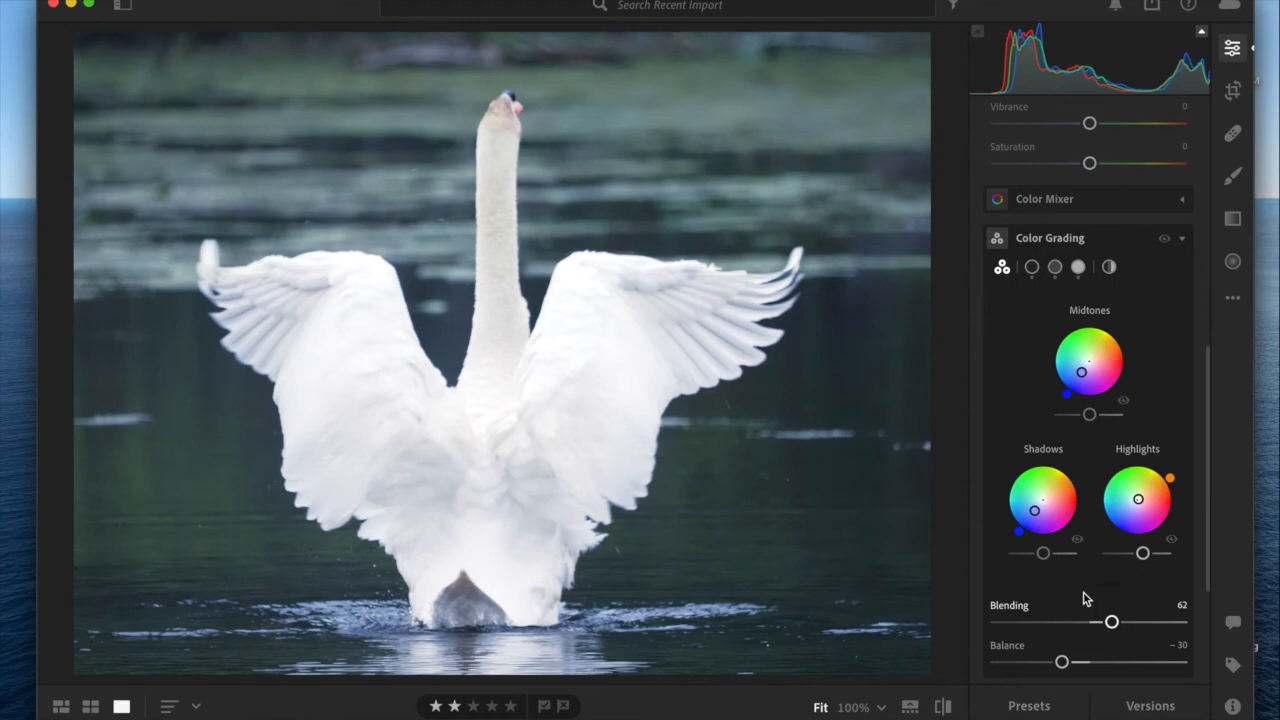
Step: In the Global colour grading wheel, set luminance to +4 and keep saturation at 0
left_click(1108, 267)
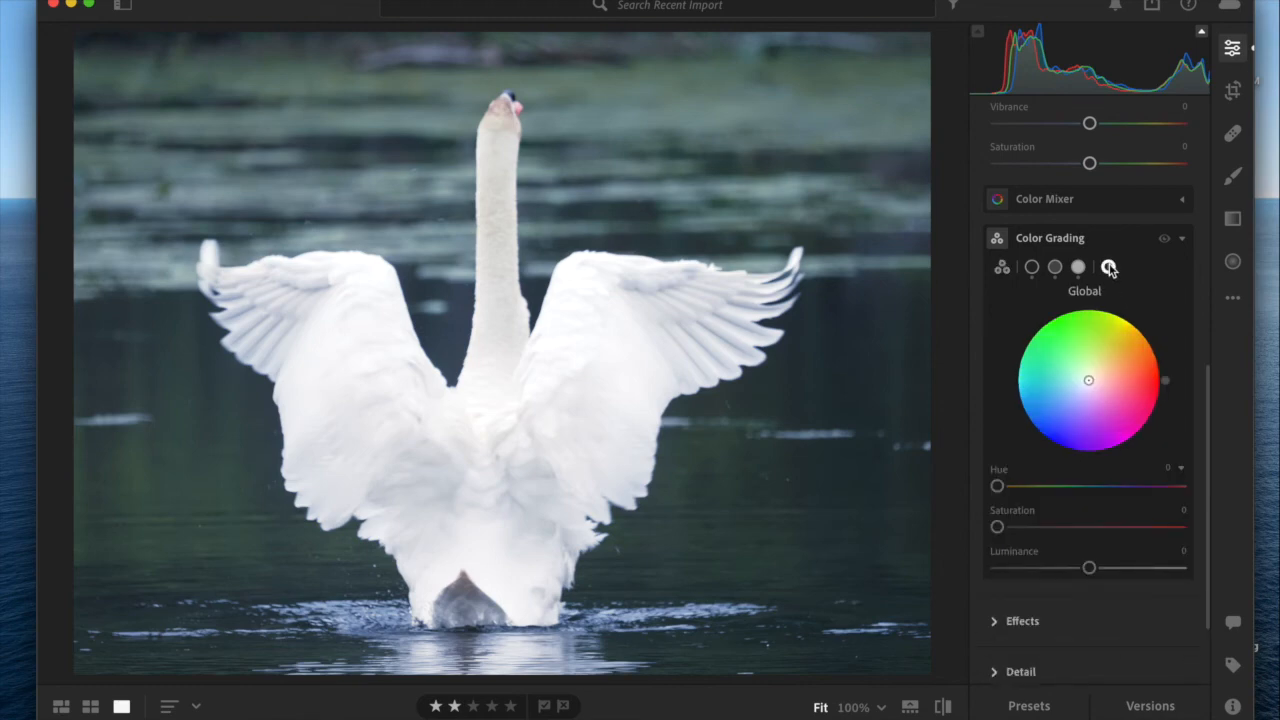
mouse_move(1108, 267)
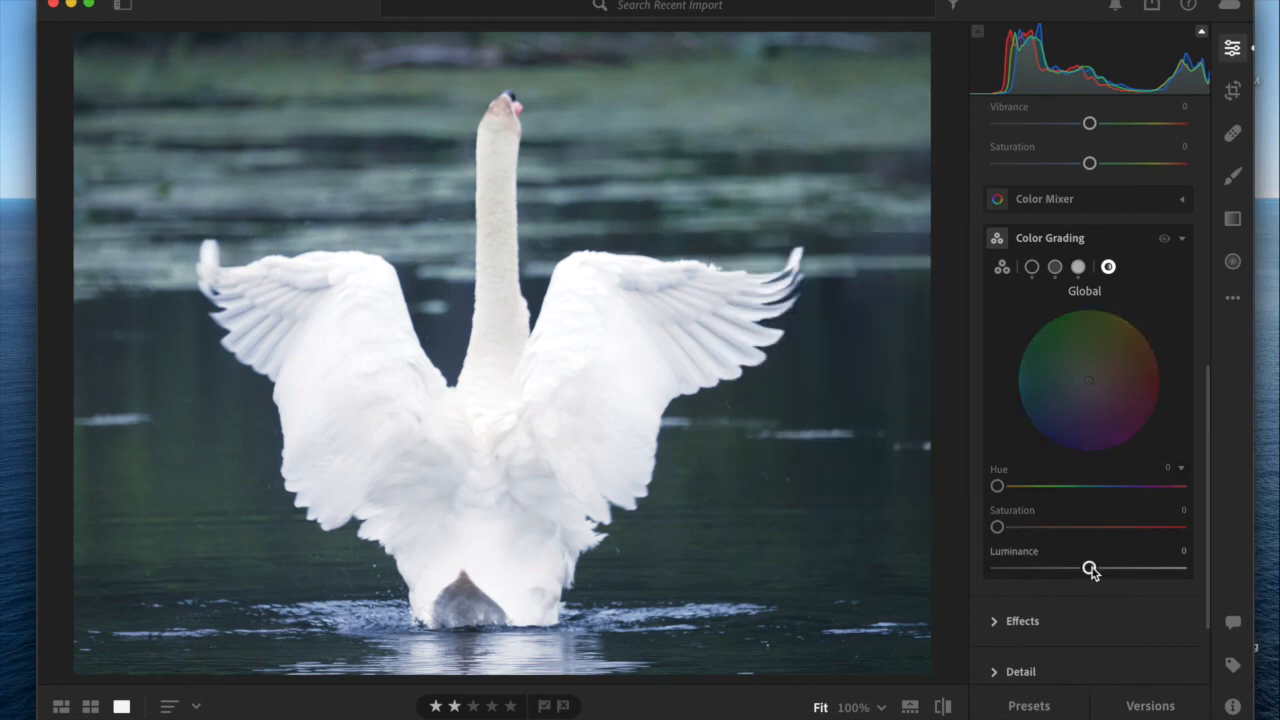
left_click_drag(1089, 568, 1104, 568)
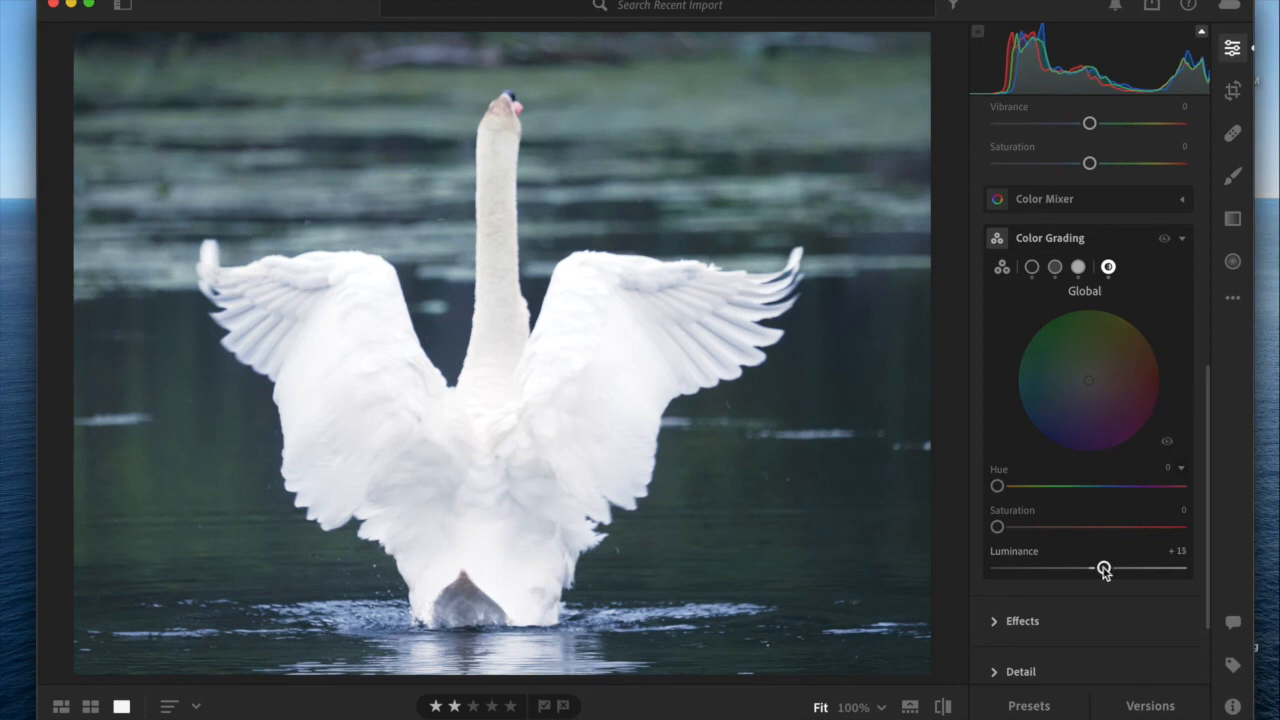
left_click_drag(1104, 567, 1093, 567)
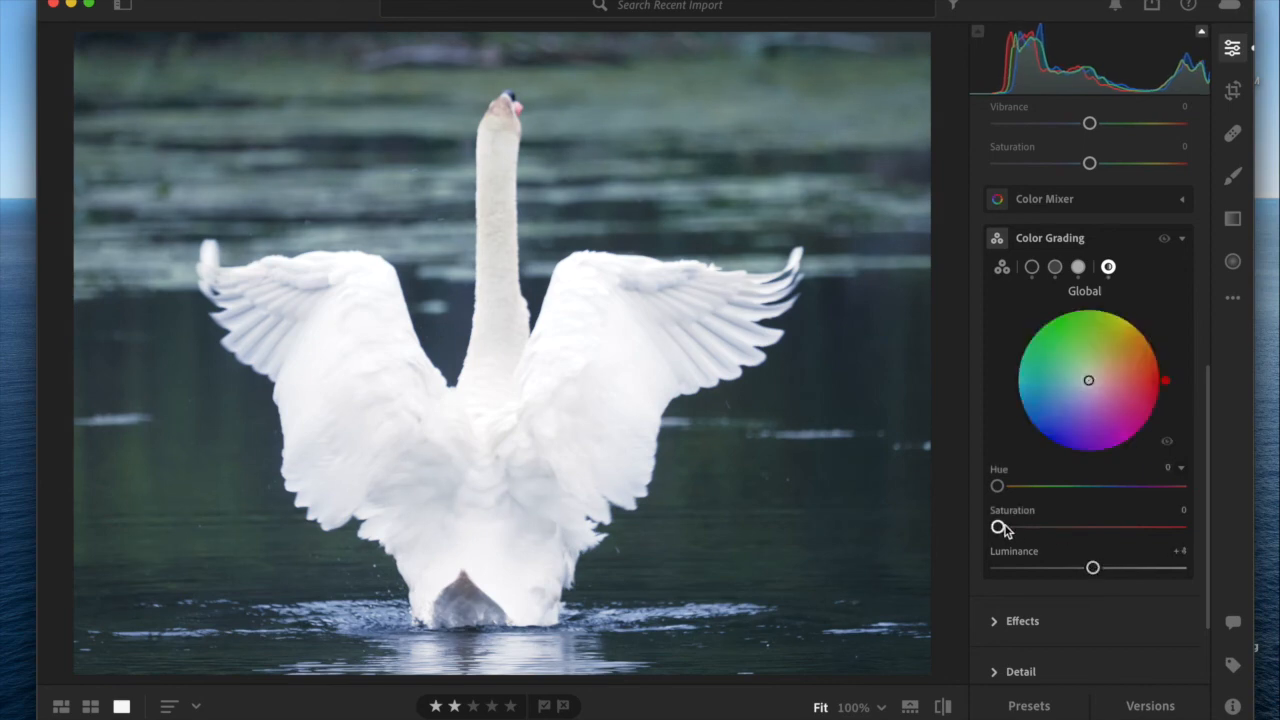
left_click_drag(997, 527, 1010, 527)
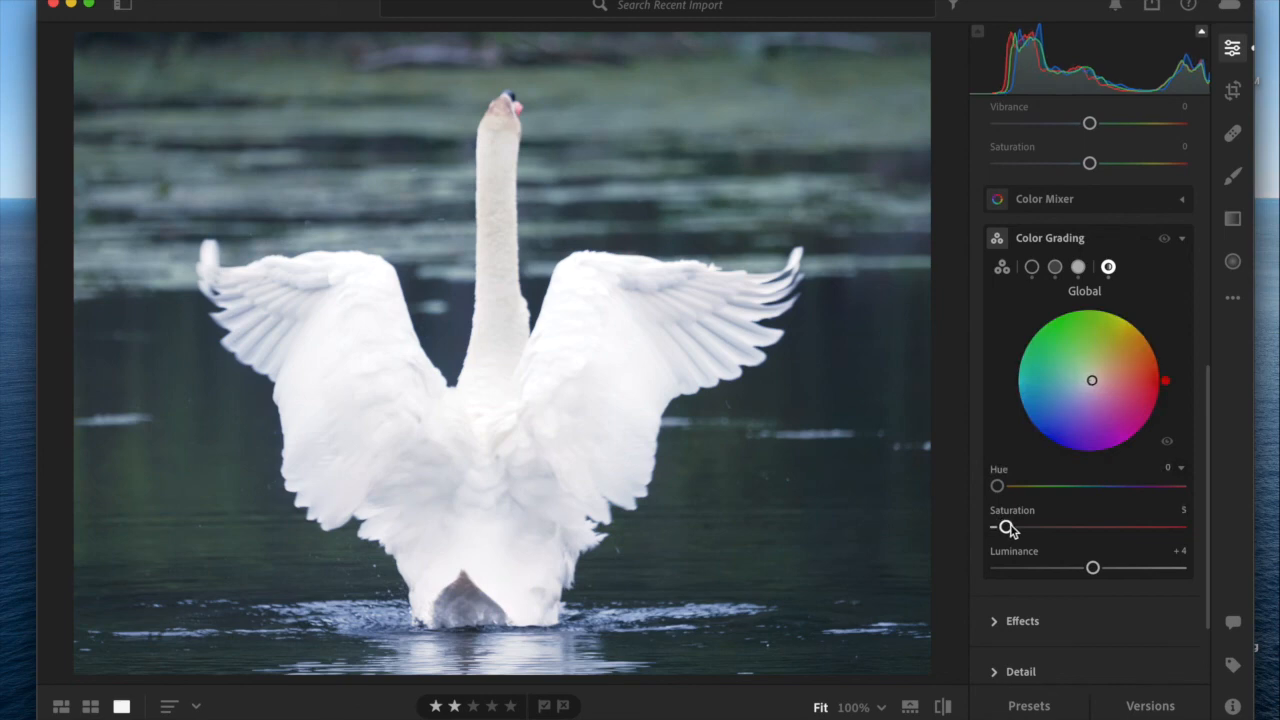
left_click_drag(1012, 527, 996, 527)
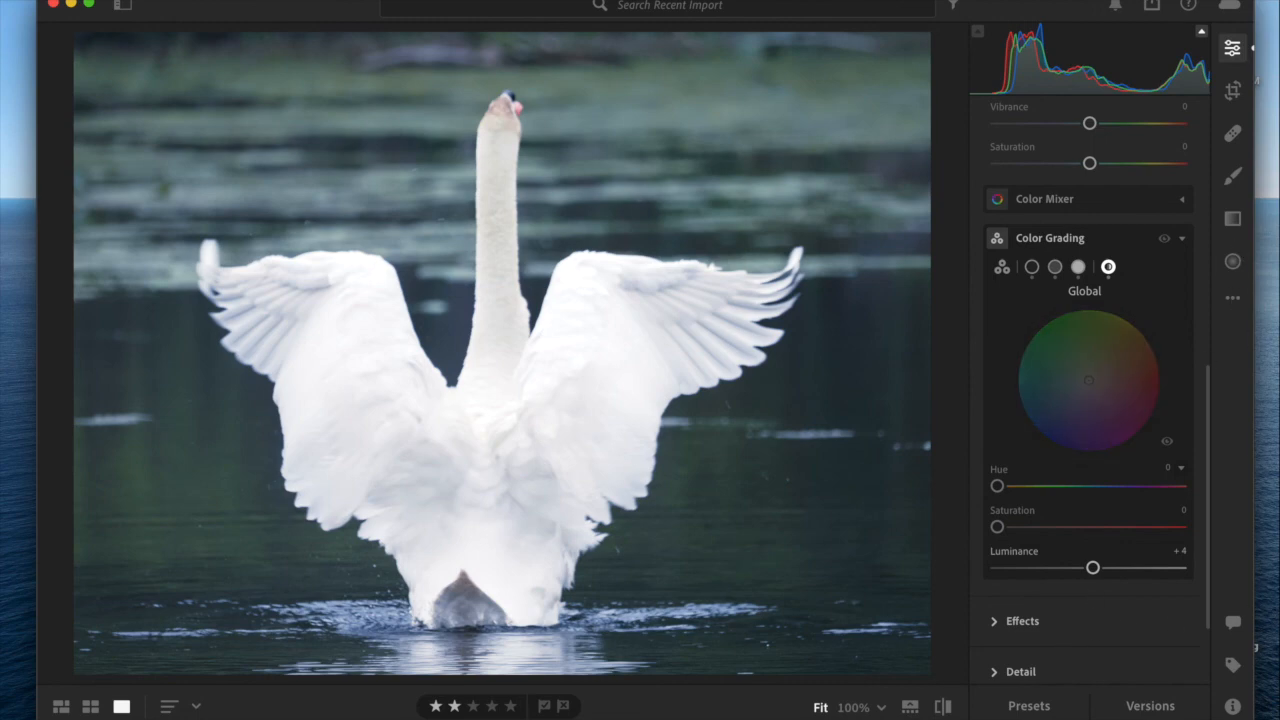
left_click(942, 707)
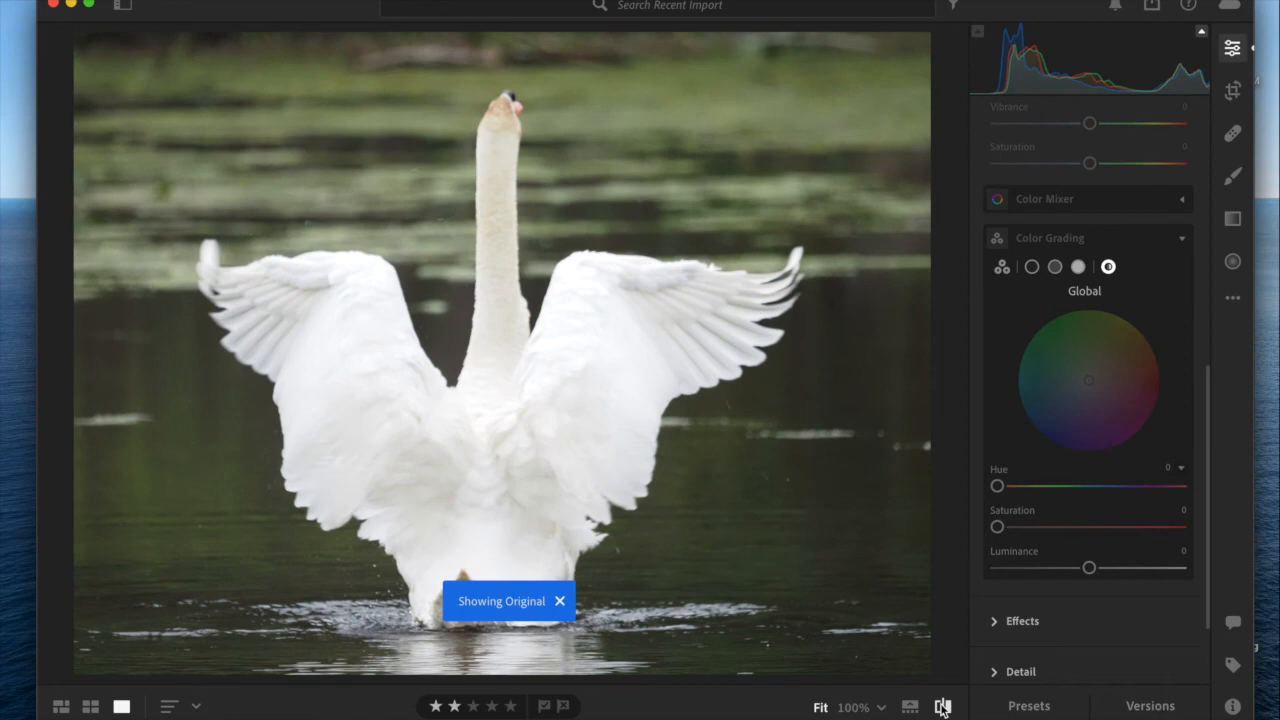
left_click(560, 601)
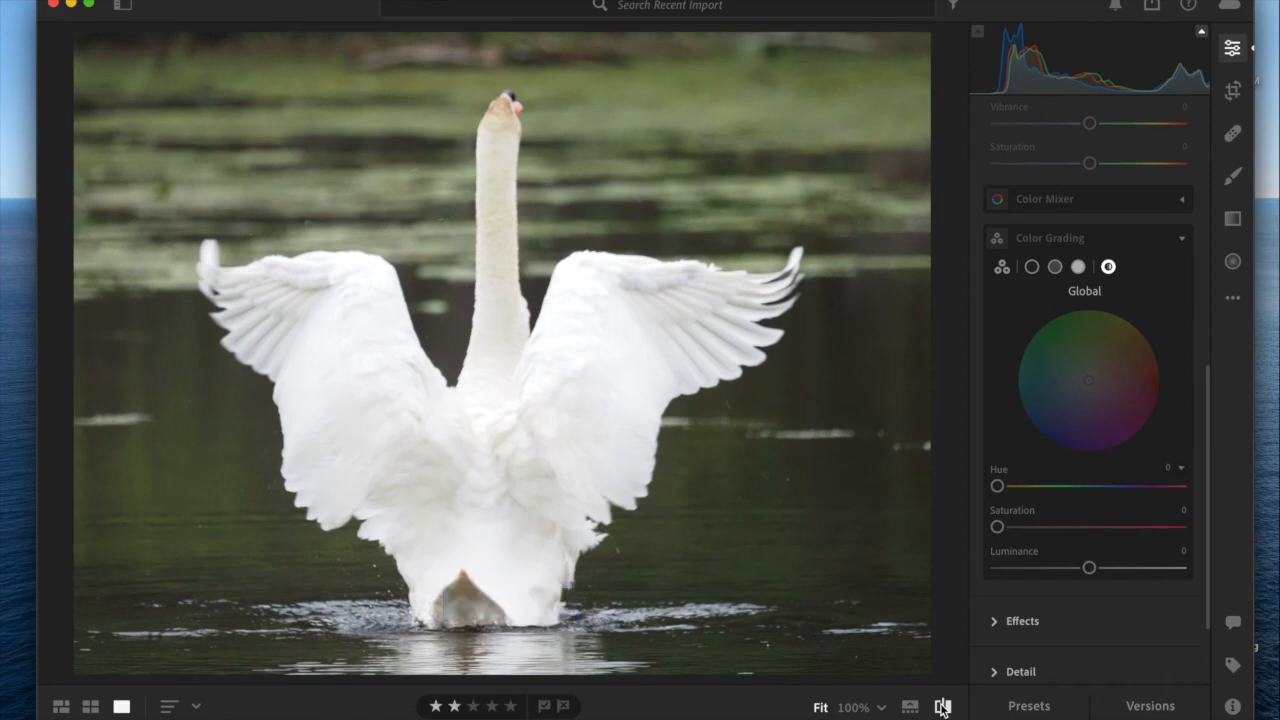
left_click_drag(1089, 568, 1093, 568)
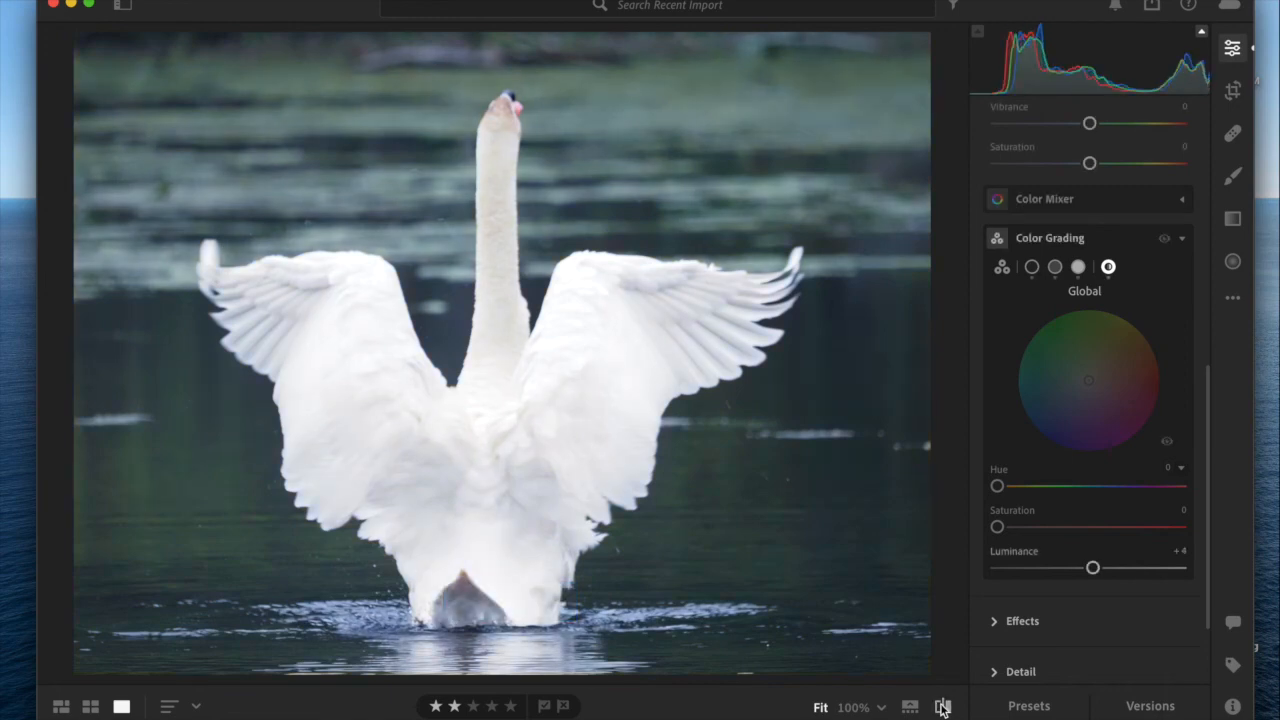
left_click(943, 707)
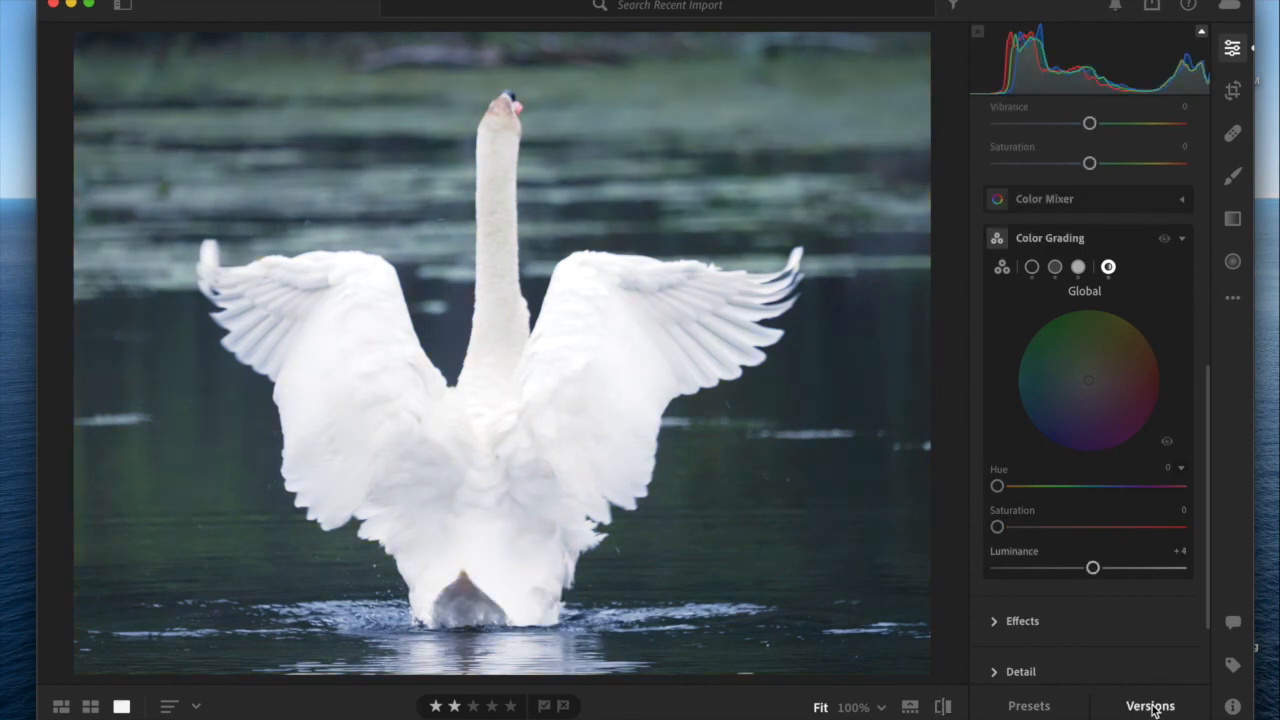
Step: Create a version named 'after grading' and close the Versions panel
left_click(1150, 705)
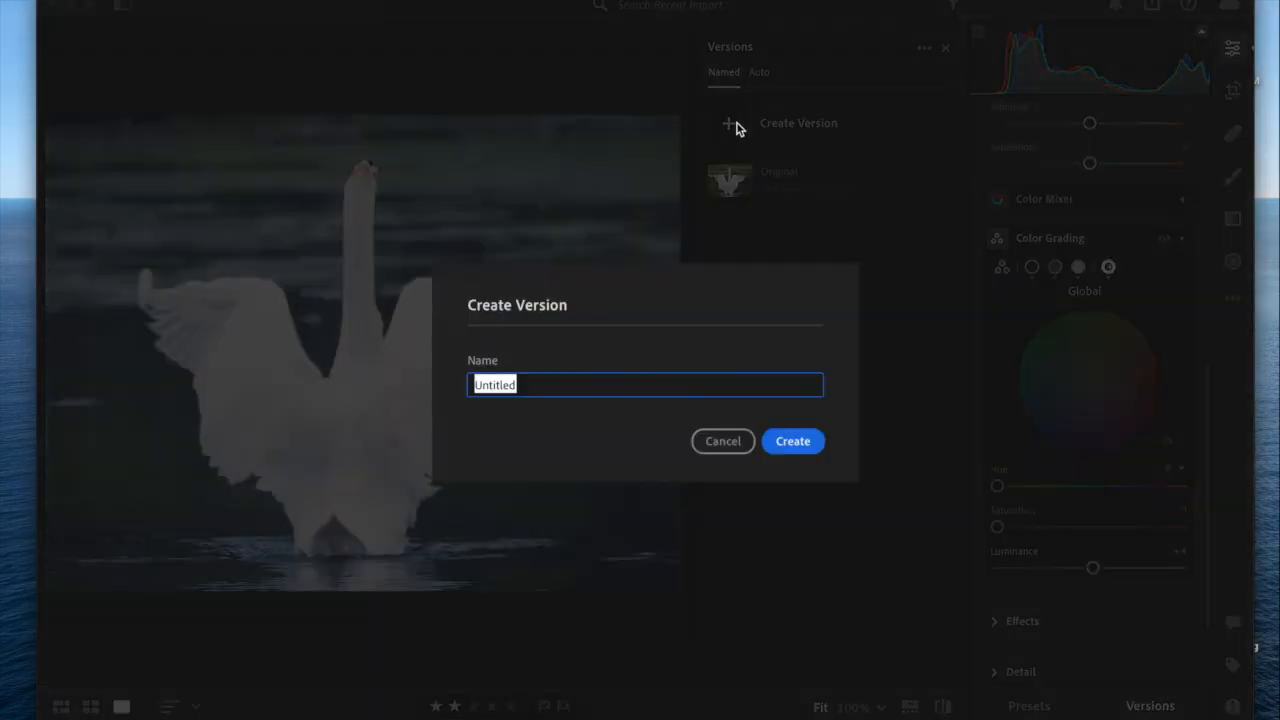
type("afyer")
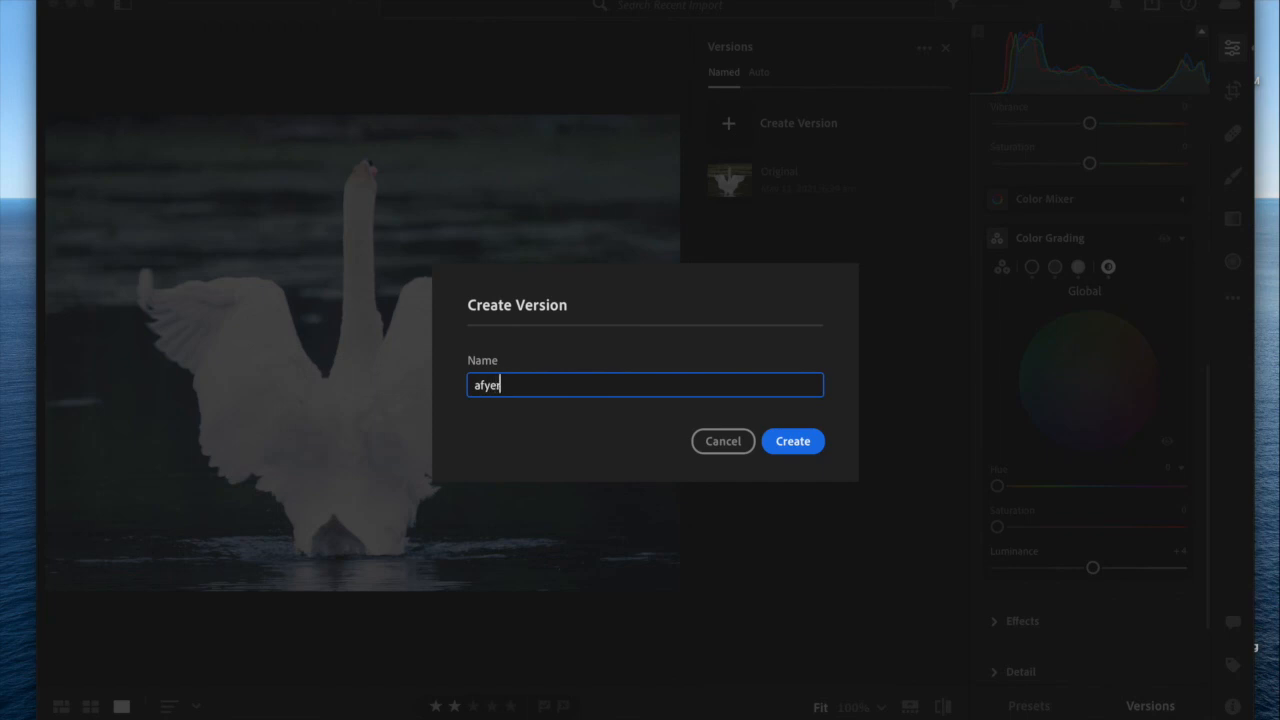
type("after")
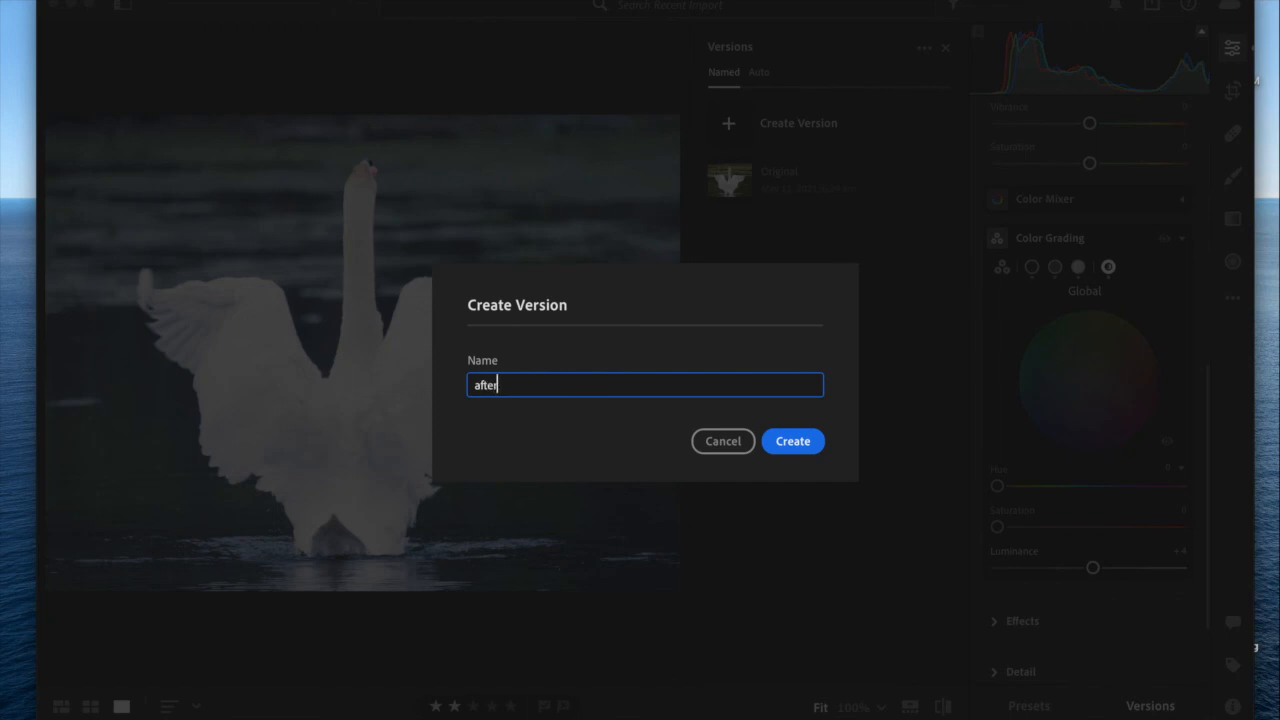
type("grading")
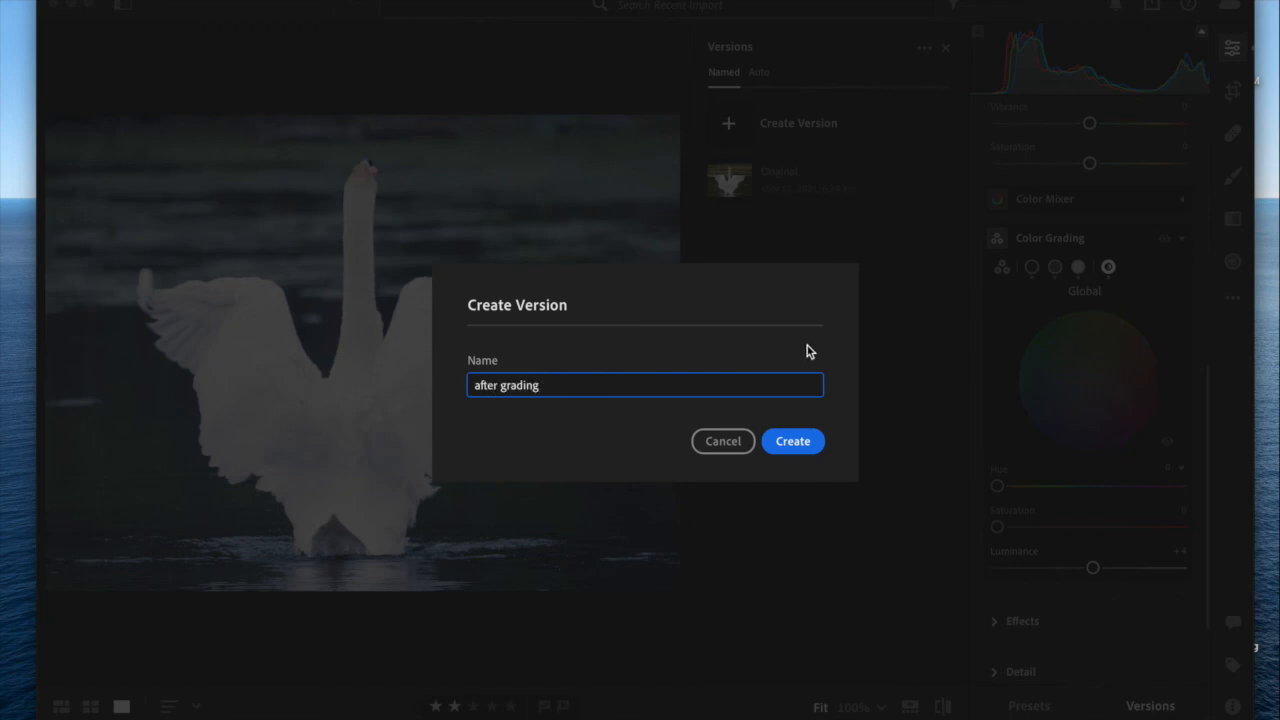
left_click(792, 441)
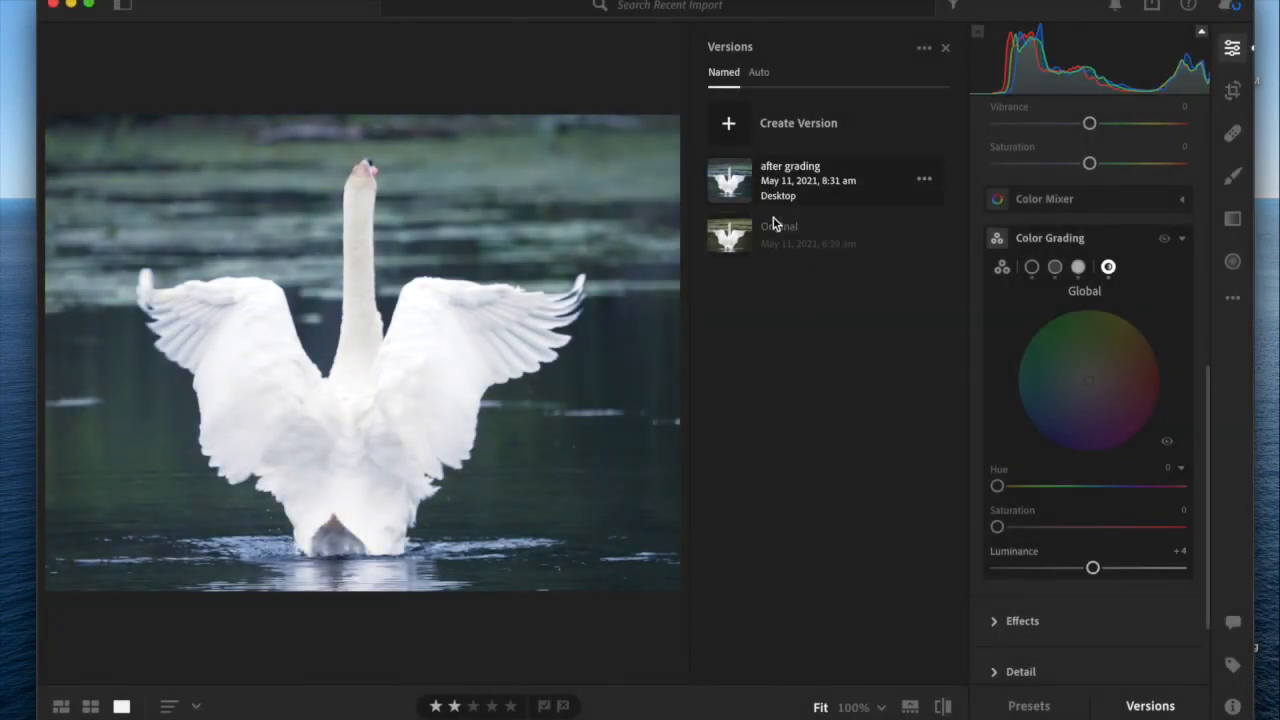
left_click(945, 47)
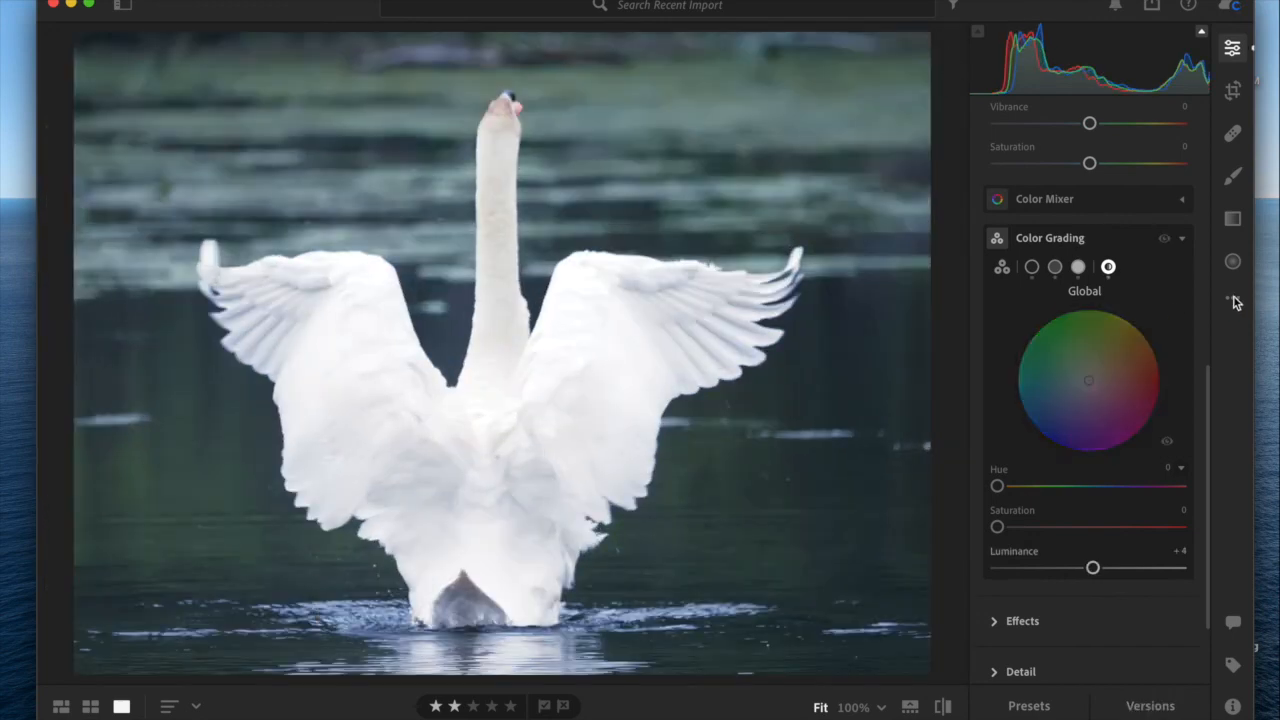
left_click(1233, 297)
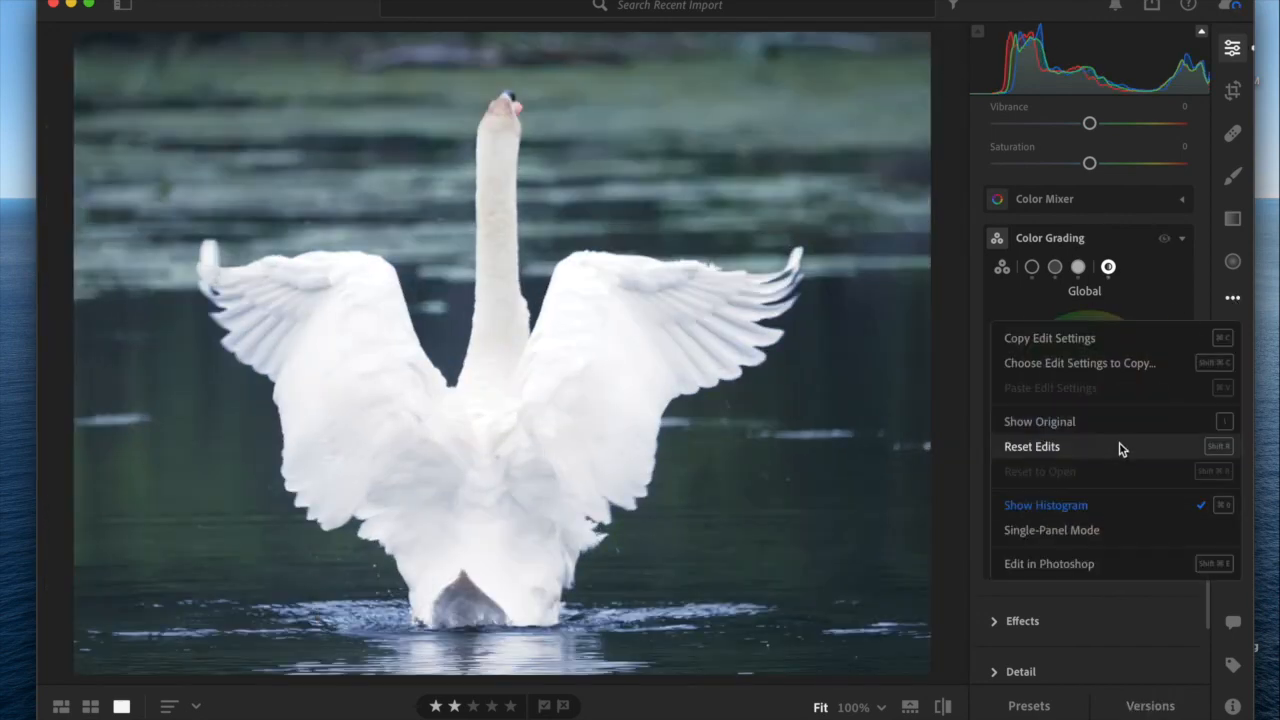